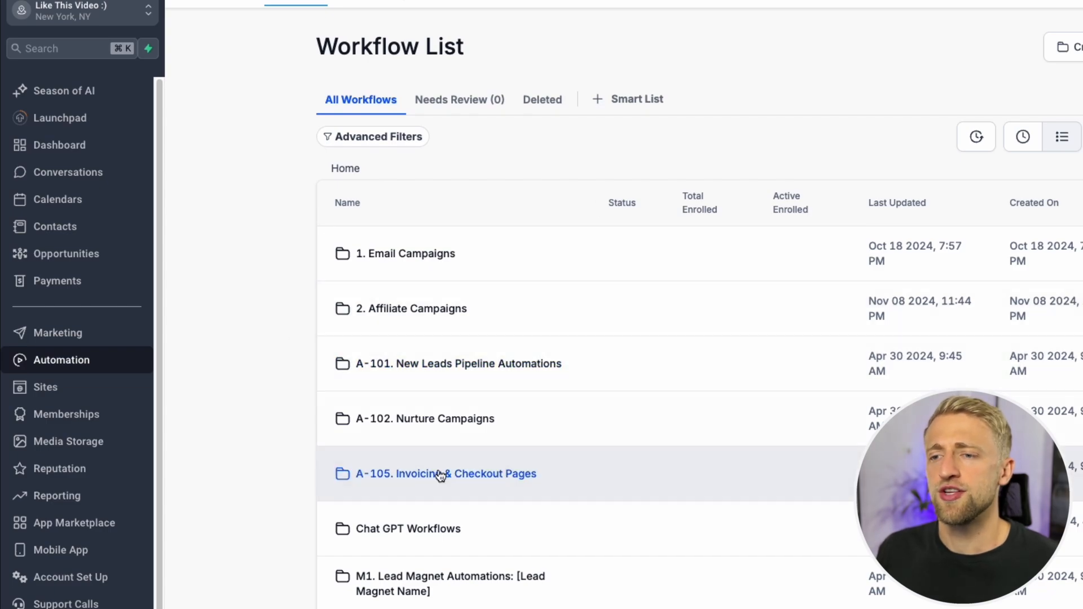
- Open the A-102-2. Nurture Emails workflow inside the A-102. Nurture Campaigns folder
{"action": "left_click", "coordinate": [424, 419]}
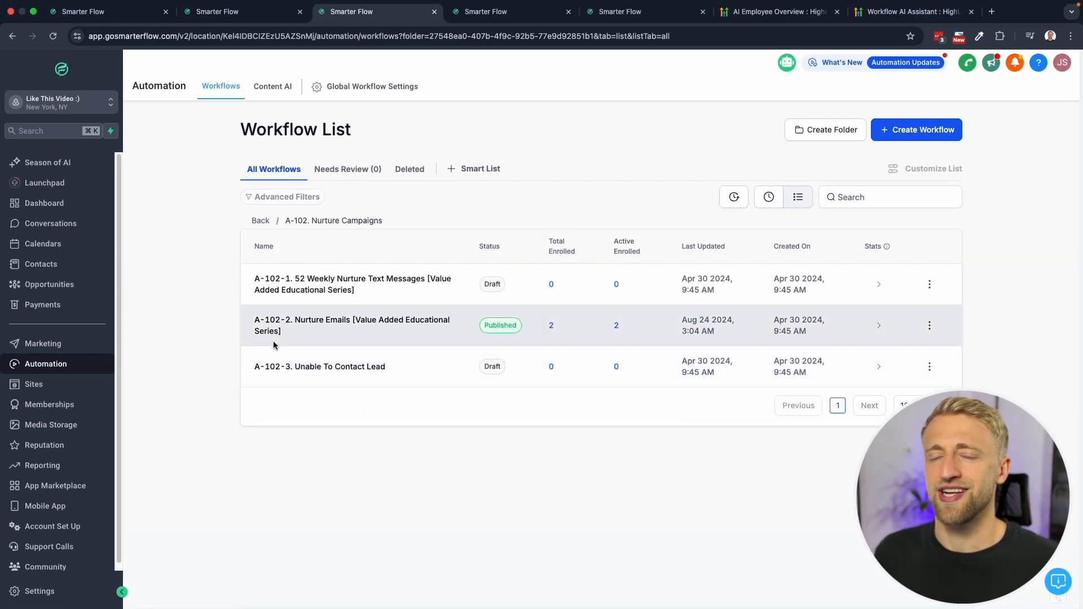
{"action": "mouse_move", "coordinate": [302, 325]}
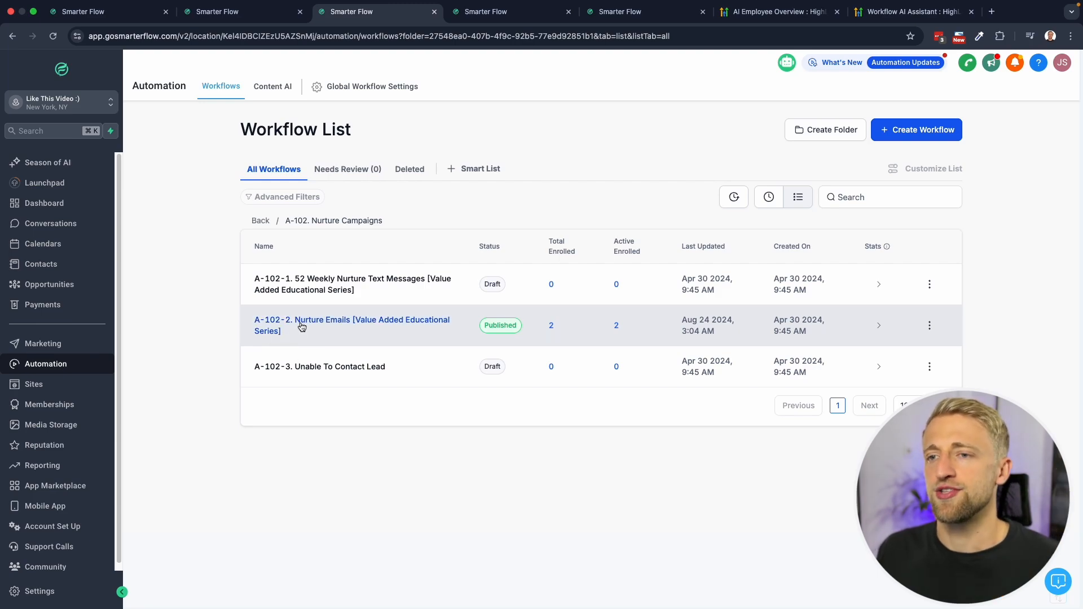
{"action": "left_click", "coordinate": [352, 325]}
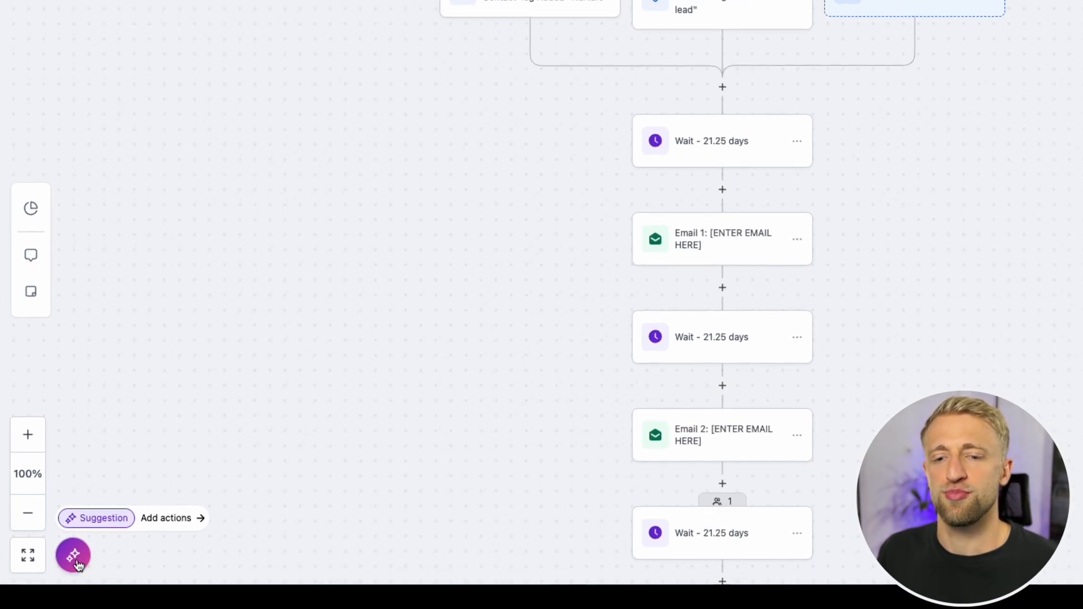
- Bring up the Workflow AI assistant beside the Nurture Emails builder canvas
{"action": "left_click", "coordinate": [73, 555]}
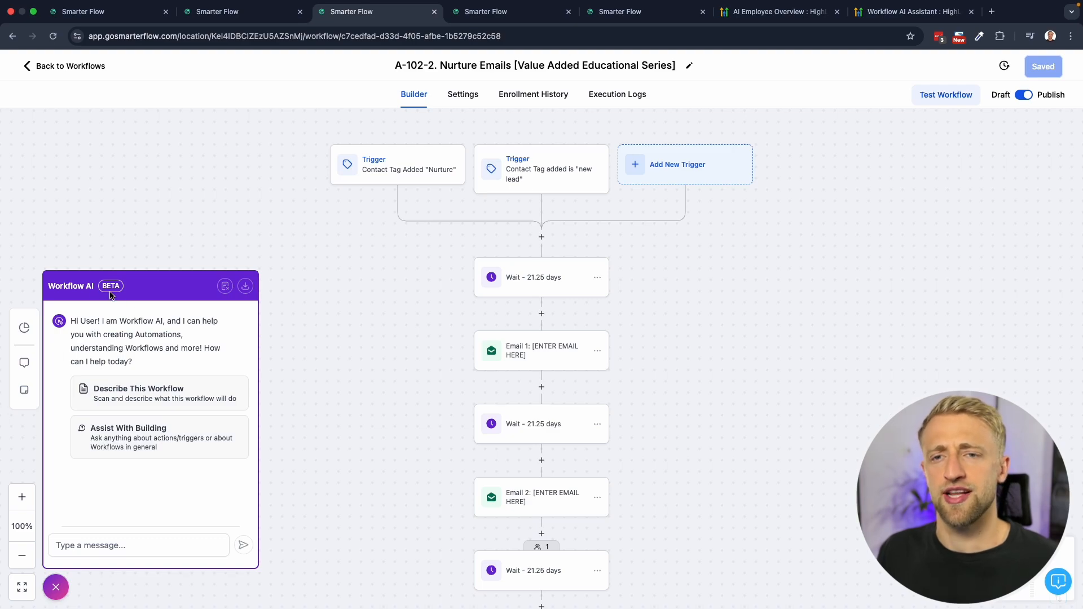
{"action": "mouse_move", "coordinate": [113, 406]}
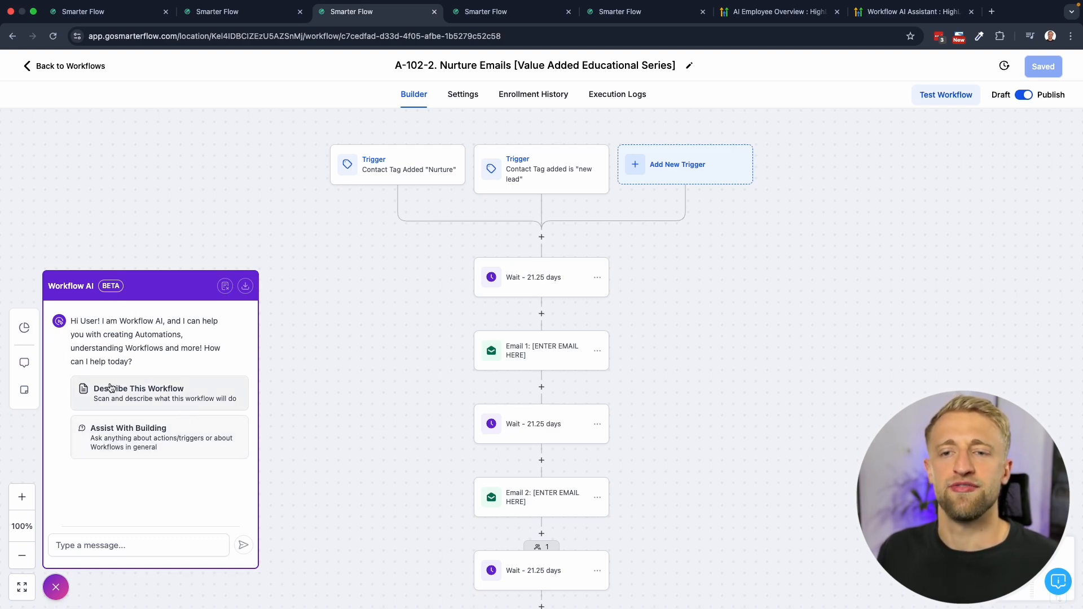
{"action": "mouse_move", "coordinate": [528, 190]}
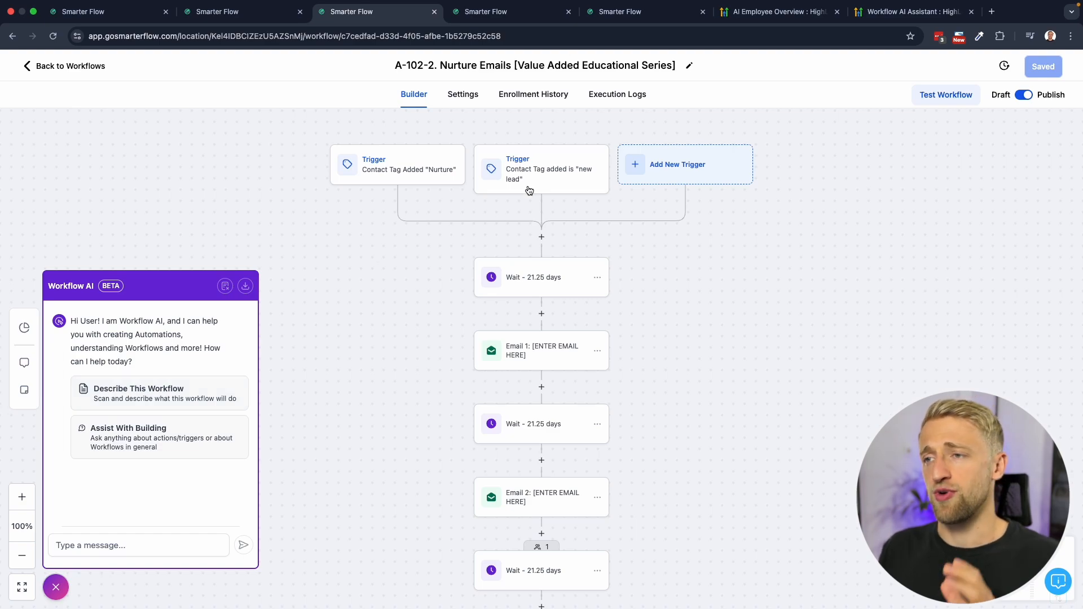
{"action": "mouse_move", "coordinate": [528, 404]}
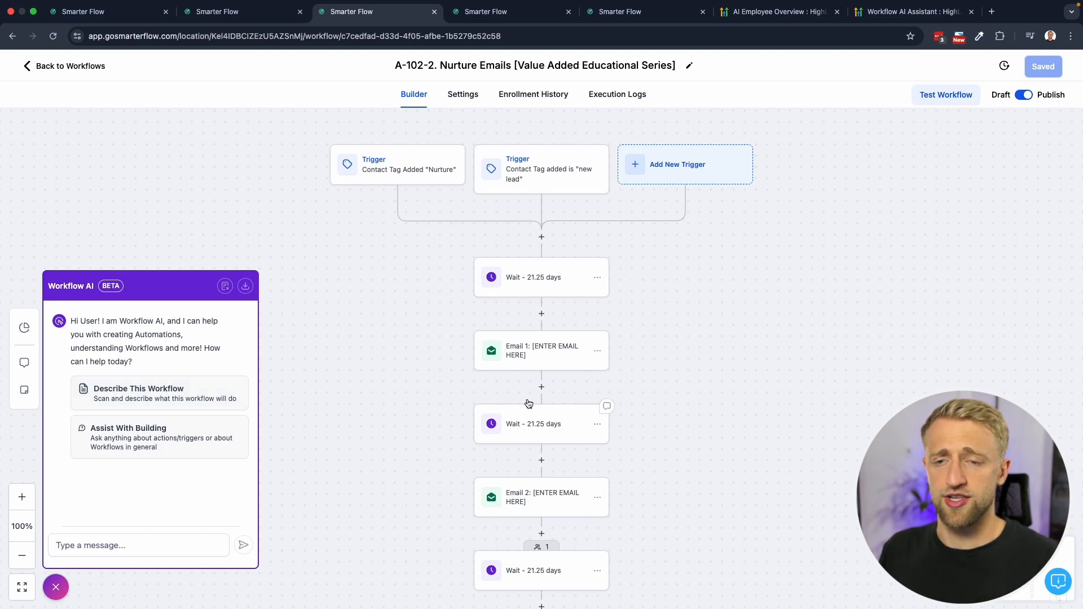
{"action": "mouse_move", "coordinate": [120, 451]}
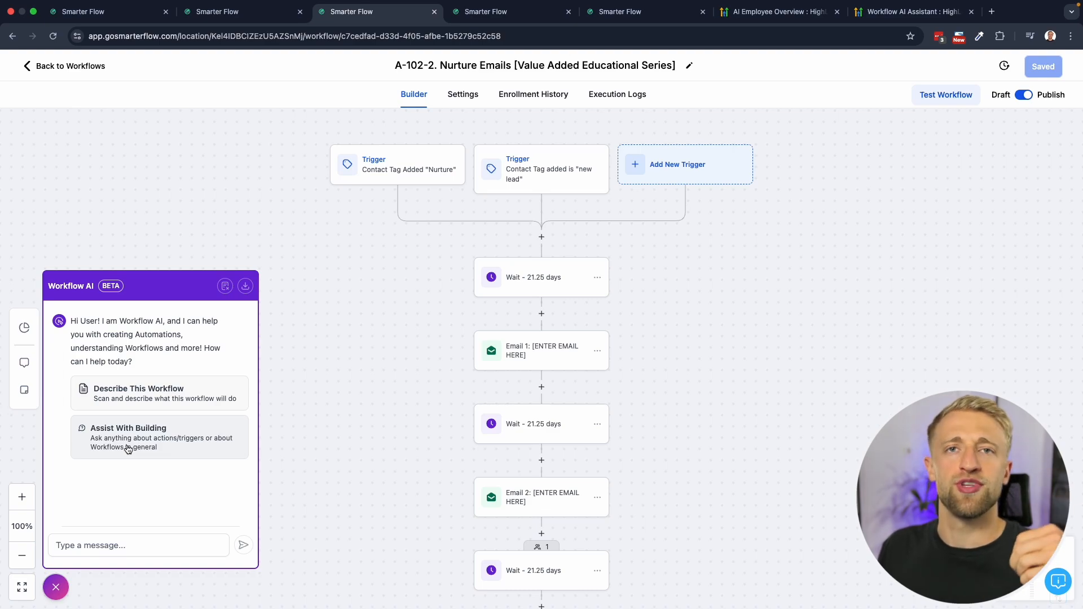
{"action": "mouse_move", "coordinate": [131, 442]}
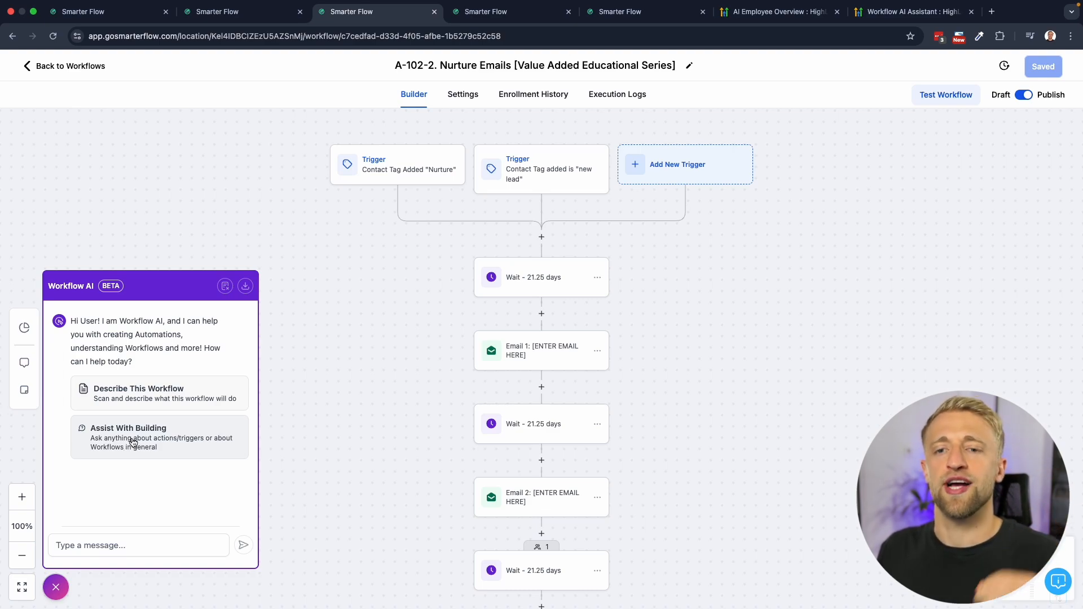
{"action": "mouse_move", "coordinate": [175, 442]}
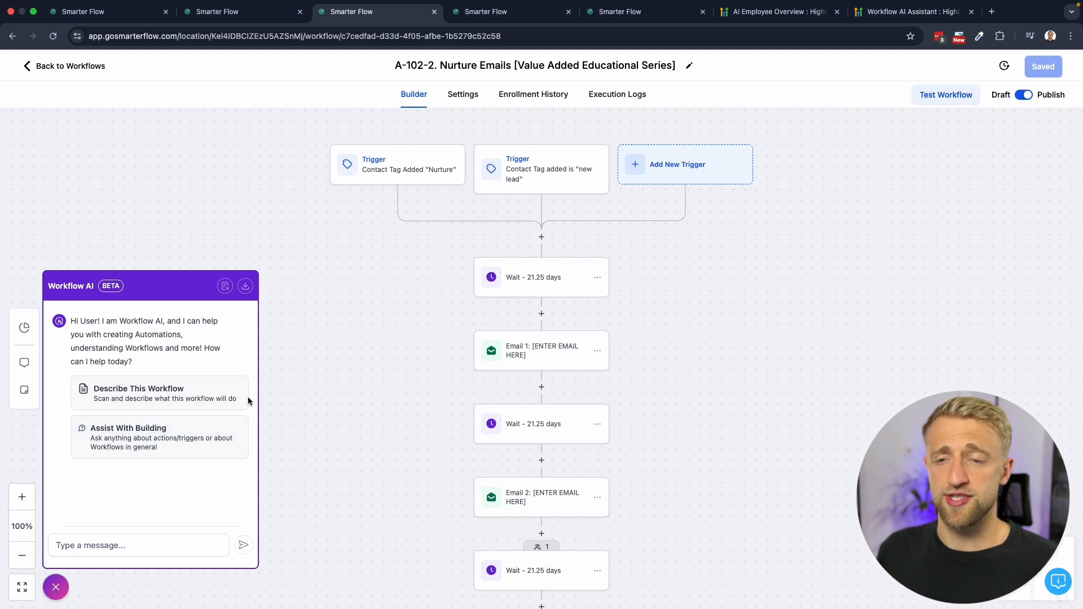
- Have Workflow AI describe the Nurture Emails workflow and read its breakdown
{"action": "left_click", "coordinate": [159, 393]}
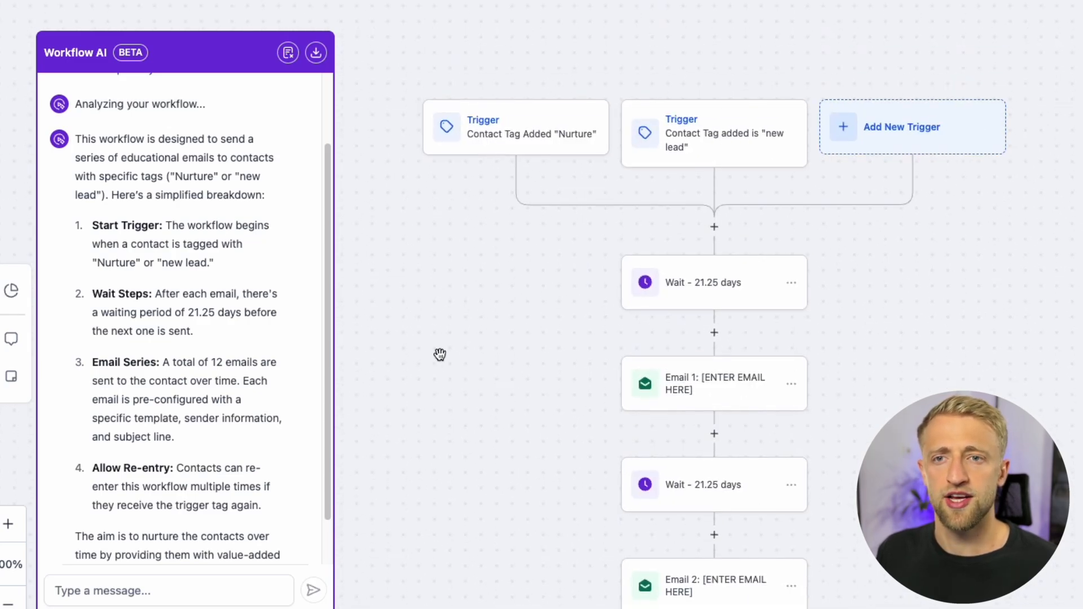
{"action": "mouse_move", "coordinate": [68, 272]}
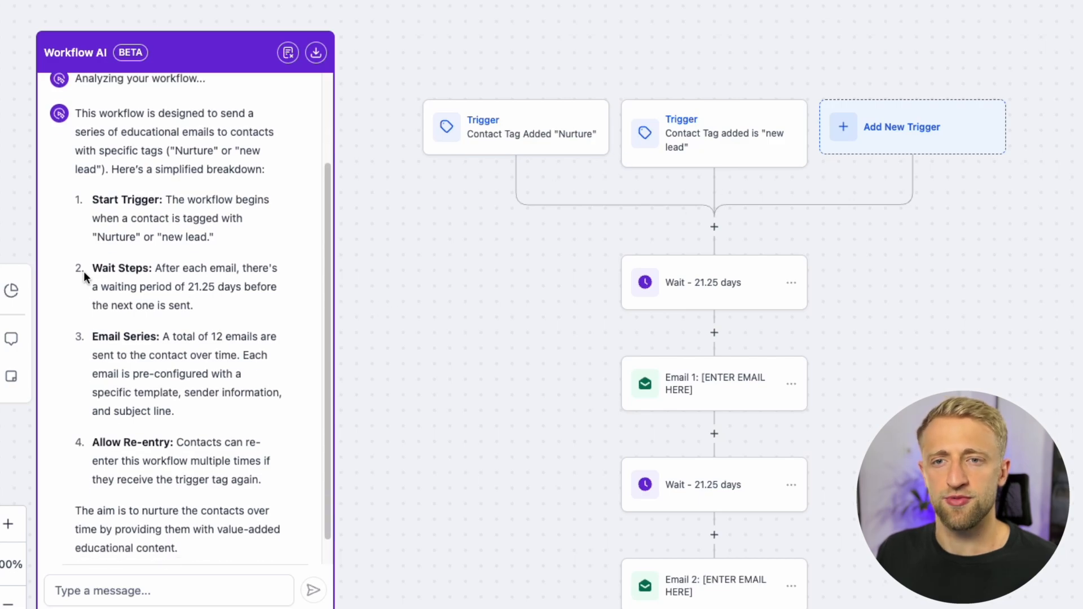
{"action": "mouse_move", "coordinate": [212, 294]}
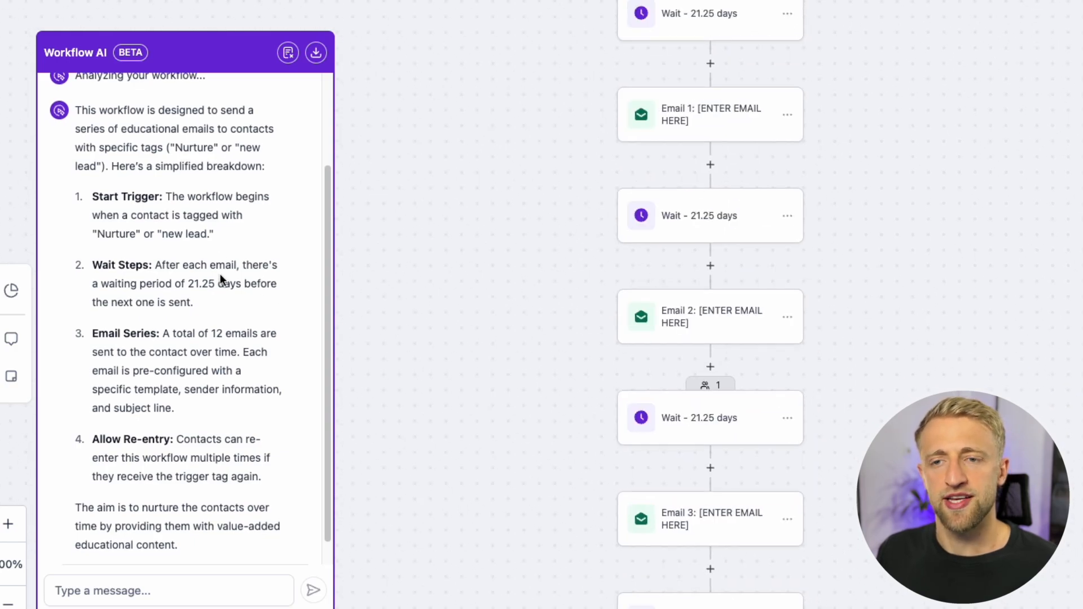
{"action": "scroll", "scroll_direction": "down", "scroll_amount": 3}
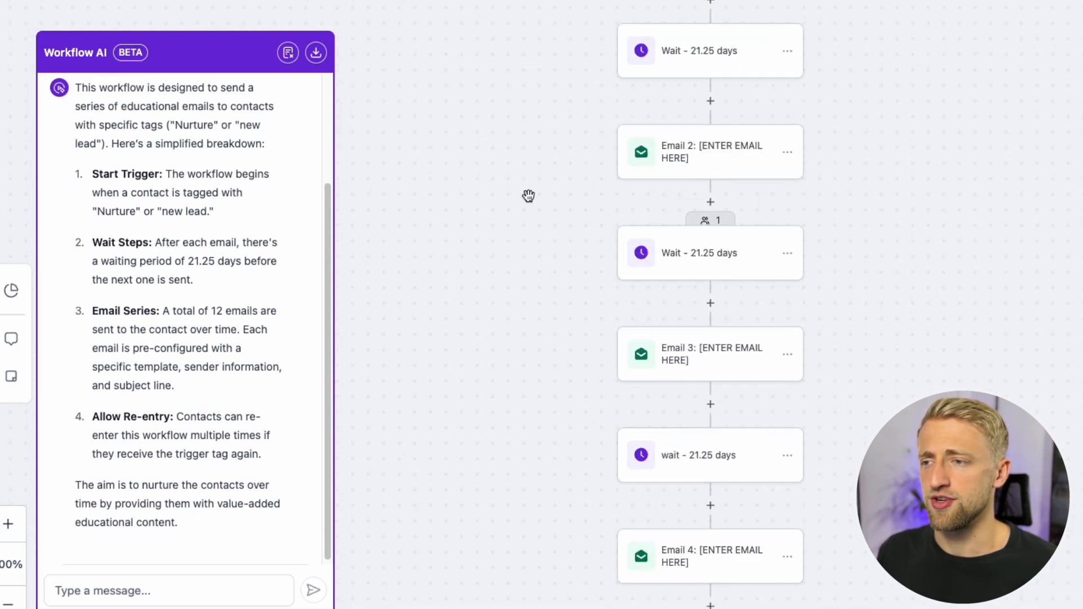
{"action": "scroll", "scroll_direction": "down", "scroll_amount": 3}
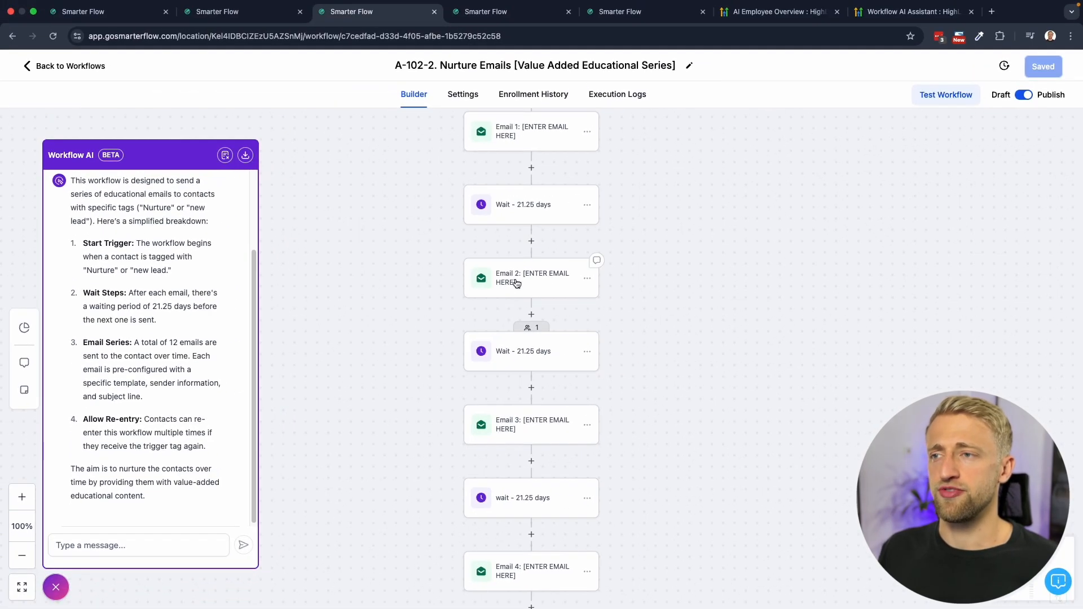
- Review the Email 2 step's template and the workflow Settings, then return to the Builder canvas
{"action": "left_click", "coordinate": [531, 277]}
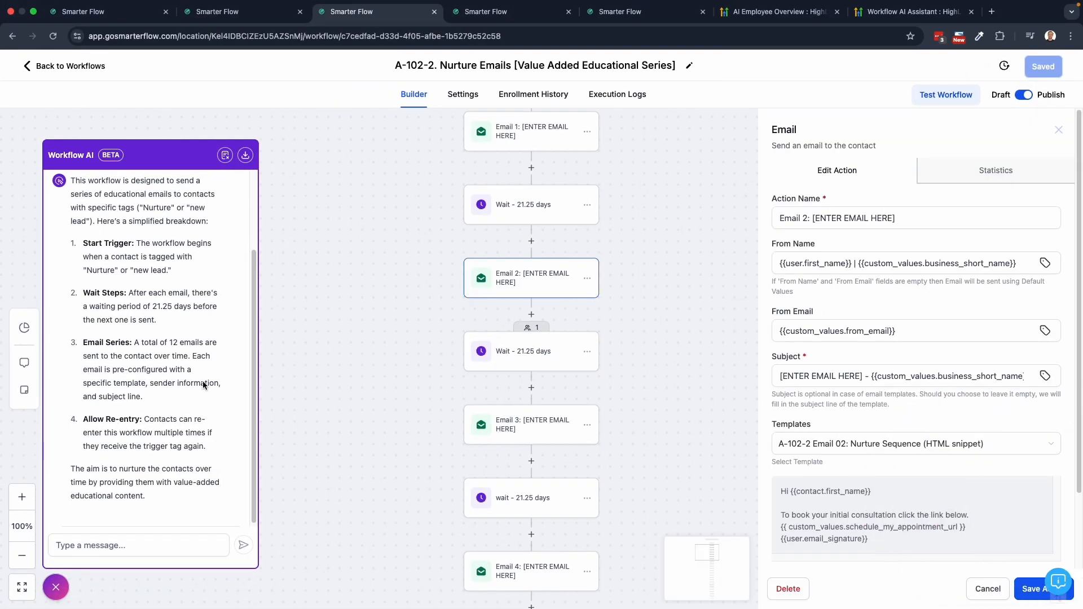
{"action": "scroll", "scroll_direction": "down", "scroll_amount": 3}
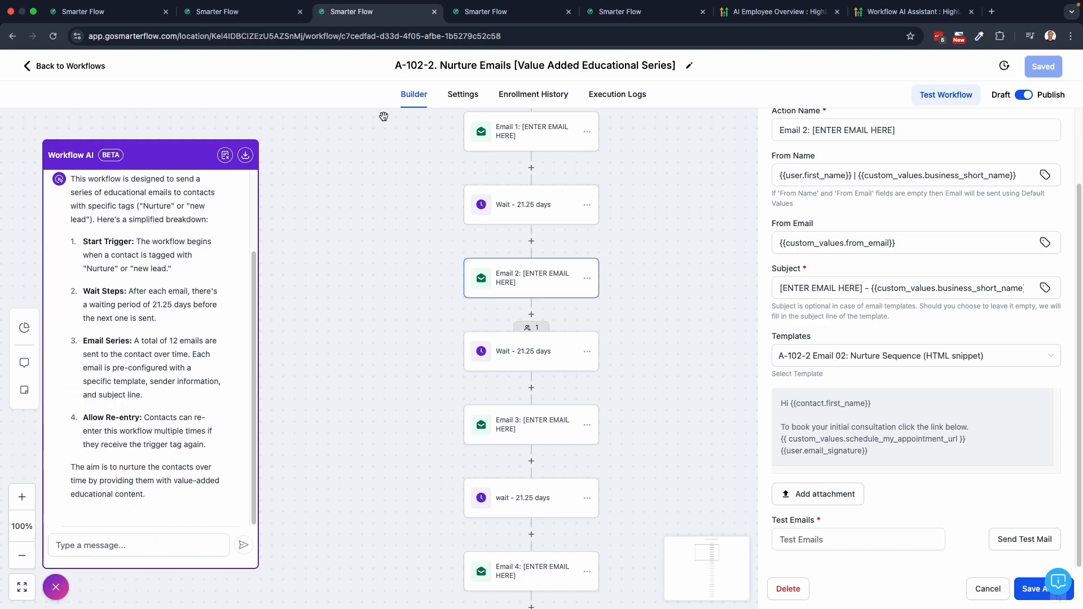
{"action": "left_click", "coordinate": [463, 93]}
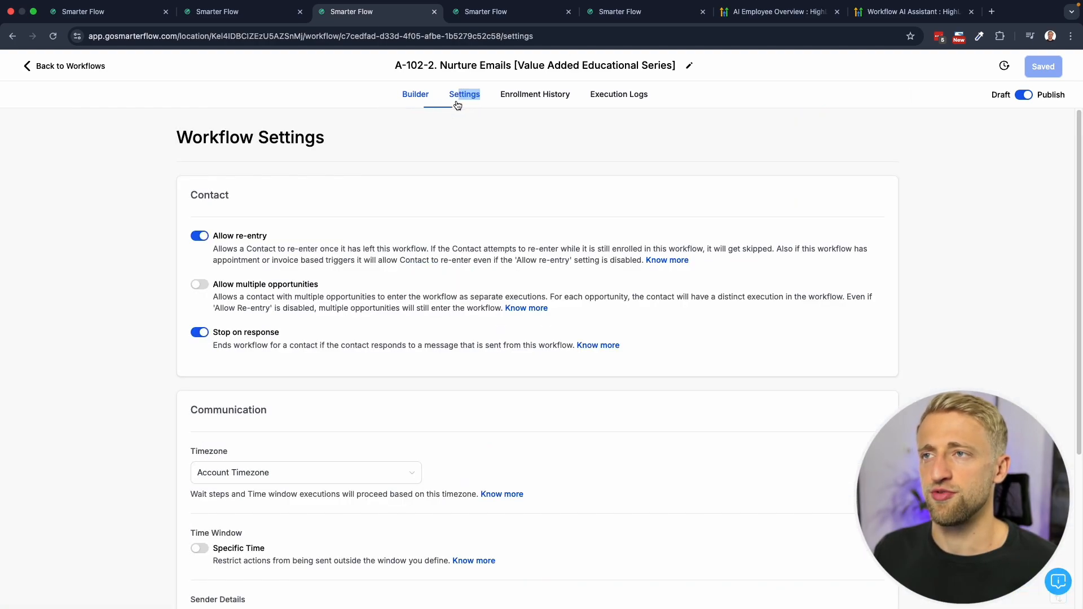
{"action": "left_click", "coordinate": [199, 548]}
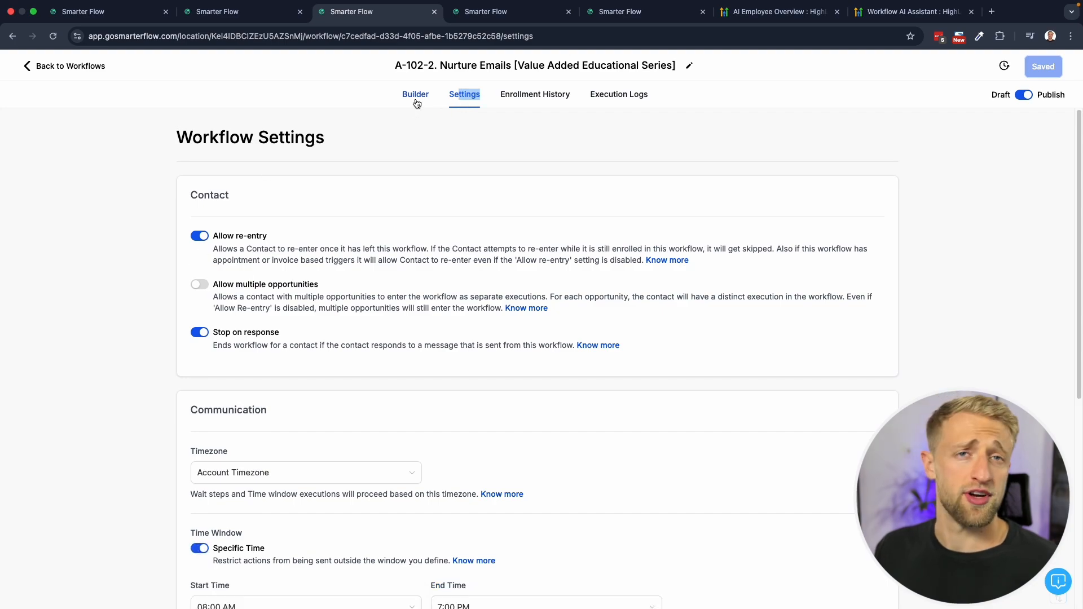
{"action": "left_click", "coordinate": [413, 94]}
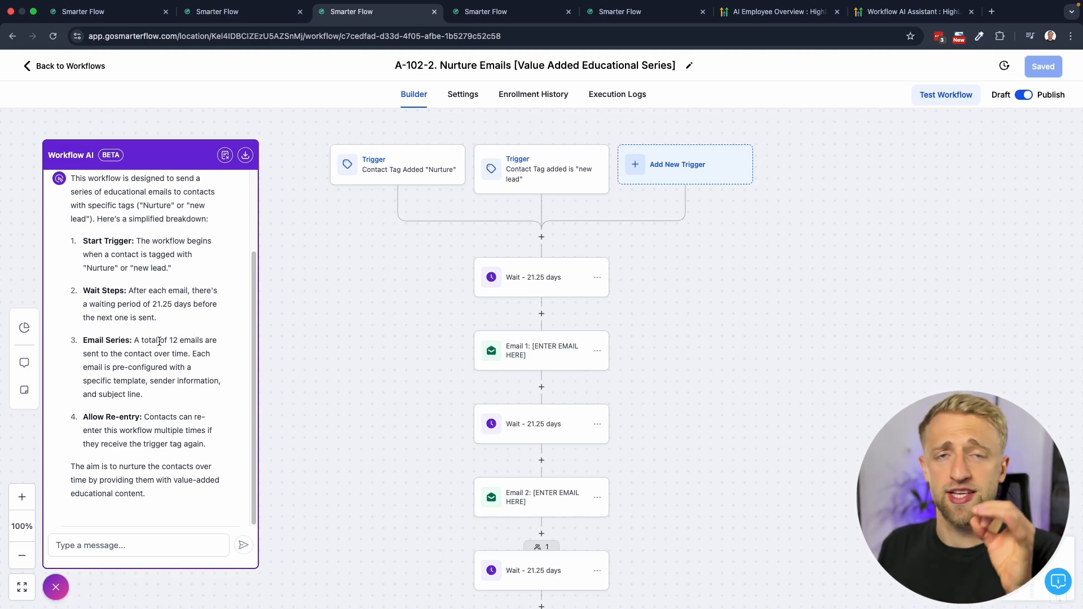
{"action": "mouse_move", "coordinate": [356, 334]}
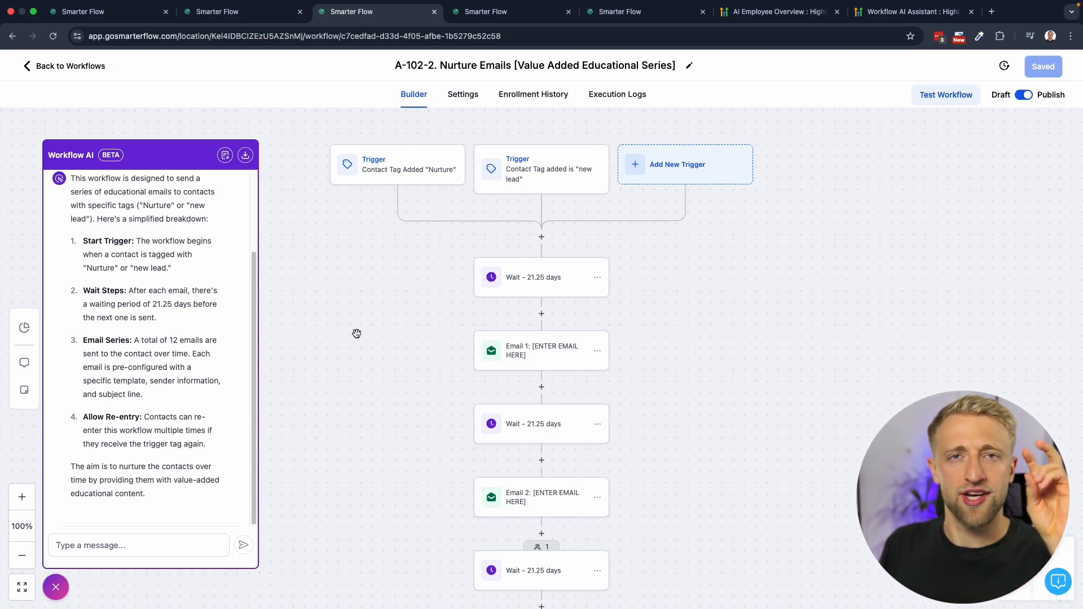
{"action": "mouse_move", "coordinate": [167, 316]}
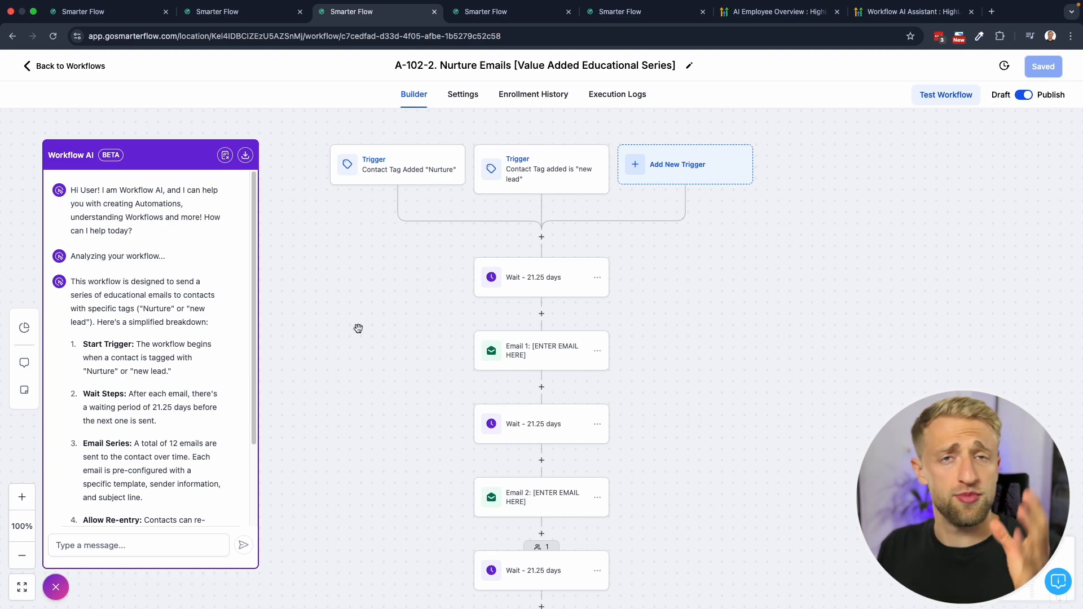
{"action": "mouse_move", "coordinate": [411, 303]}
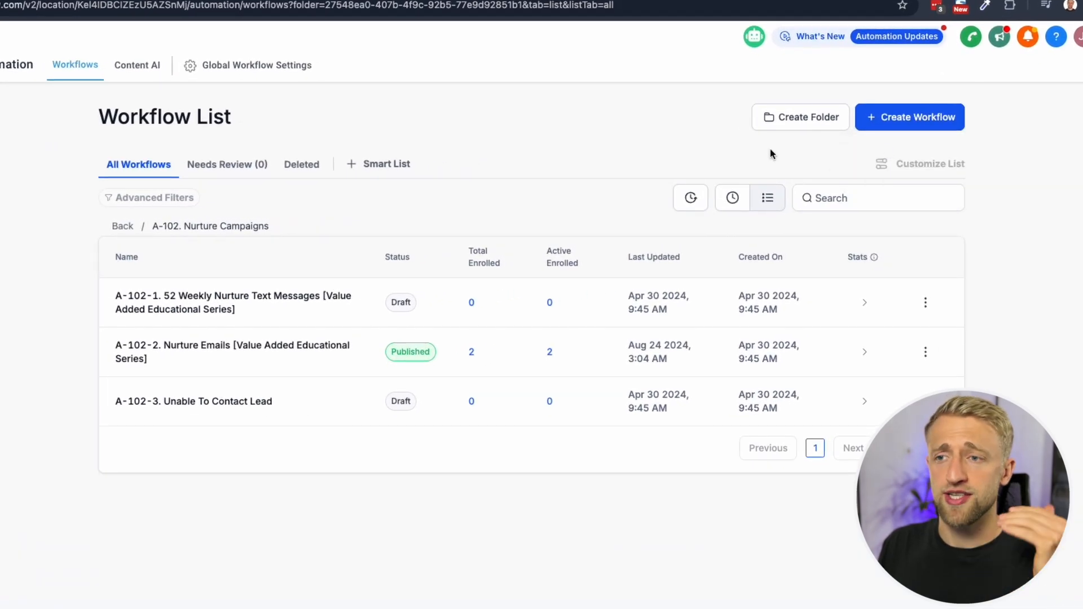
- Open the A-101-1. Status Update Workflow from the A-101. New Leads Pipeline Automations folder
{"action": "left_click", "coordinate": [910, 116]}
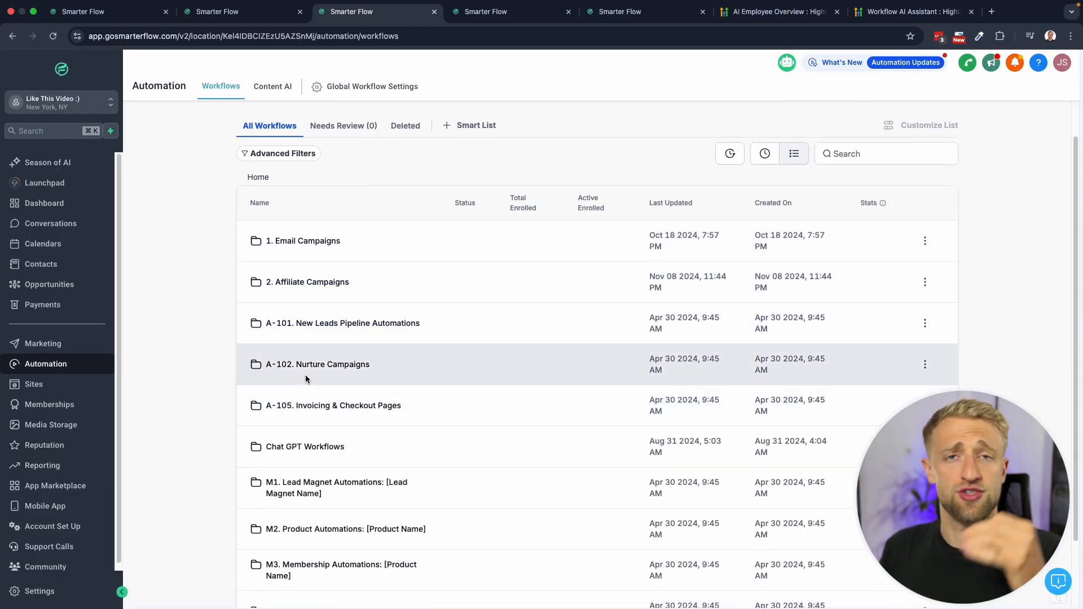
{"action": "left_click", "coordinate": [341, 323]}
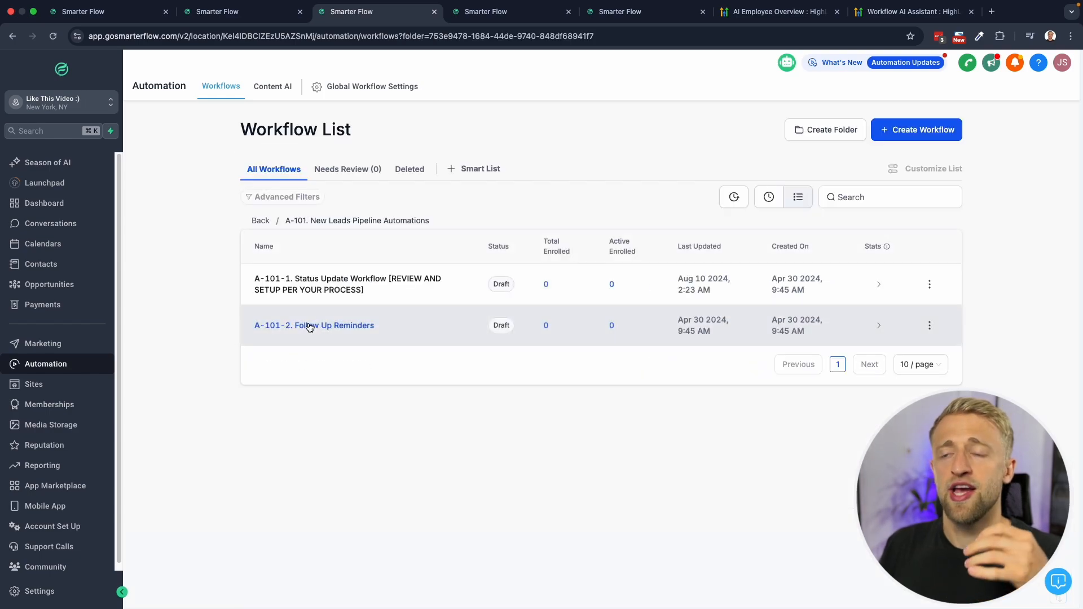
{"action": "left_click", "coordinate": [315, 325]}
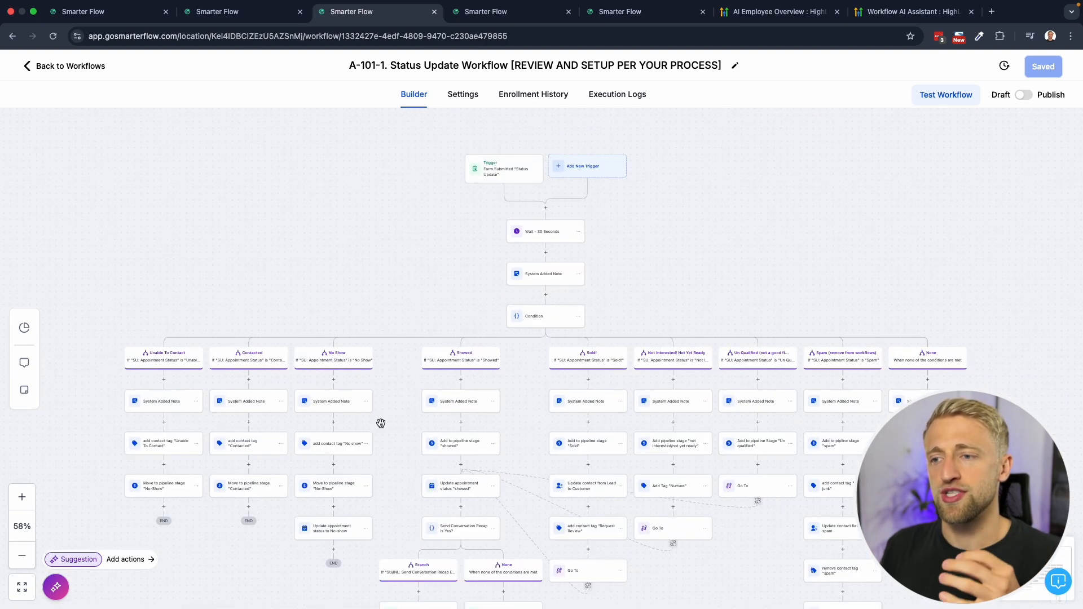
{"action": "scroll", "scroll_direction": "down", "scroll_amount": 3}
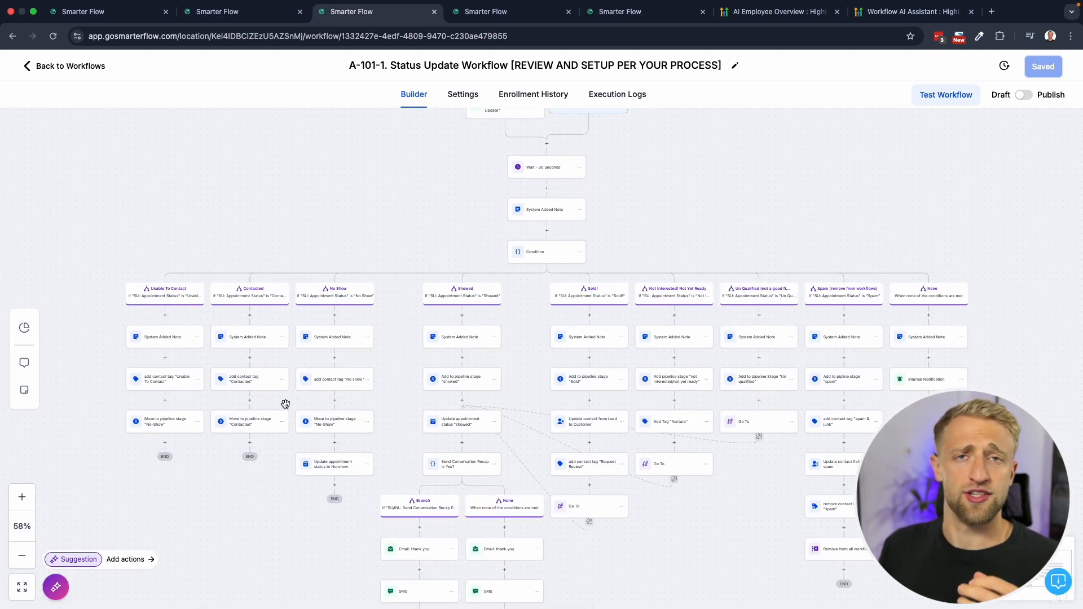
{"action": "mouse_move", "coordinate": [389, 351]}
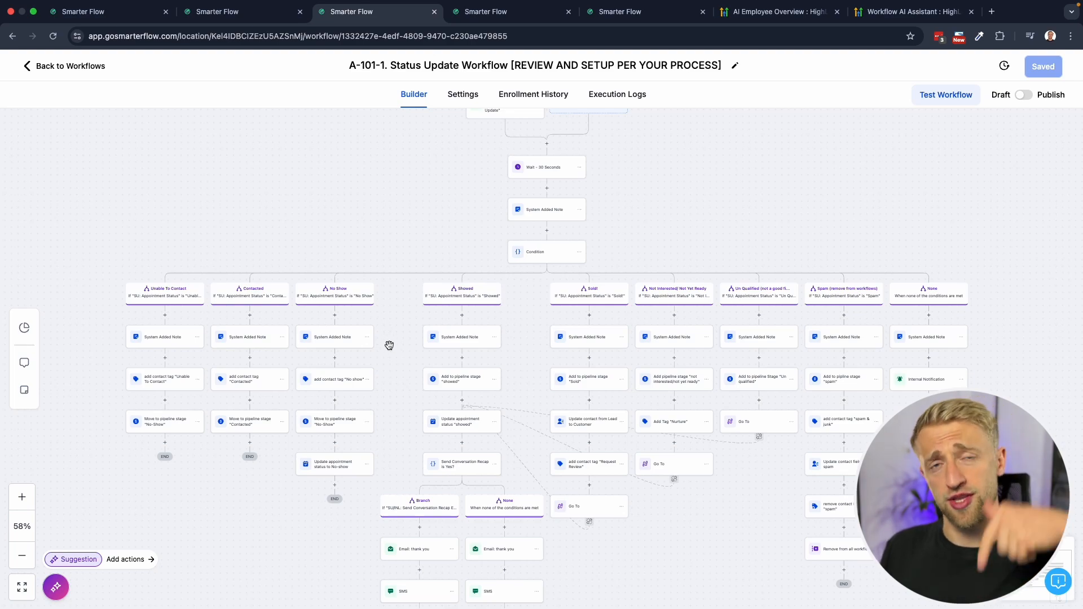
{"action": "mouse_move", "coordinate": [233, 196]}
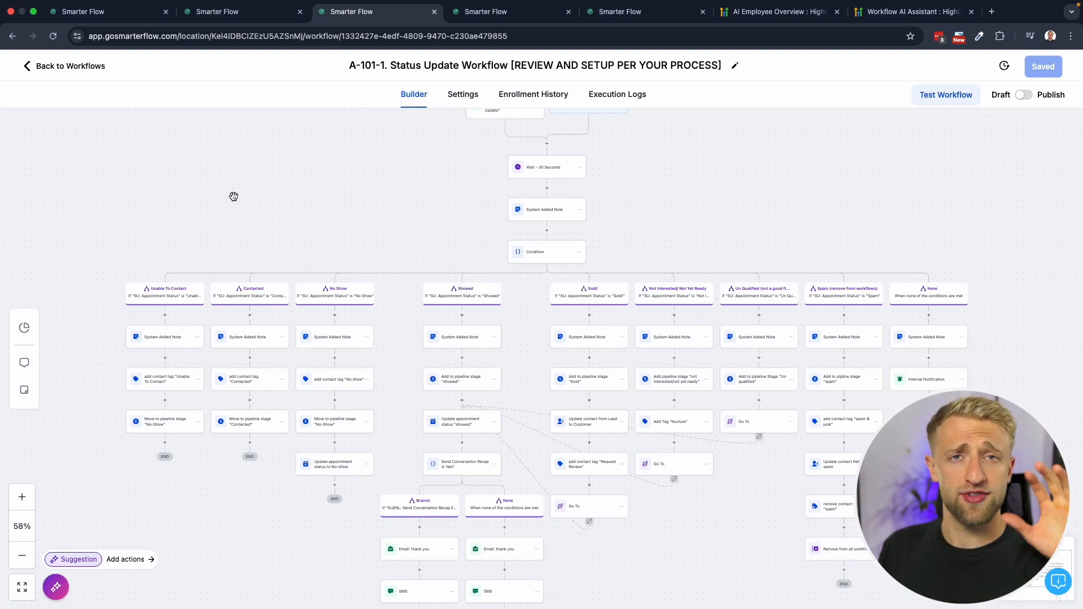
{"action": "mouse_move", "coordinate": [615, 36]}
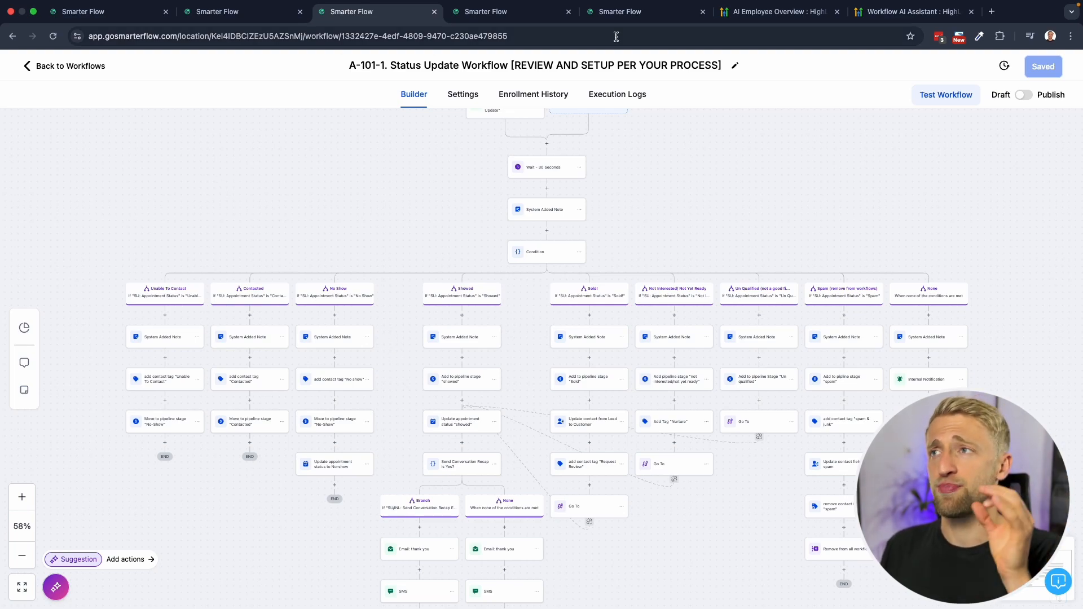
- View the AI Employee Overview support article's per-feature pricing table
{"action": "left_click", "coordinate": [777, 11]}
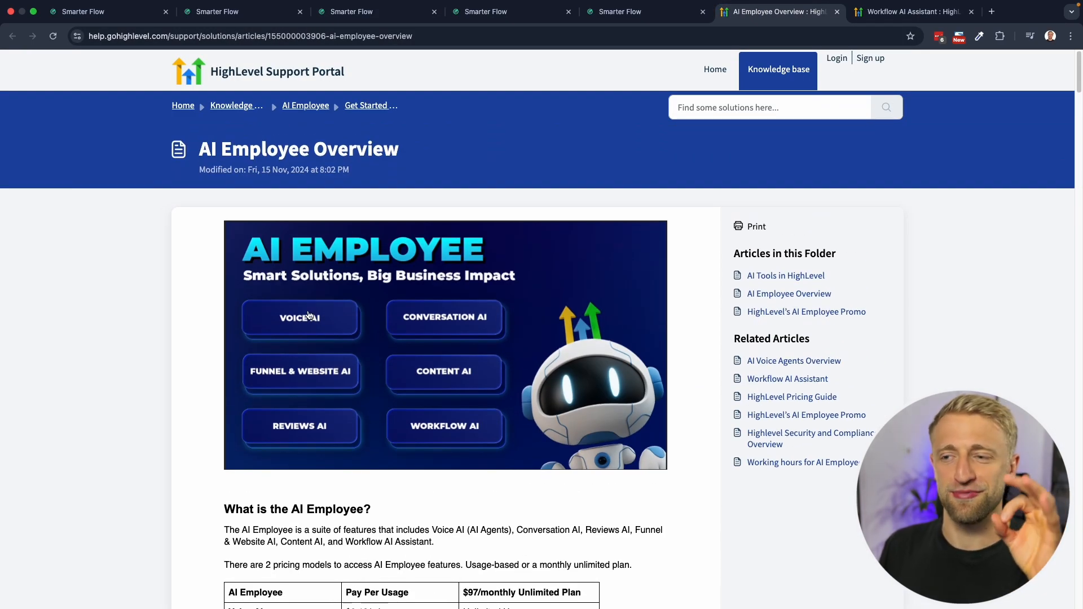
{"action": "mouse_move", "coordinate": [358, 368]}
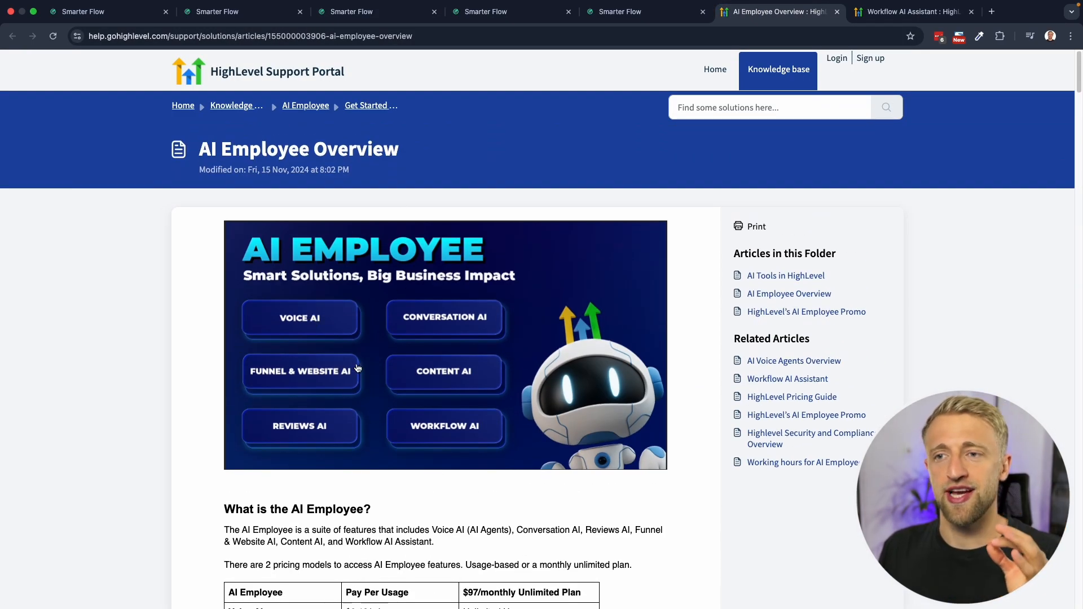
{"action": "mouse_move", "coordinate": [329, 379]}
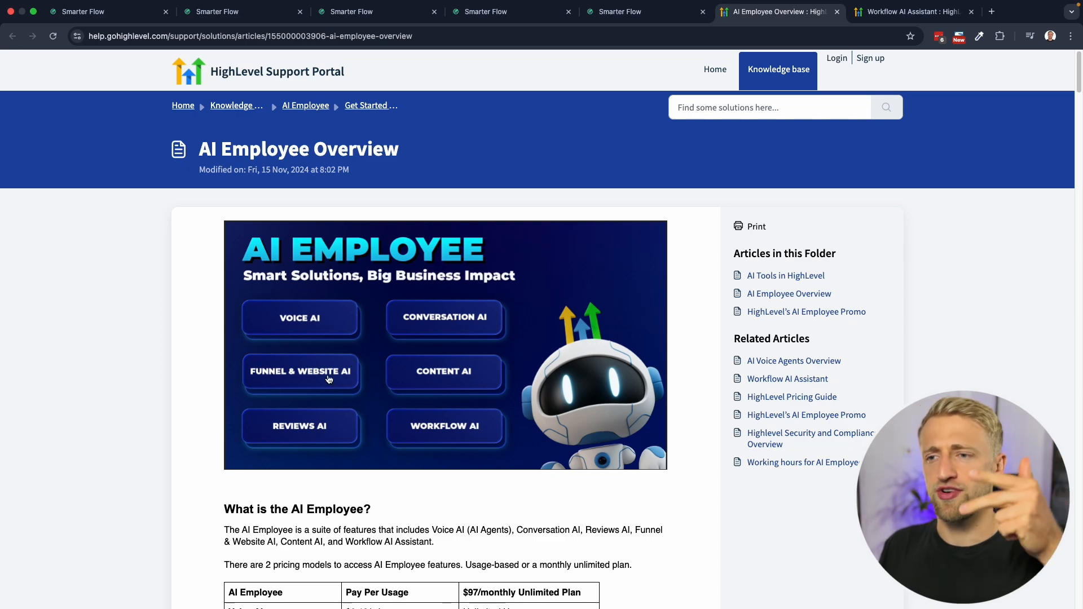
{"action": "mouse_move", "coordinate": [447, 441]}
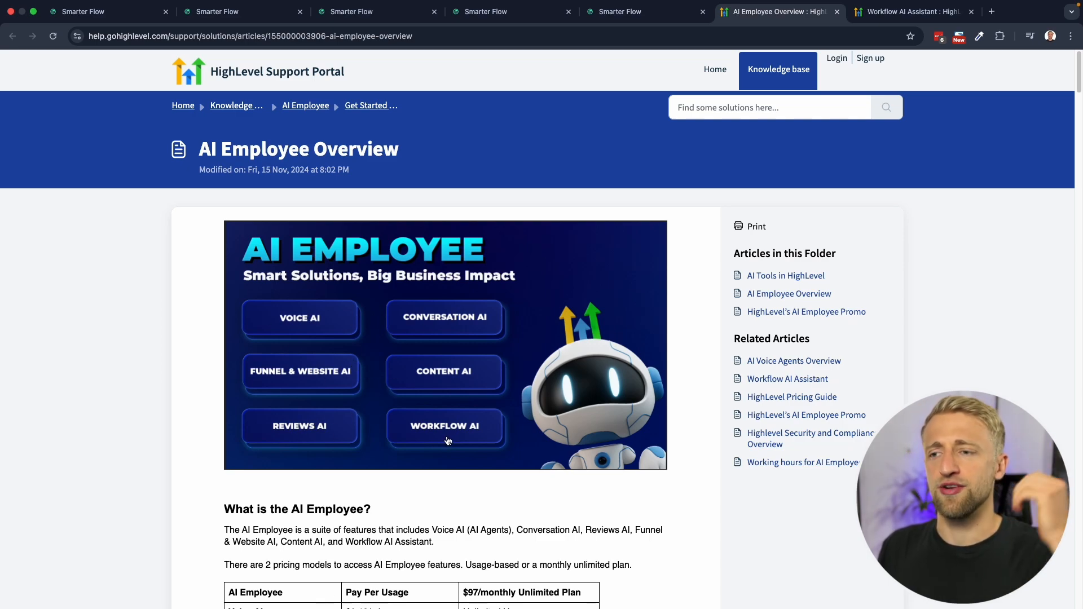
{"action": "scroll", "scroll_direction": "down", "scroll_amount": 3}
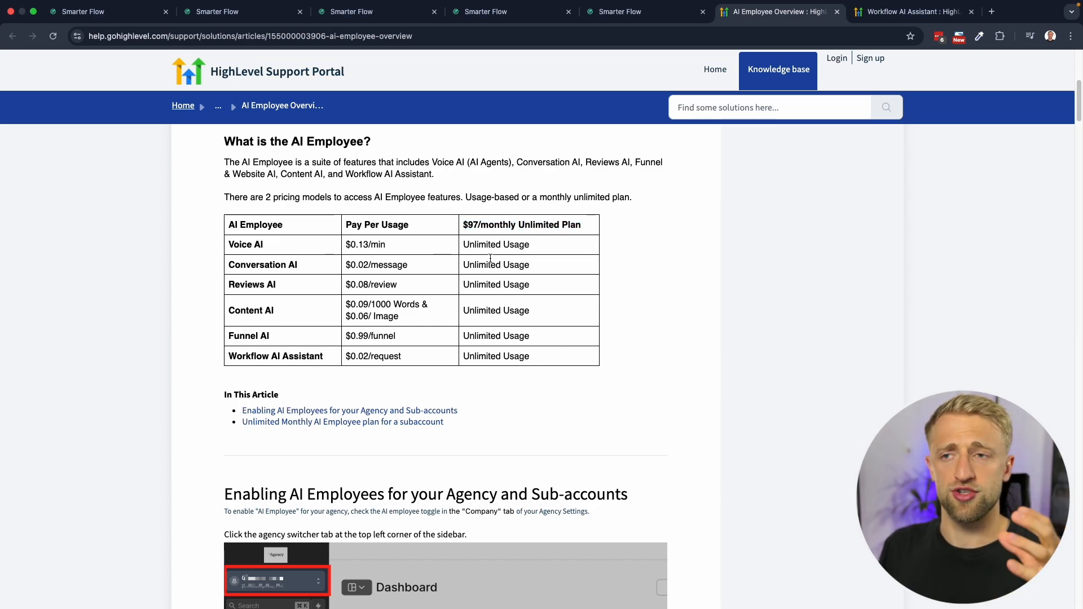
{"action": "mouse_move", "coordinate": [248, 220]}
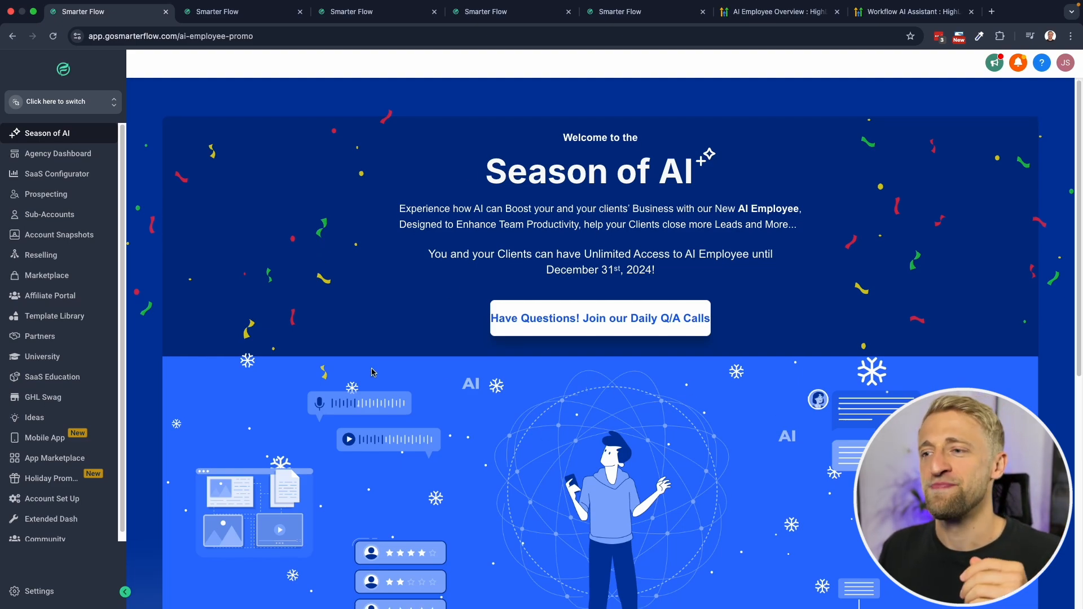
- Scroll the Season of AI page, then view the sub-account's AI Employee opt-in page
{"action": "scroll", "scroll_direction": "down", "scroll_amount": 3}
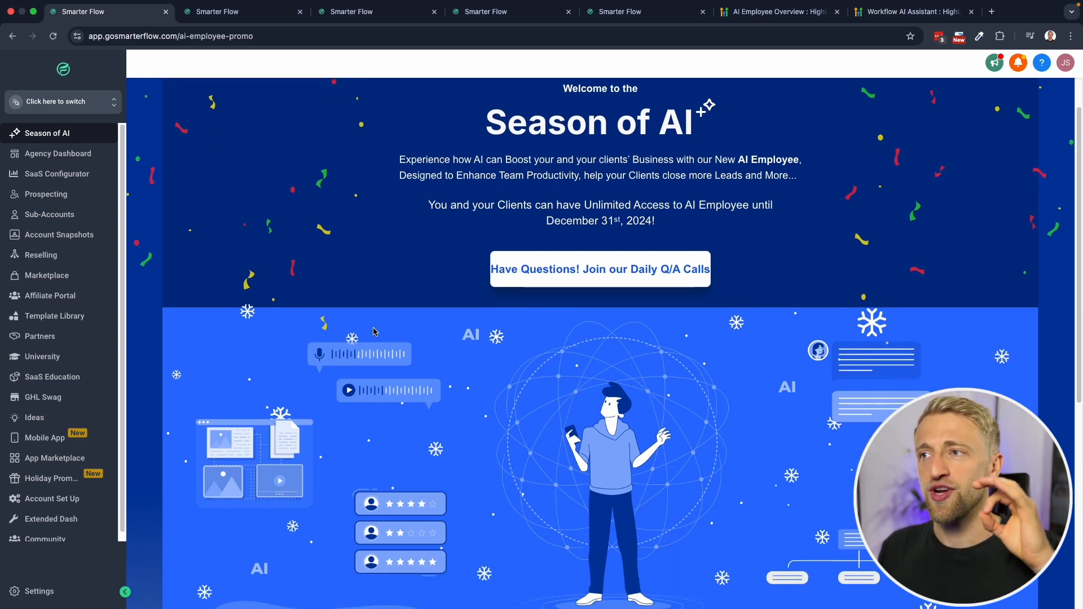
{"action": "scroll", "scroll_direction": "down", "scroll_amount": 3}
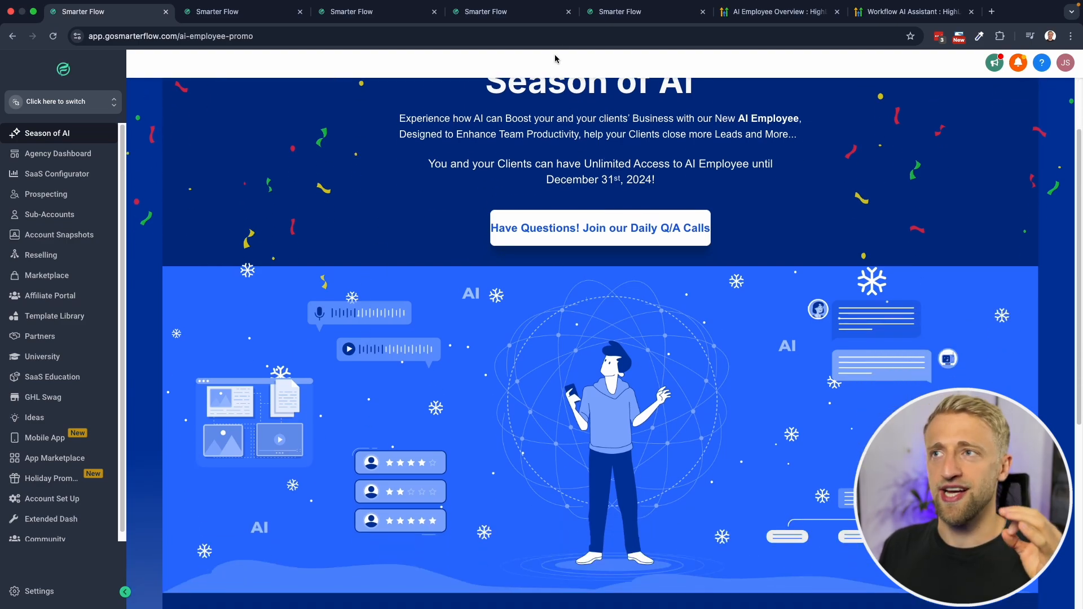
{"action": "left_click", "coordinate": [774, 11]}
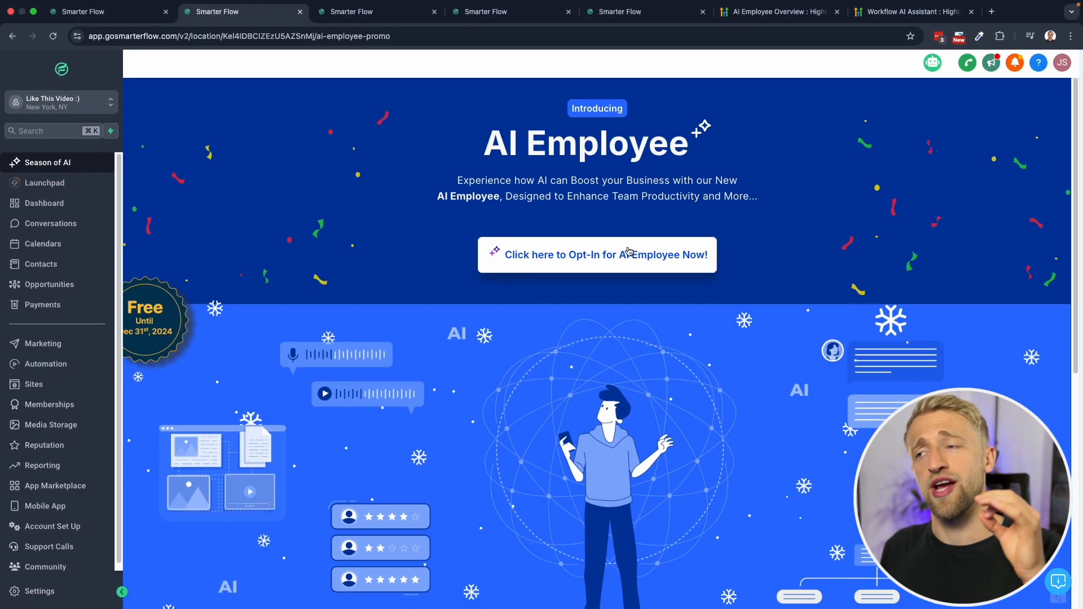
{"action": "mouse_move", "coordinate": [153, 322]}
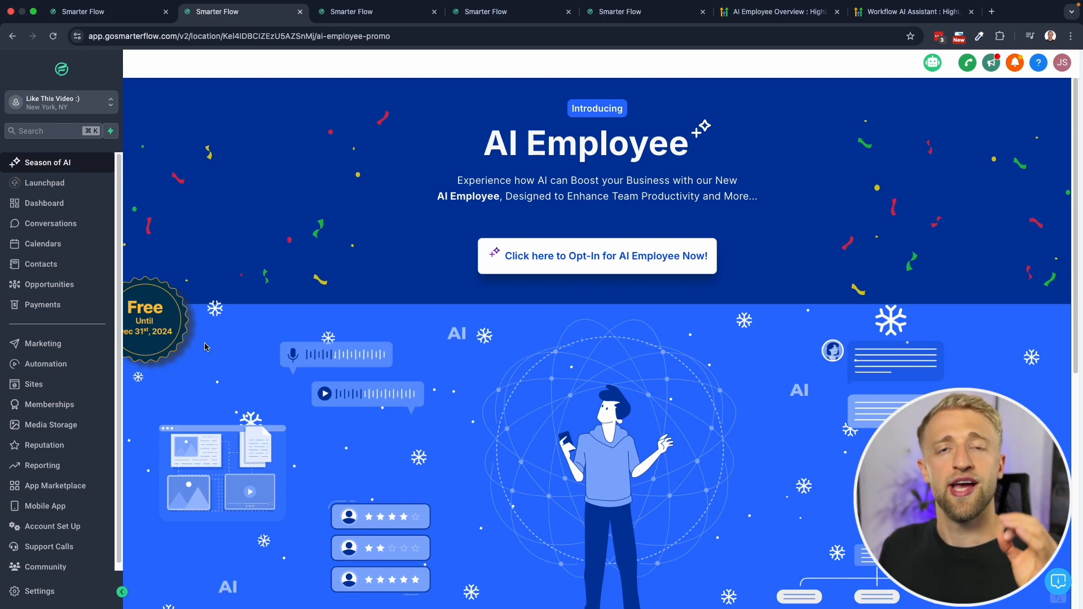
{"action": "mouse_move", "coordinate": [150, 343]}
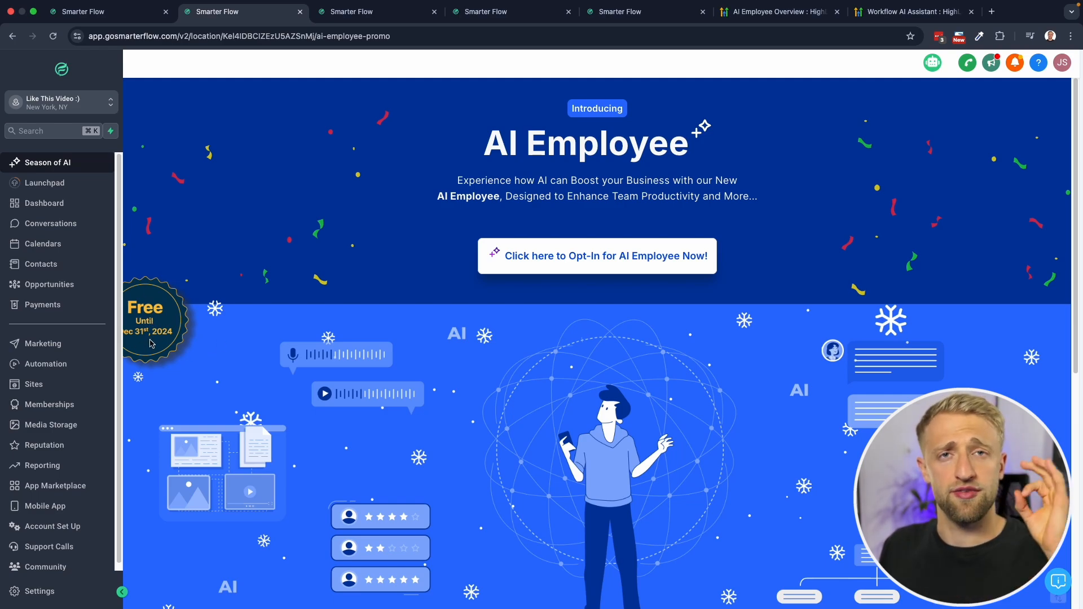
{"action": "mouse_move", "coordinate": [193, 320]}
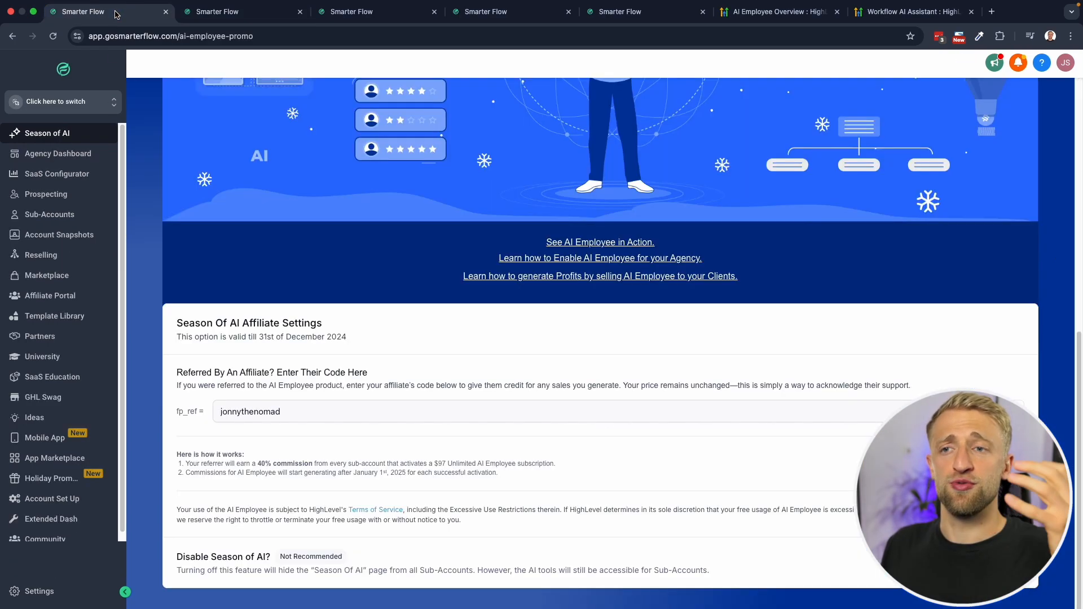
{"action": "mouse_move", "coordinate": [331, 333]}
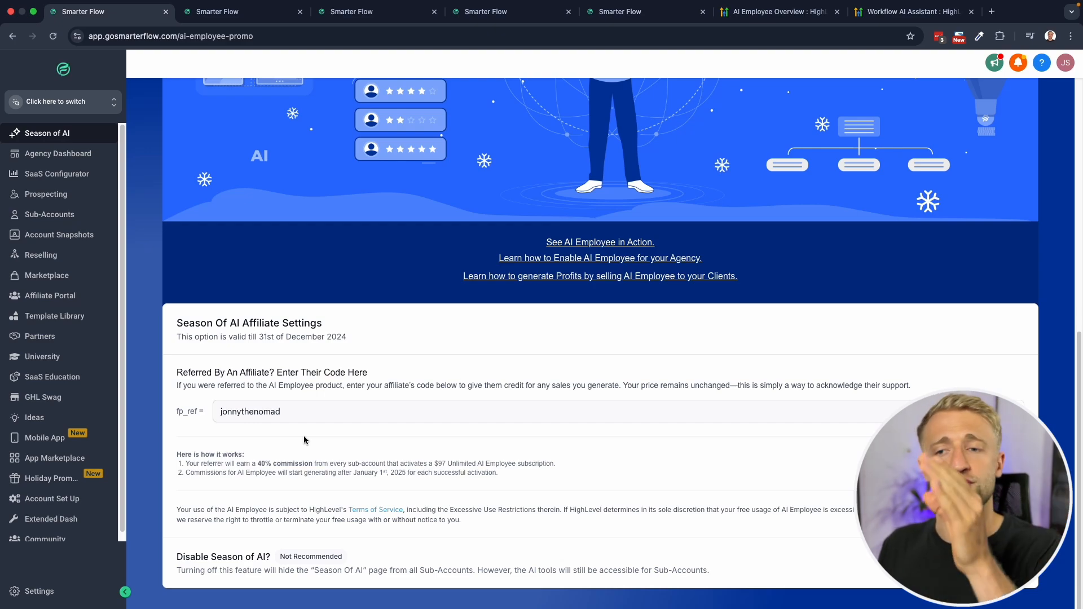
{"action": "mouse_move", "coordinate": [345, 442]}
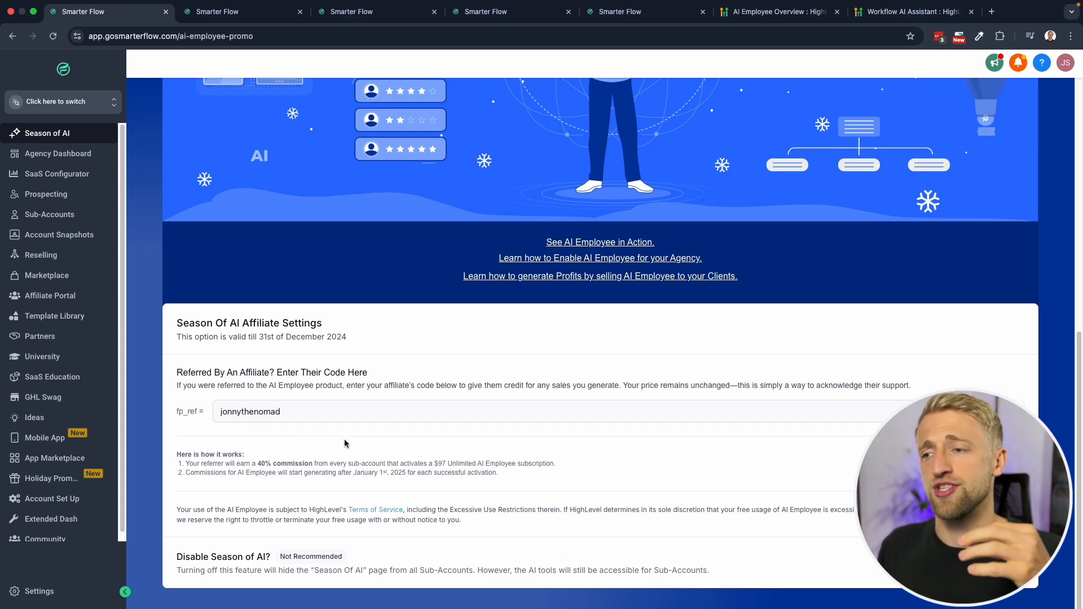
{"action": "mouse_move", "coordinate": [284, 439]}
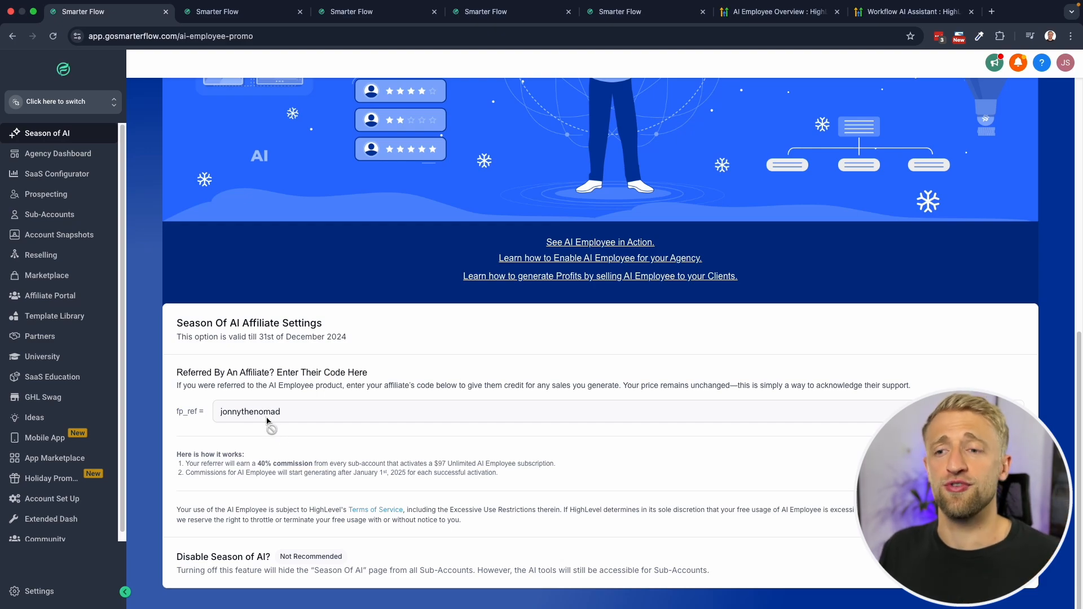
{"action": "mouse_move", "coordinate": [233, 264]}
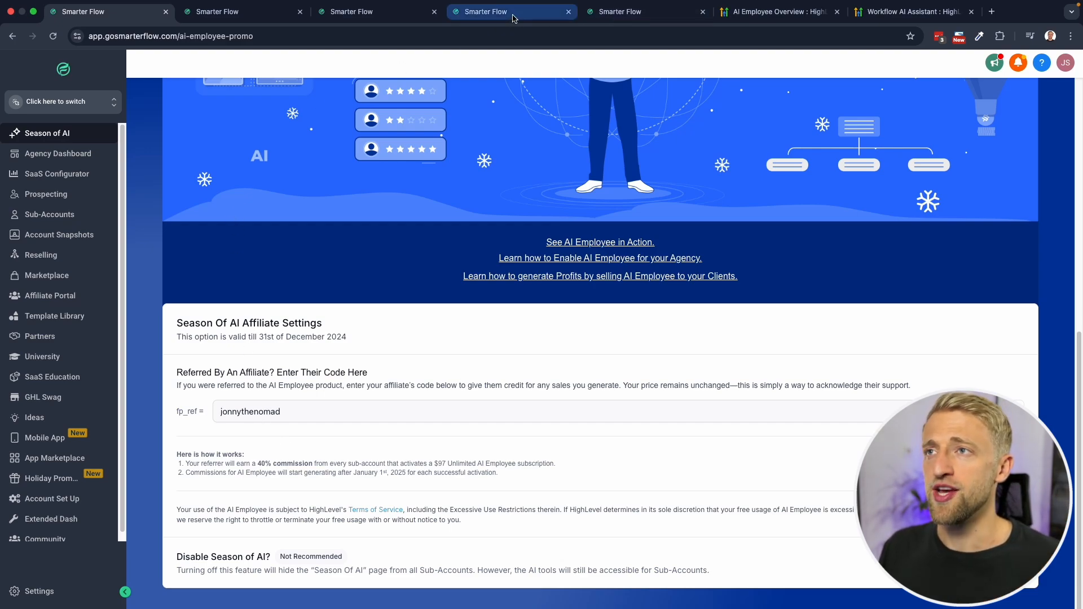
- Switch to the snapshot sub-account's Workflow List of Z-numbered folders
{"action": "left_click", "coordinate": [622, 11]}
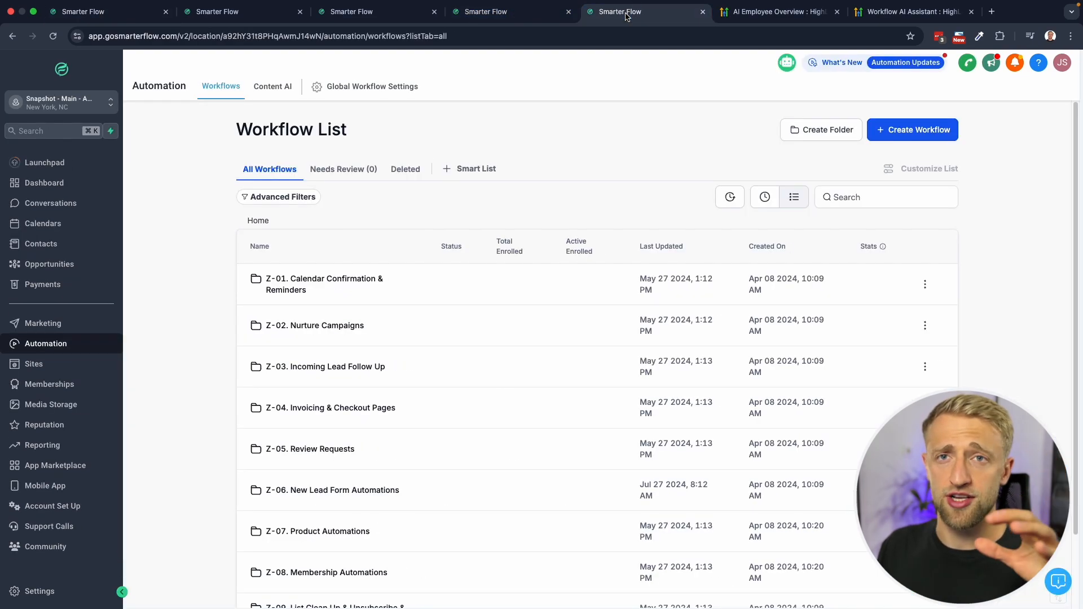
{"action": "mouse_move", "coordinate": [245, 313]}
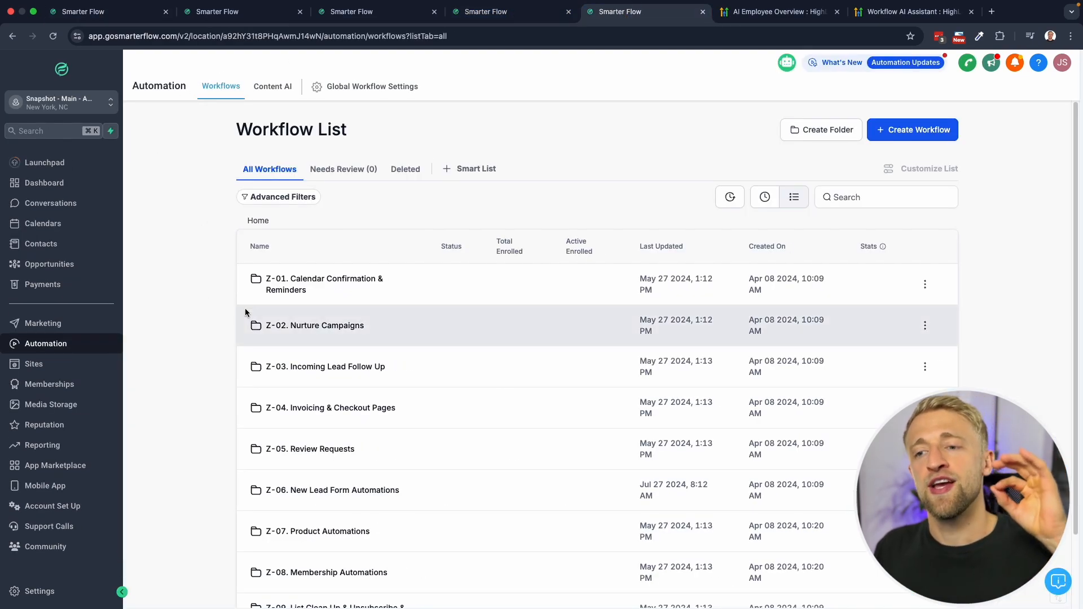
- Browse the Z-01-1 Calendar Confirmation + Reminders workflow's steps, then return to its folder
{"action": "scroll", "scroll_direction": "down", "scroll_amount": 3}
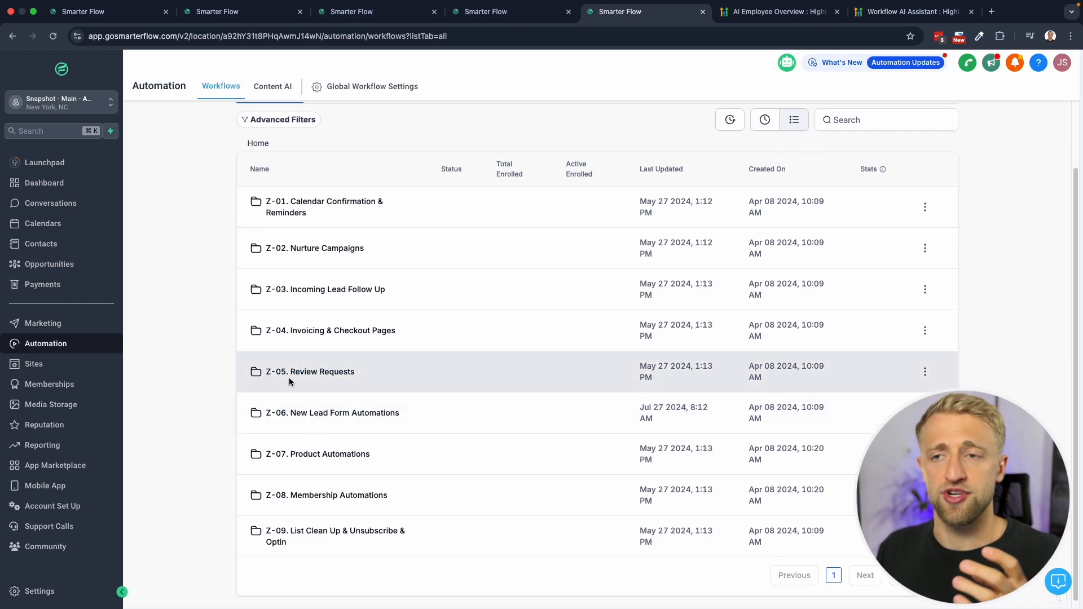
{"action": "mouse_move", "coordinate": [284, 382]}
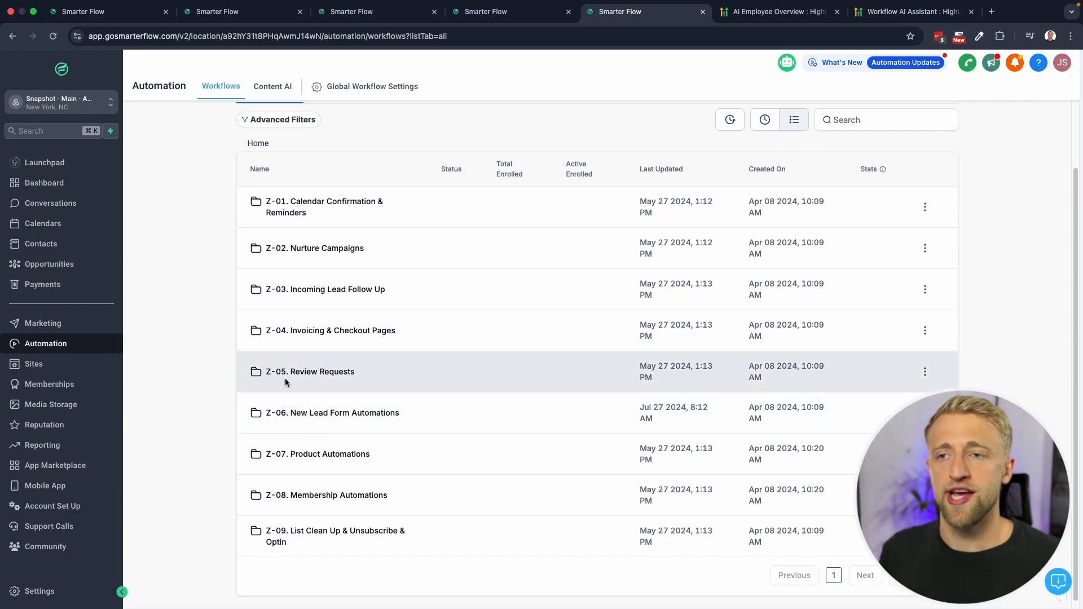
{"action": "left_click", "coordinate": [330, 330]}
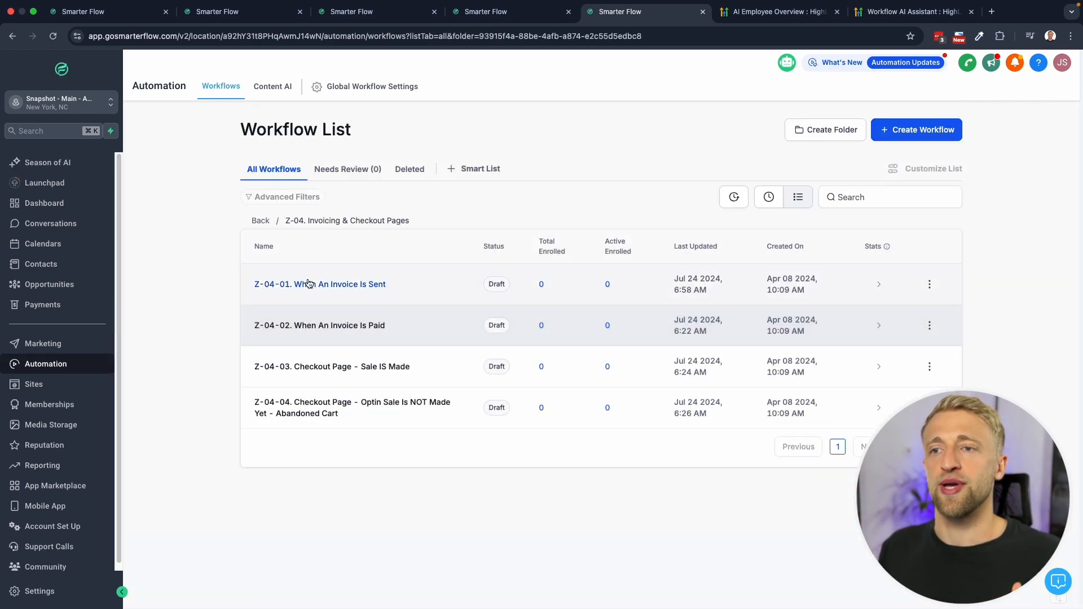
{"action": "left_click", "coordinate": [261, 220]}
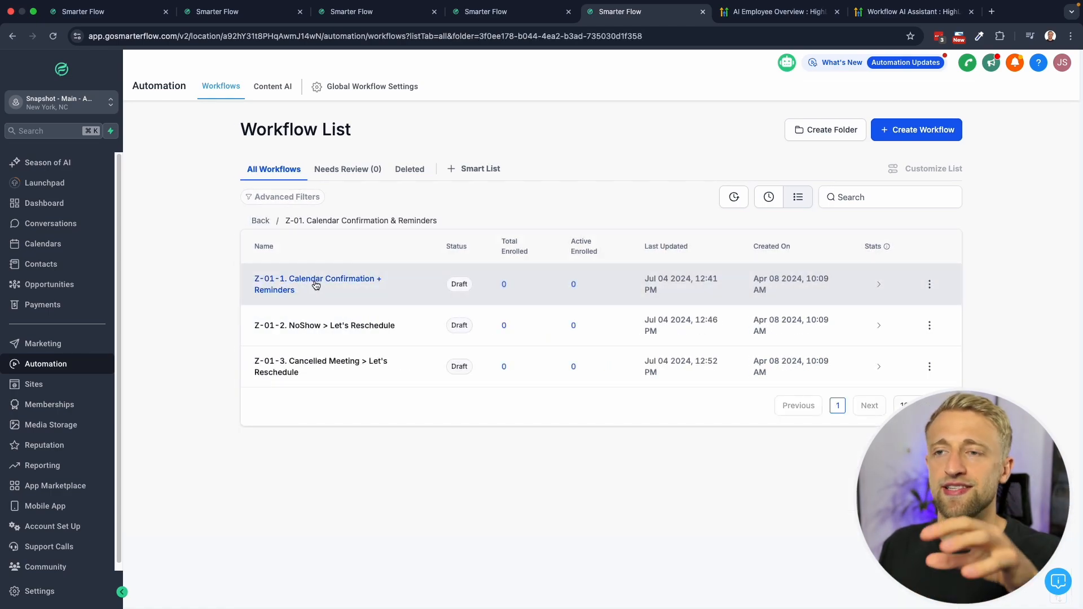
{"action": "left_click", "coordinate": [317, 284]}
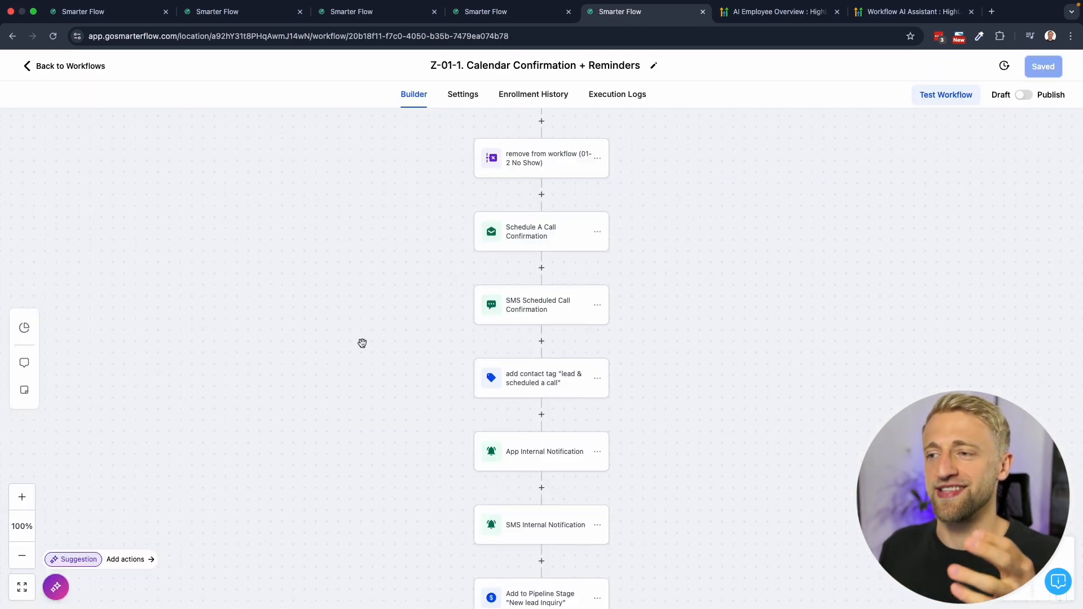
{"action": "scroll", "scroll_direction": "down", "scroll_amount": 3}
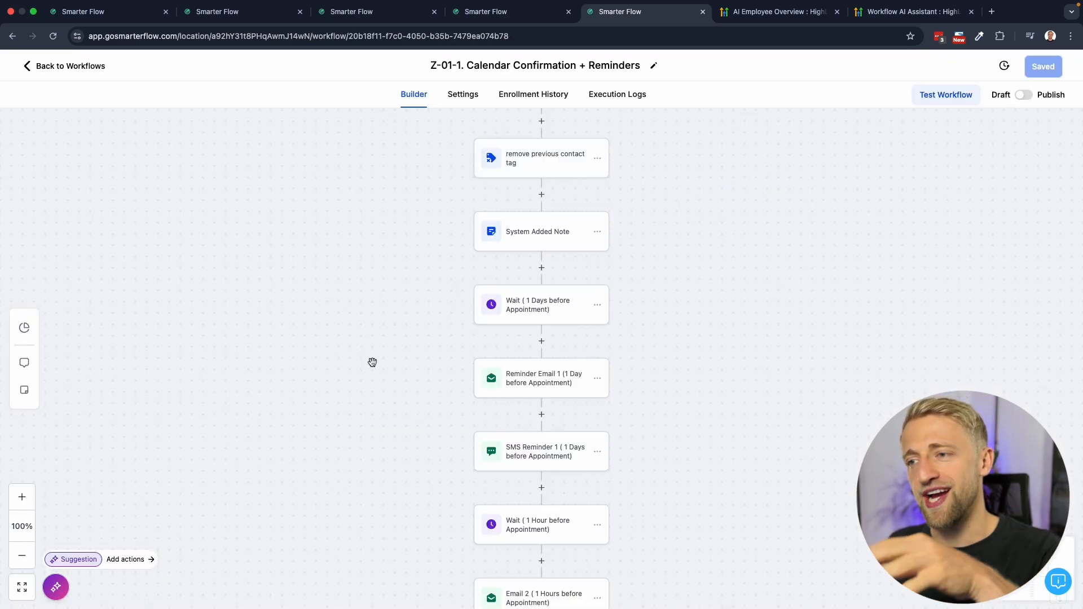
{"action": "left_click", "coordinate": [69, 66]}
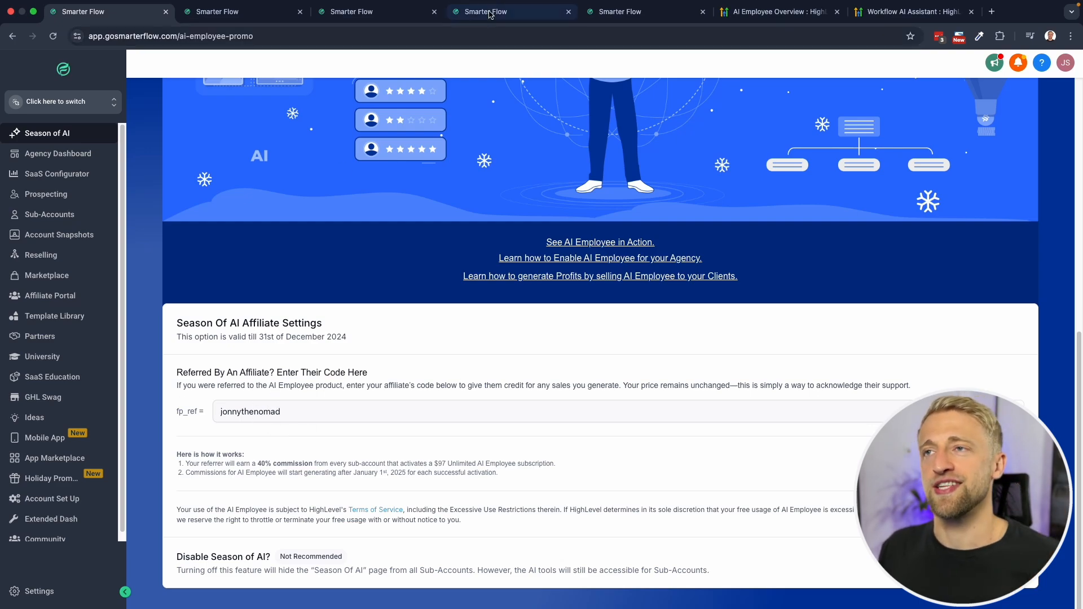
- Return to the sub-account's AI Employee opt-in promo page
{"action": "left_click", "coordinate": [629, 11]}
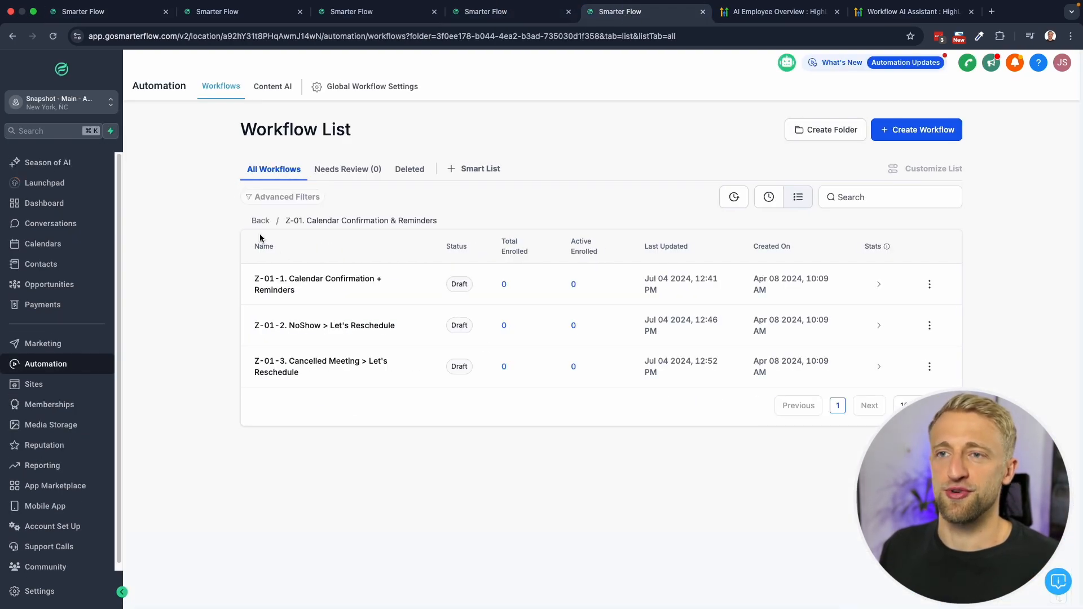
{"action": "left_click", "coordinate": [261, 220]}
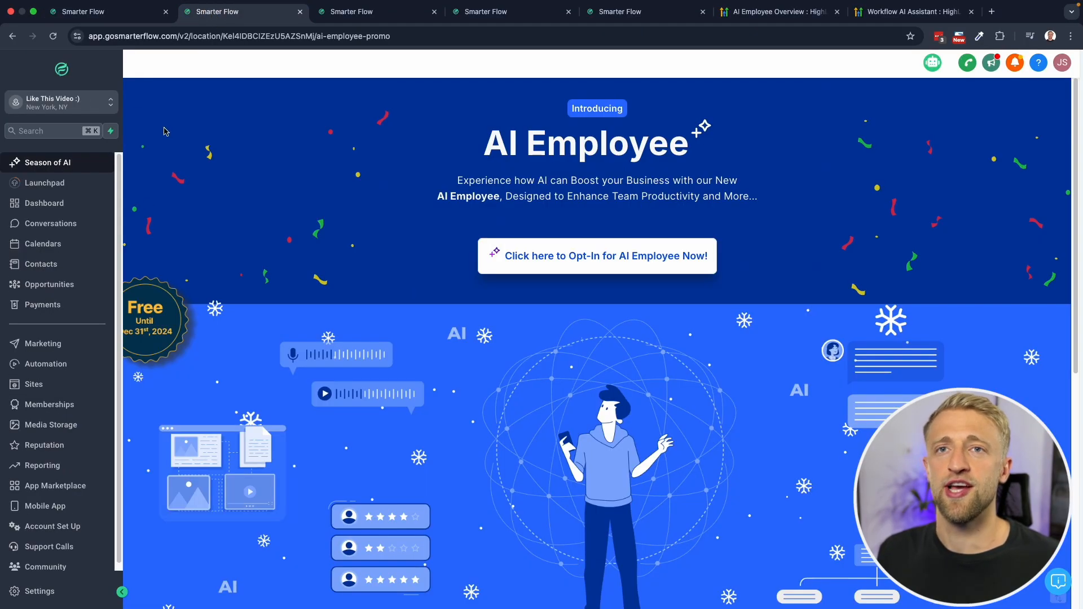
{"action": "mouse_move", "coordinate": [320, 306]}
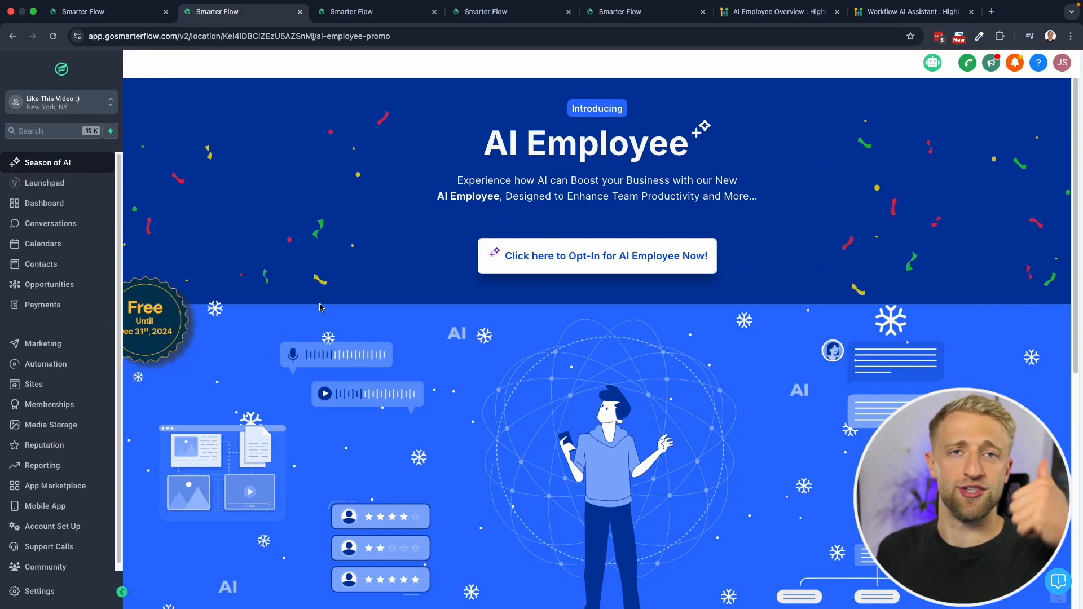
- Have Workflow AI describe the Status Update Workflow
{"action": "left_click", "coordinate": [352, 11]}
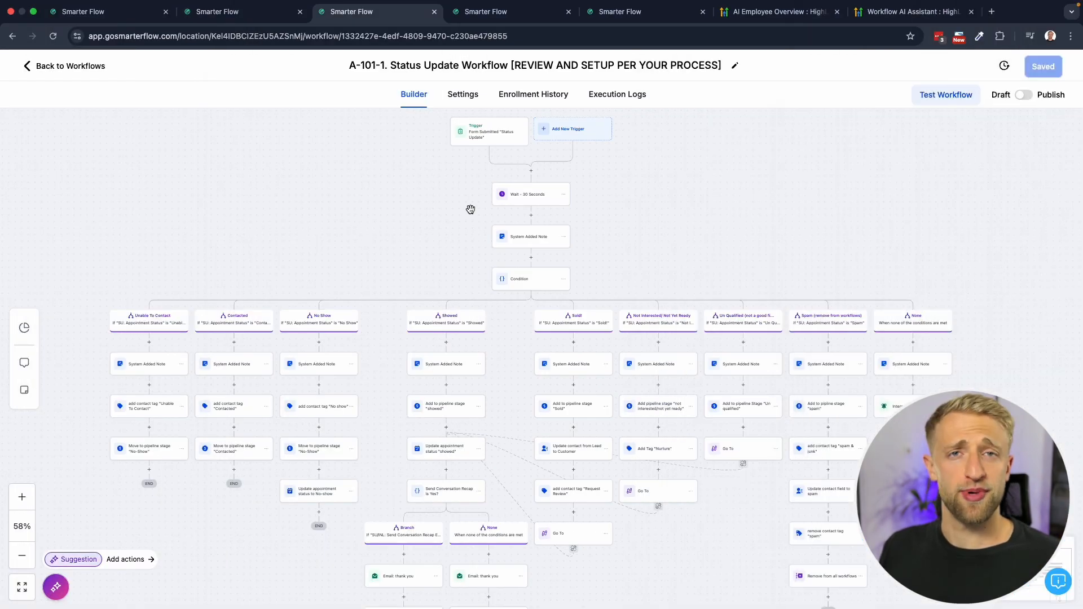
{"action": "left_click", "coordinate": [56, 586]}
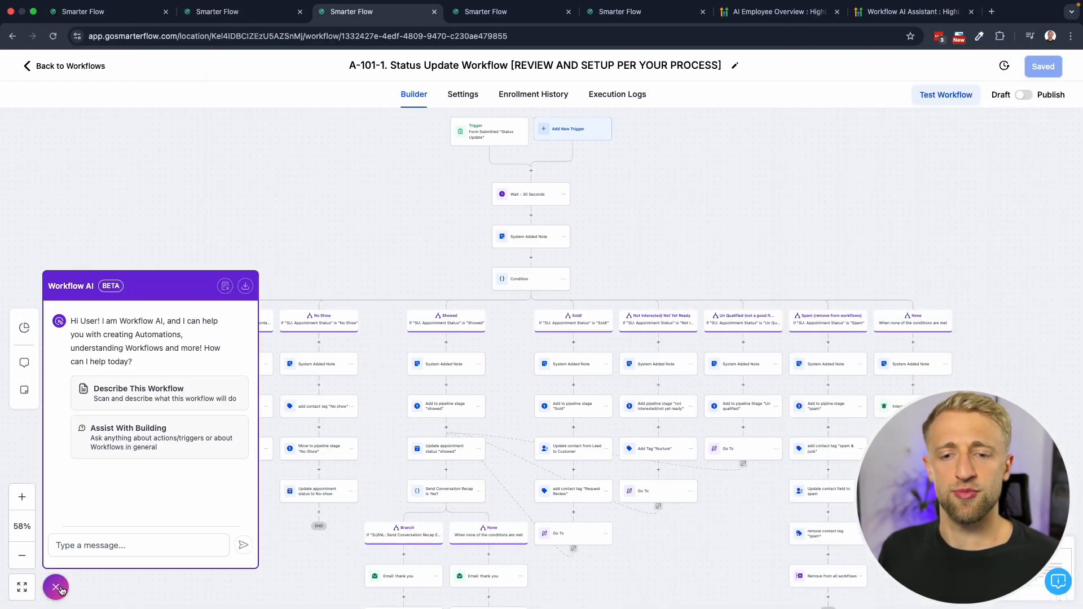
{"action": "left_click", "coordinate": [159, 393]}
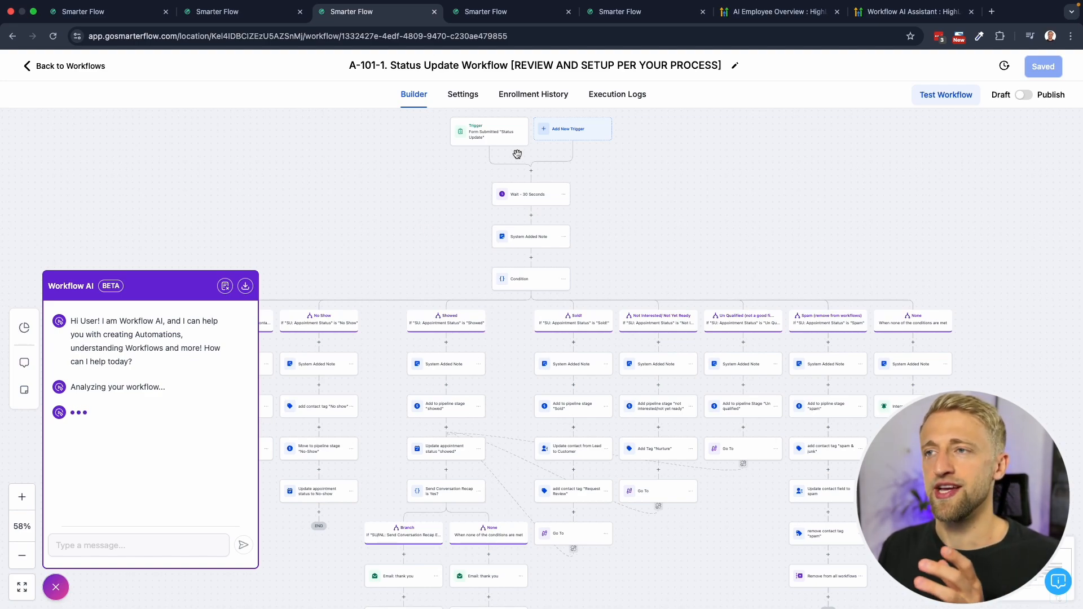
{"action": "mouse_move", "coordinate": [496, 276]}
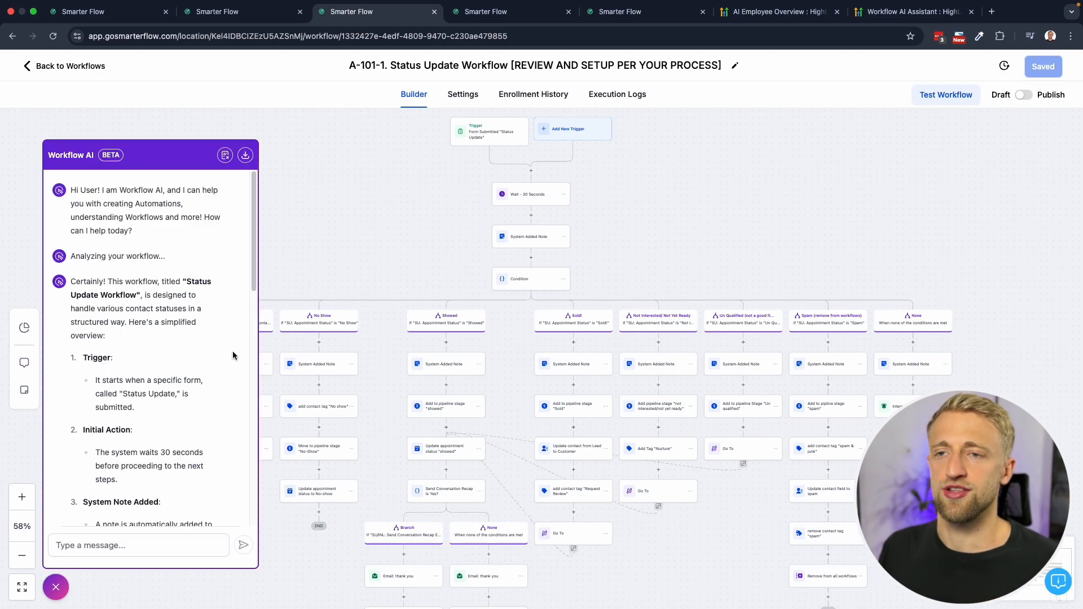
{"action": "scroll", "scroll_direction": "down", "scroll_amount": 3}
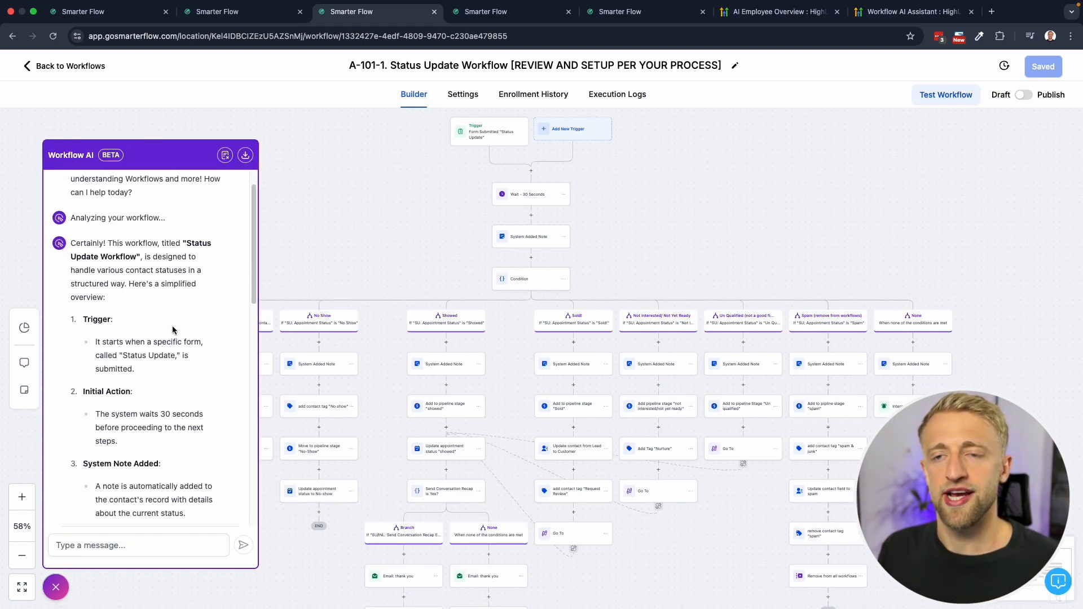
{"action": "mouse_move", "coordinate": [162, 316]}
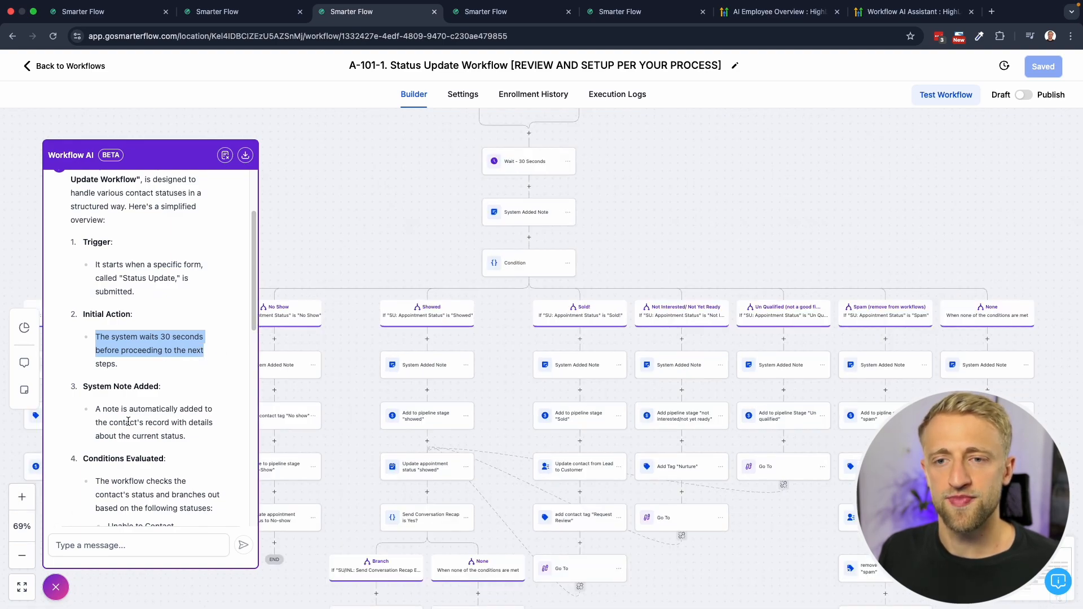
{"action": "scroll", "scroll_direction": "down", "scroll_amount": 3}
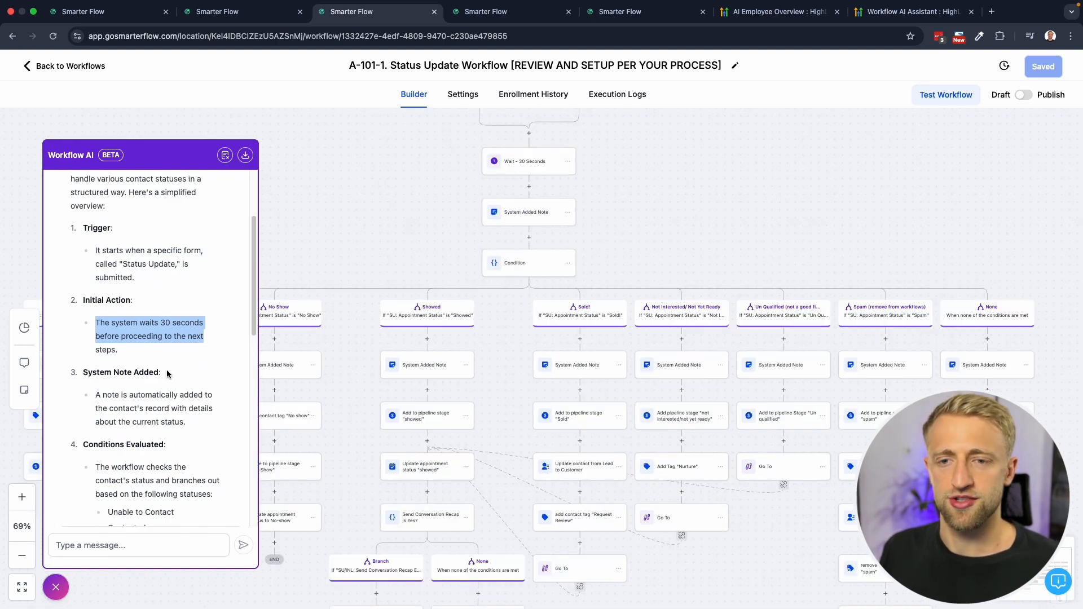
{"action": "scroll", "scroll_direction": "down", "scroll_amount": 3}
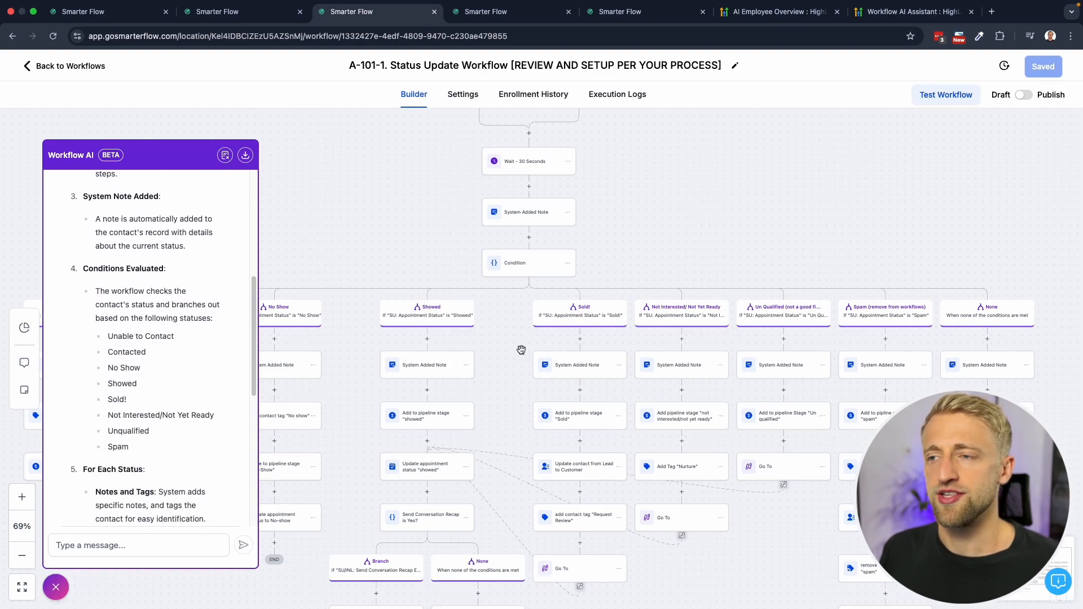
{"action": "scroll", "scroll_direction": "down", "scroll_amount": 3}
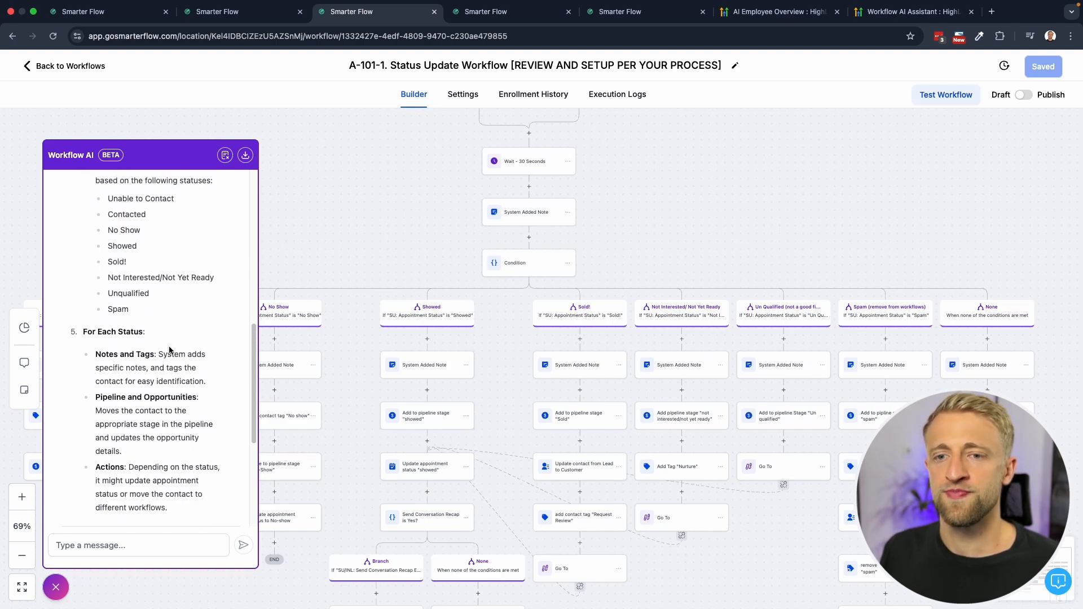
{"action": "scroll", "scroll_direction": "down", "scroll_amount": 3}
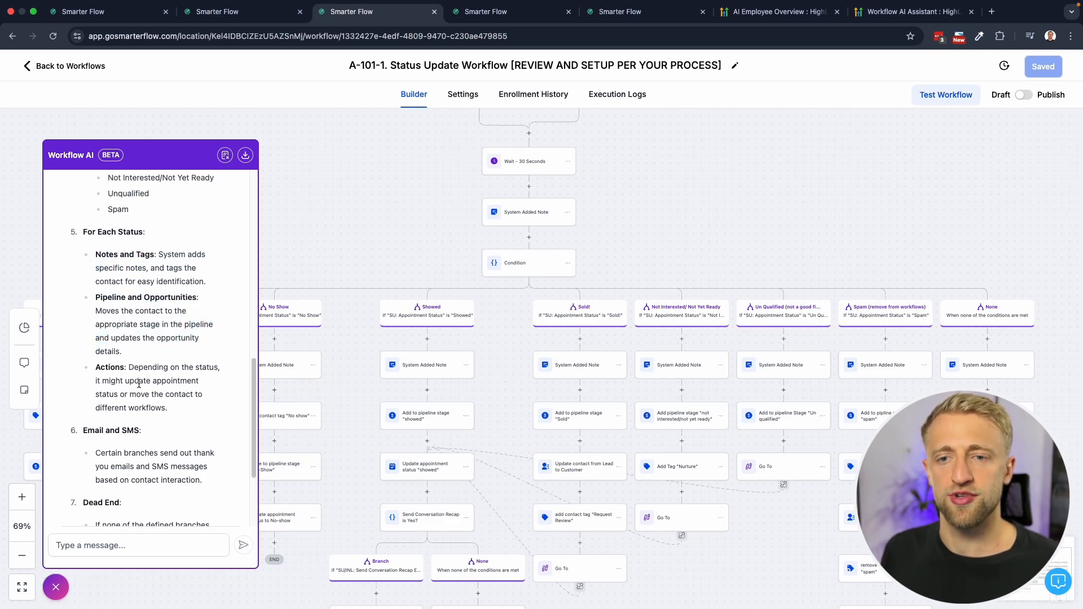
{"action": "scroll", "scroll_direction": "down", "scroll_amount": 3}
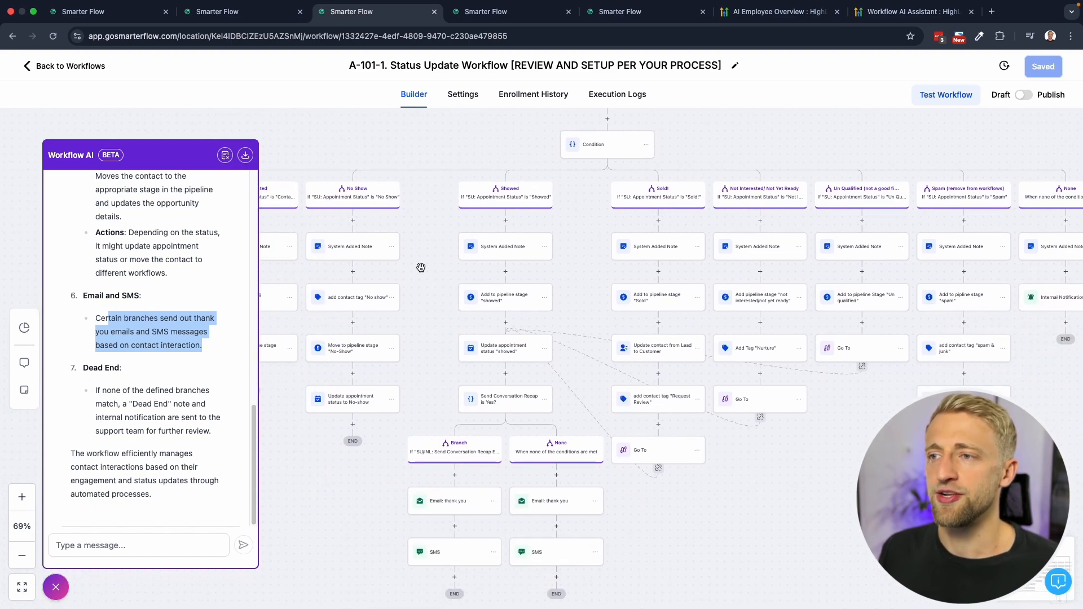
{"action": "mouse_move", "coordinate": [891, 316]}
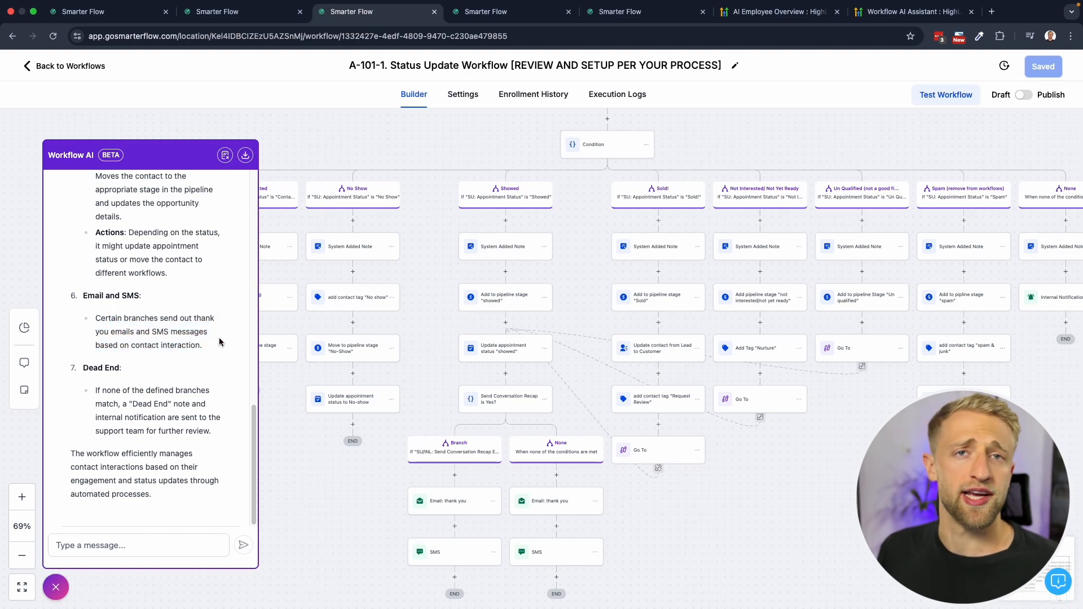
{"action": "mouse_move", "coordinate": [672, 446]}
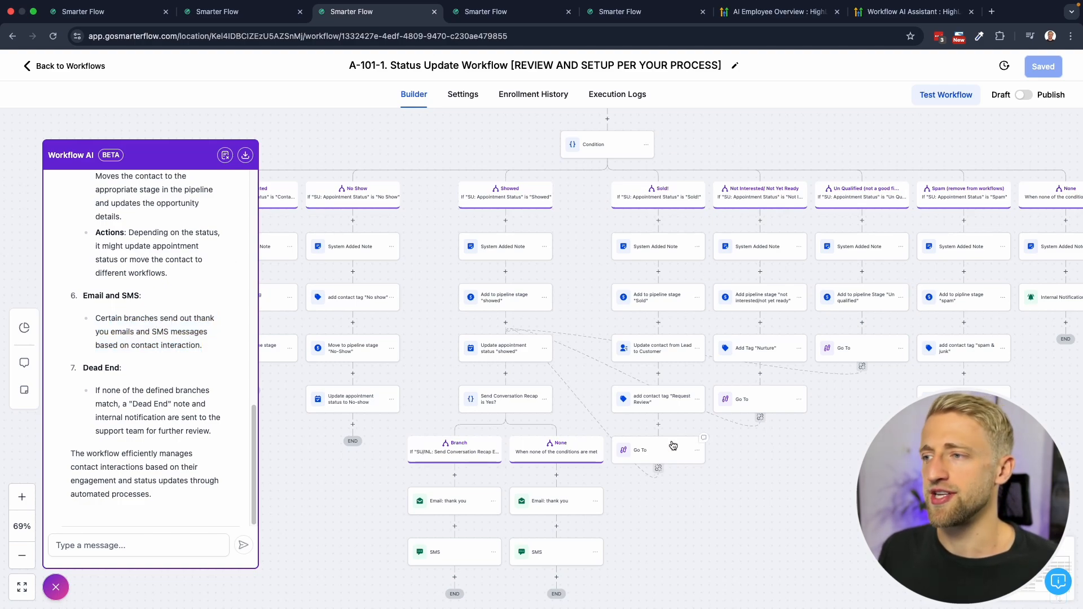
{"action": "mouse_move", "coordinate": [227, 373]}
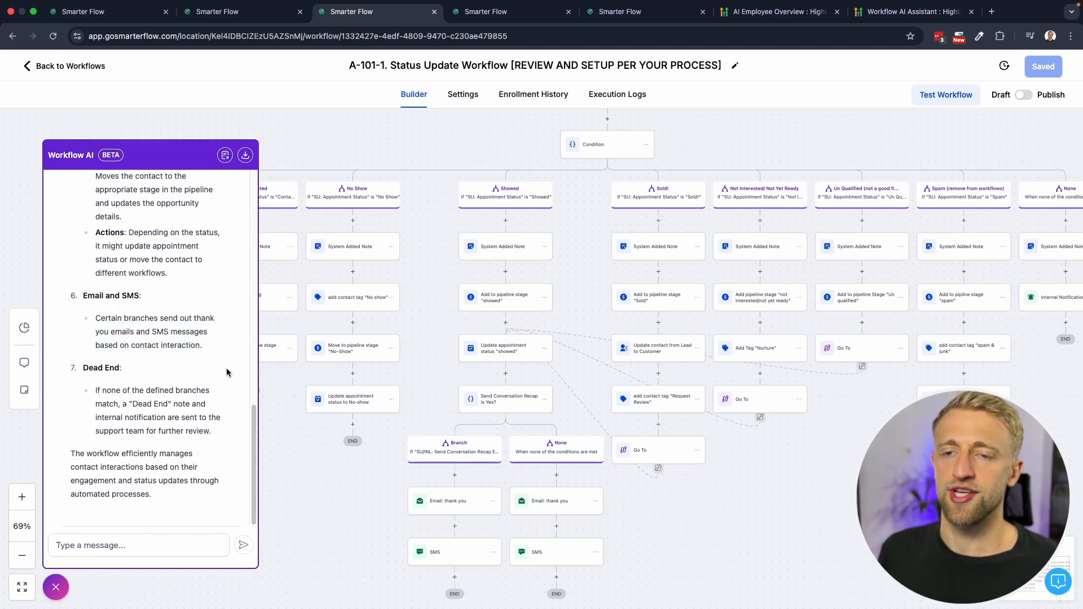
{"action": "mouse_move", "coordinate": [169, 383]}
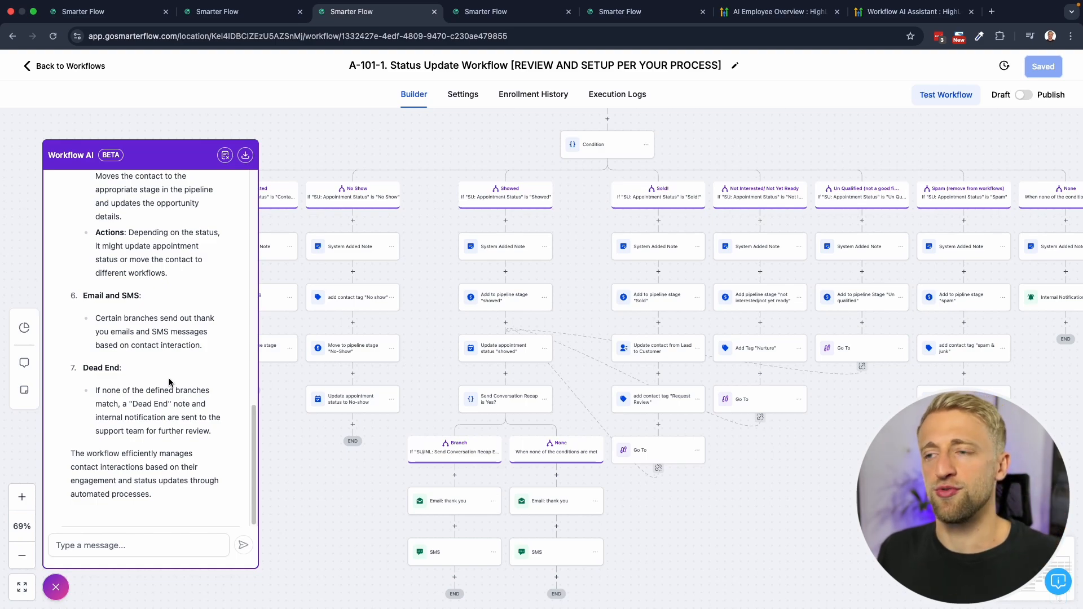
{"action": "mouse_move", "coordinate": [635, 343]}
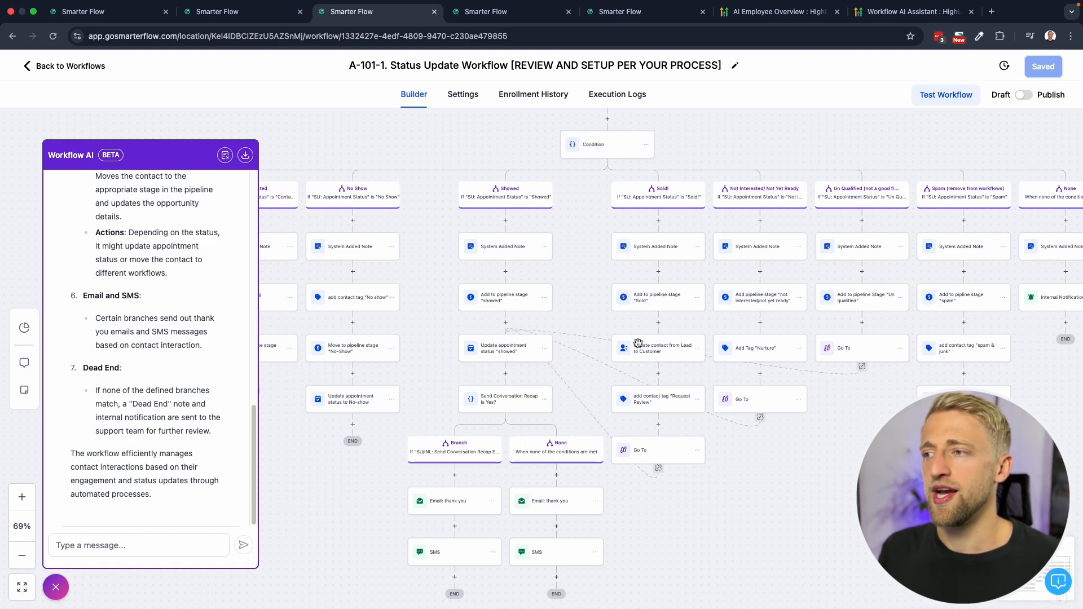
{"action": "mouse_move", "coordinate": [930, 297]}
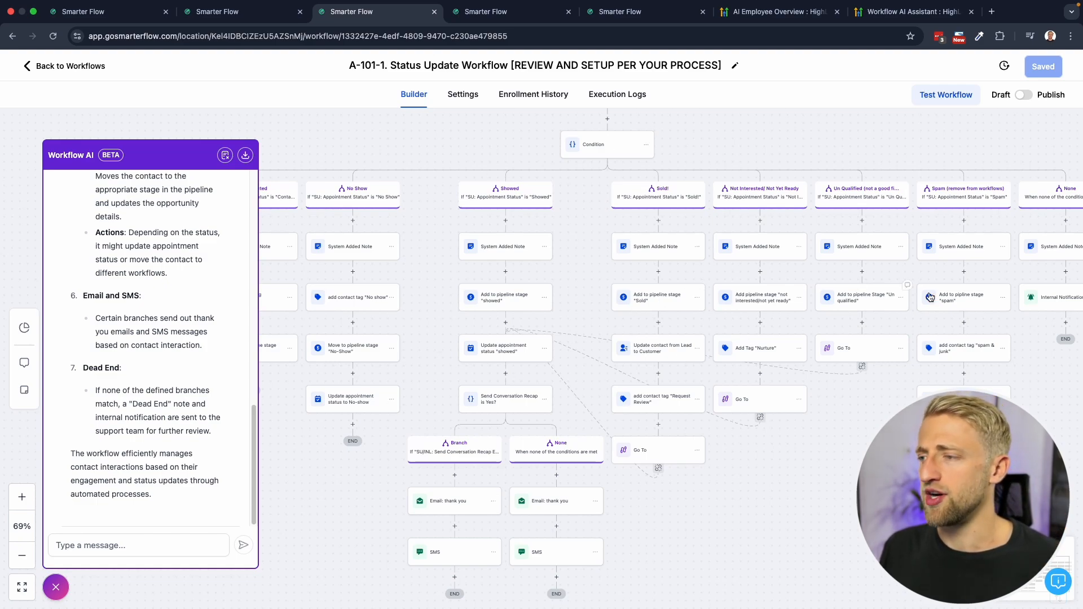
{"action": "mouse_move", "coordinate": [644, 425]}
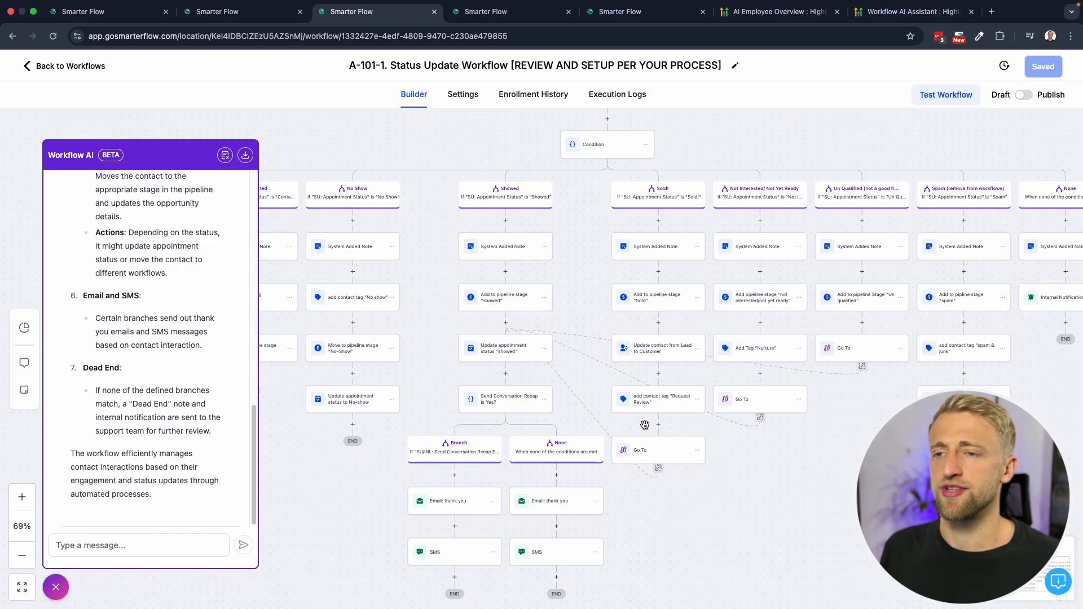
{"action": "mouse_move", "coordinate": [573, 300]}
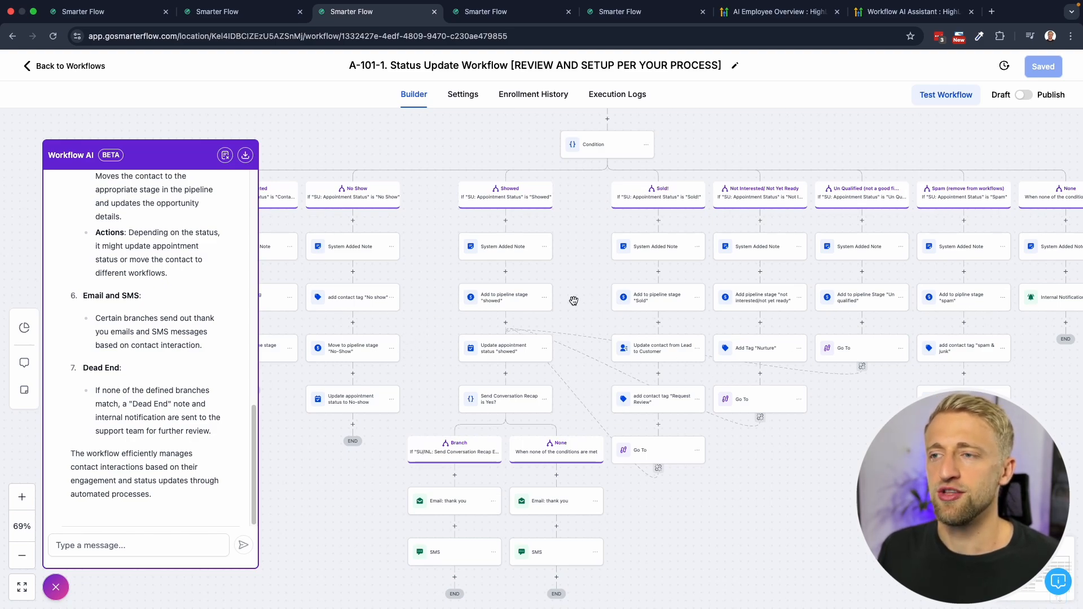
{"action": "mouse_move", "coordinate": [538, 377]}
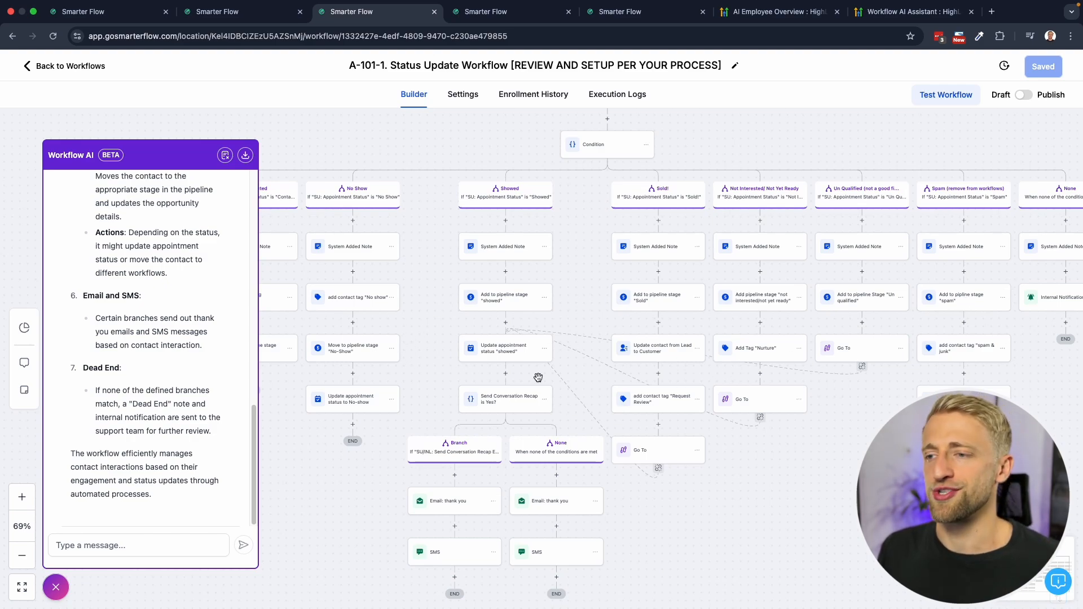
{"action": "mouse_move", "coordinate": [527, 411]}
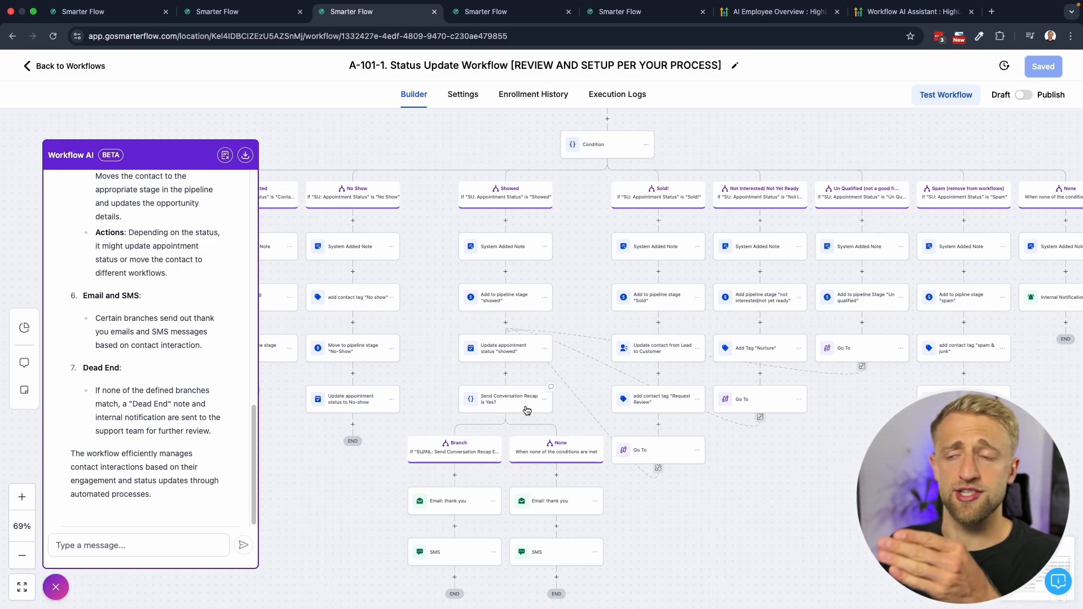
{"action": "mouse_move", "coordinate": [419, 351]}
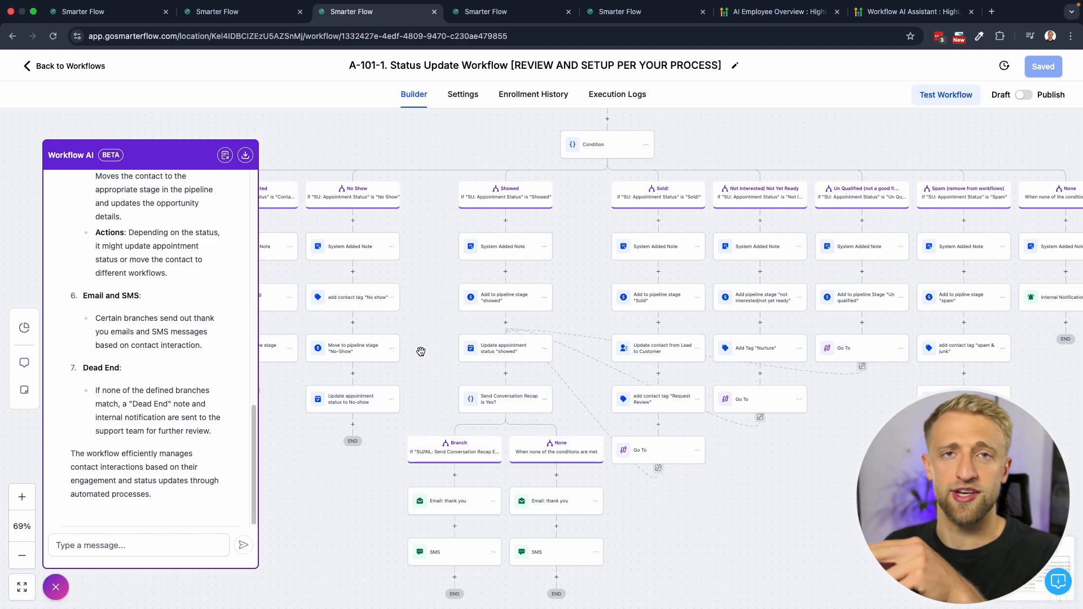
{"action": "mouse_move", "coordinate": [391, 319]}
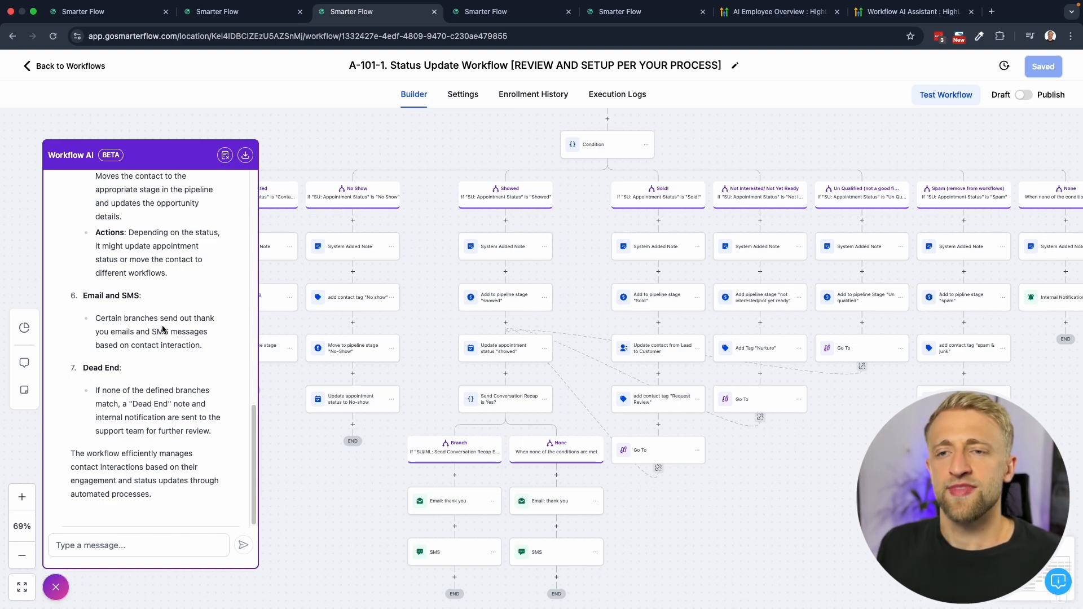
{"action": "scroll", "scroll_direction": "up", "scroll_amount": 3}
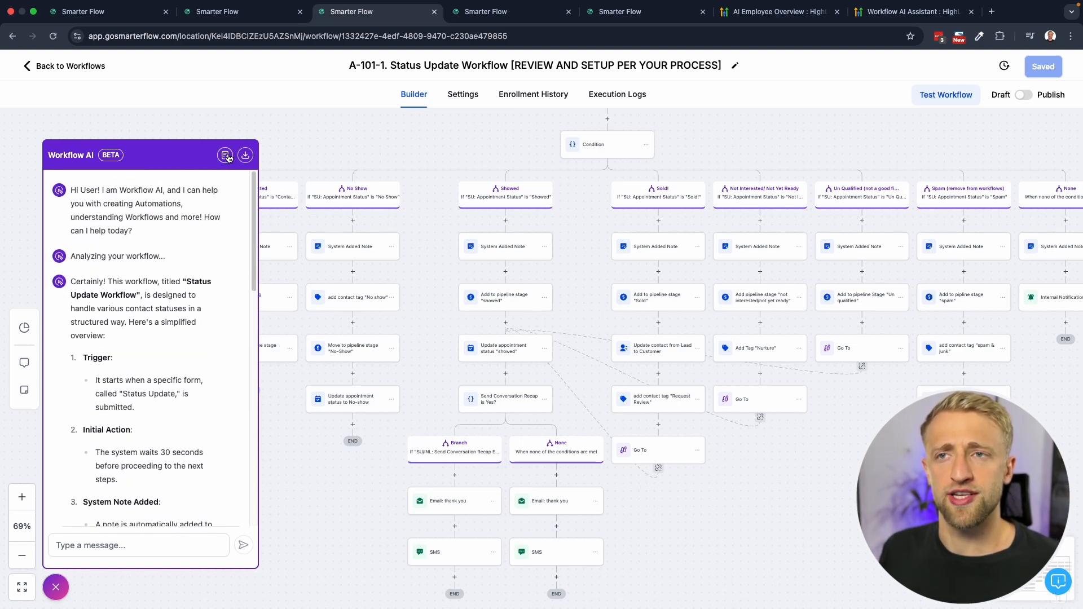
- Download the Workflow AI chat as a .txt file and view it in TextEdit
{"action": "left_click", "coordinate": [245, 155]}
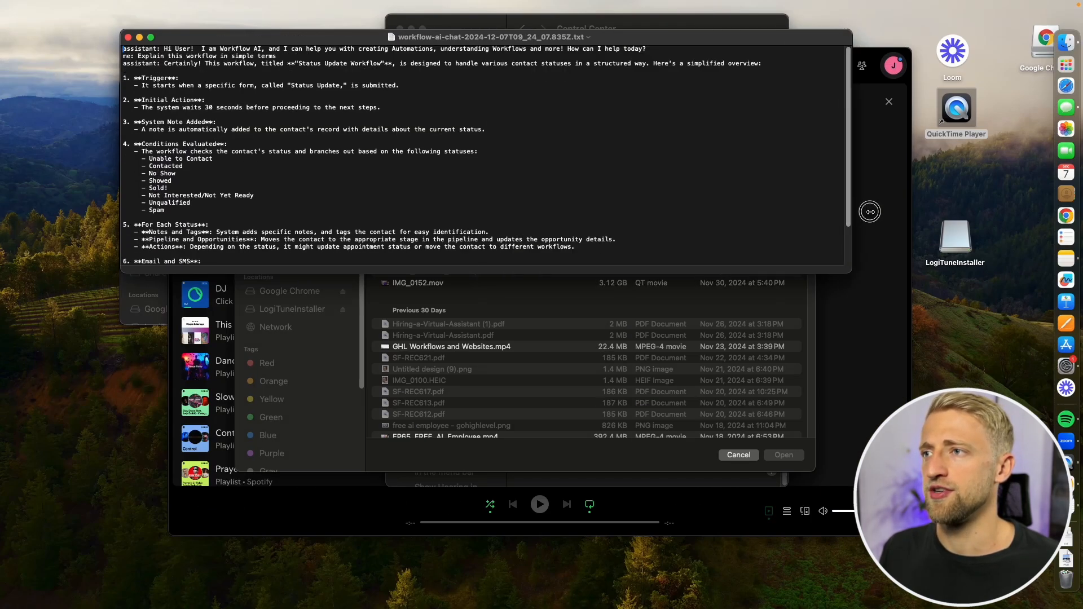
{"action": "left_click", "coordinate": [736, 455]}
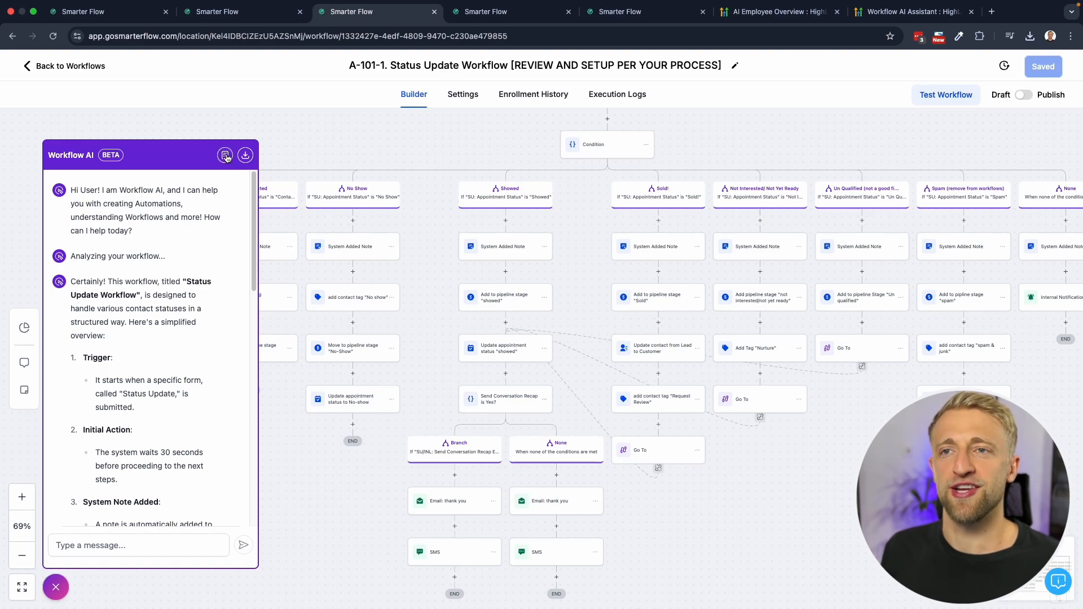
- Reset the Workflow AI conversation to a fresh chat
{"action": "left_click", "coordinate": [224, 155]}
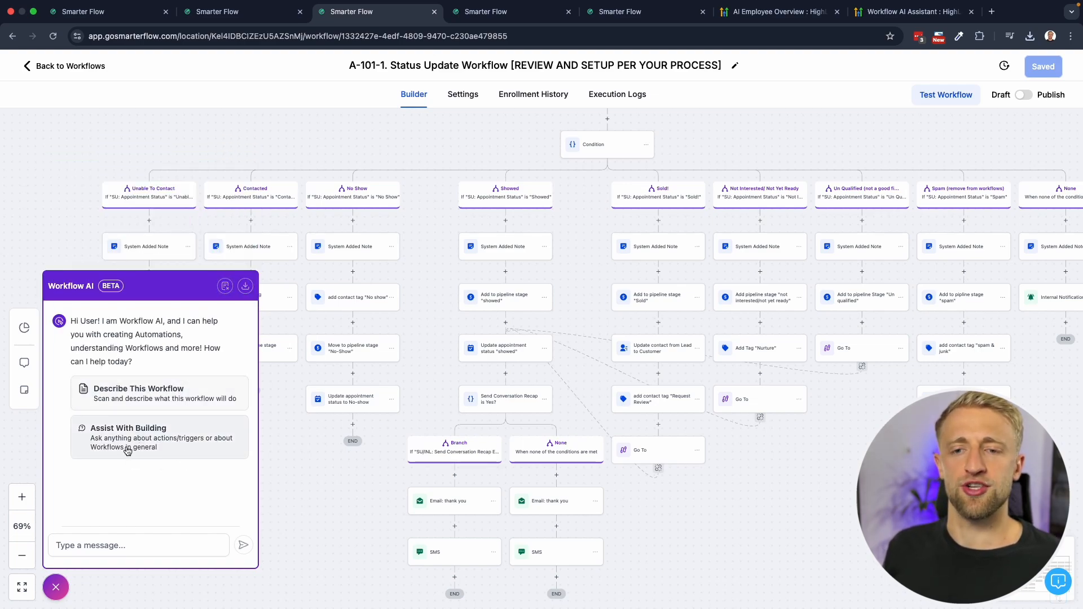
{"action": "mouse_move", "coordinate": [150, 394]}
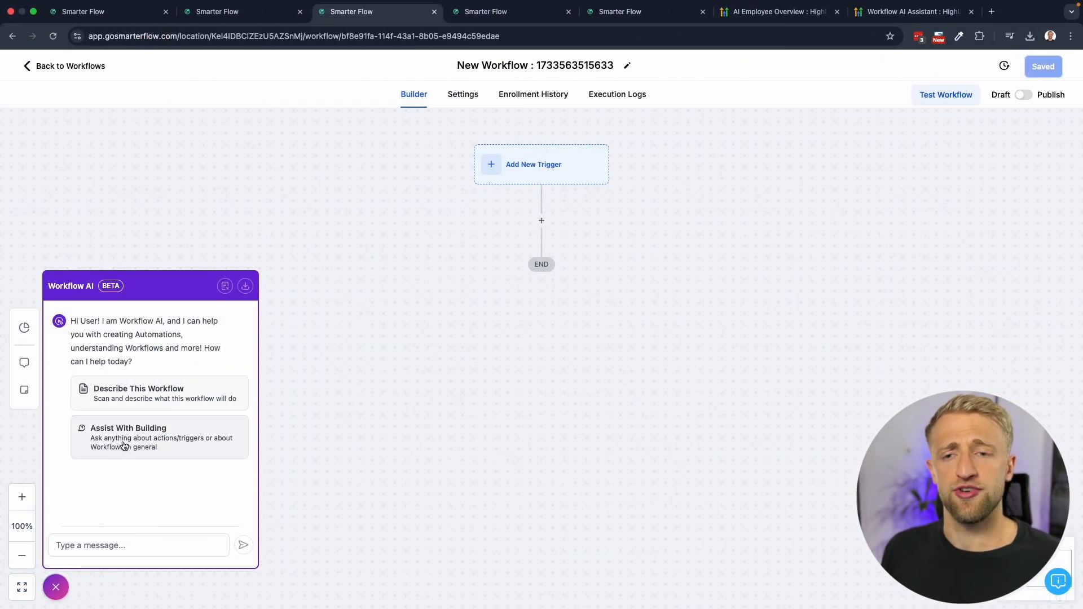
- Ask Workflow AI's building assistant 'What is a trigger?'
{"action": "left_click", "coordinate": [159, 437]}
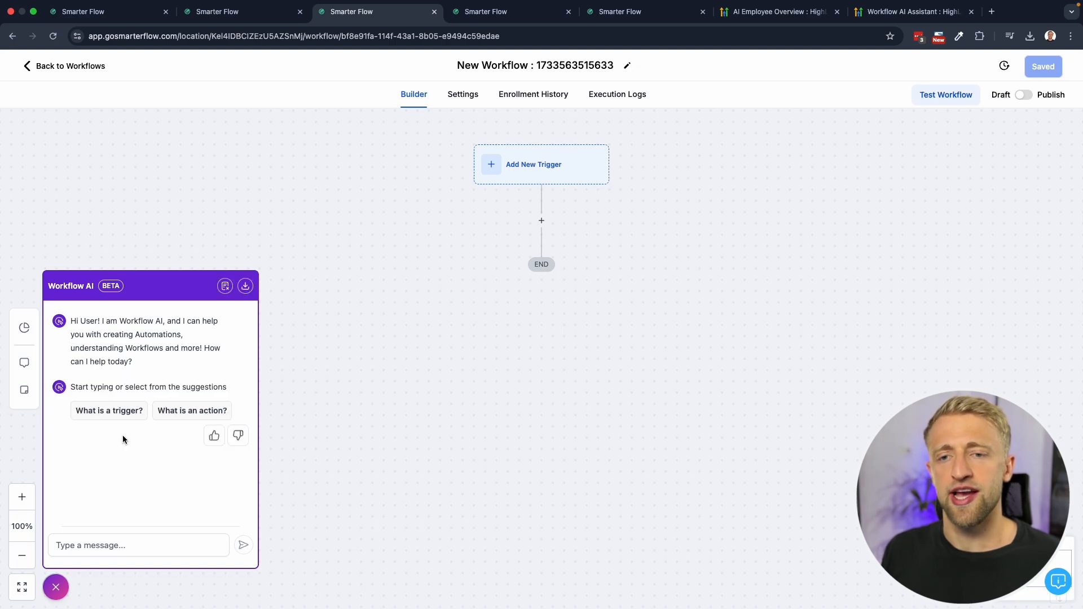
{"action": "left_click", "coordinate": [138, 544]}
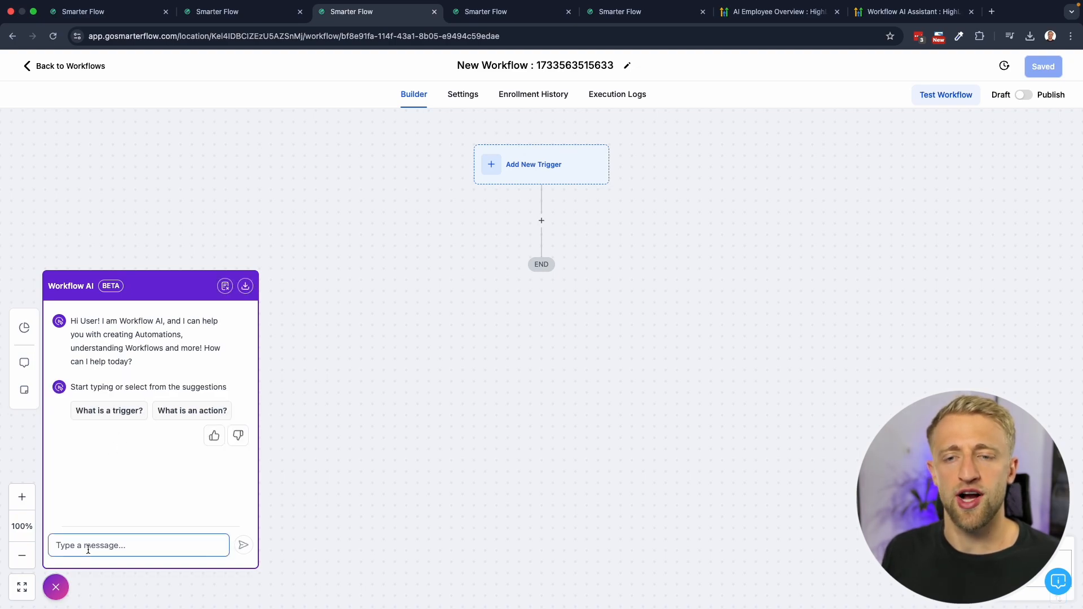
{"action": "mouse_move", "coordinate": [104, 507]}
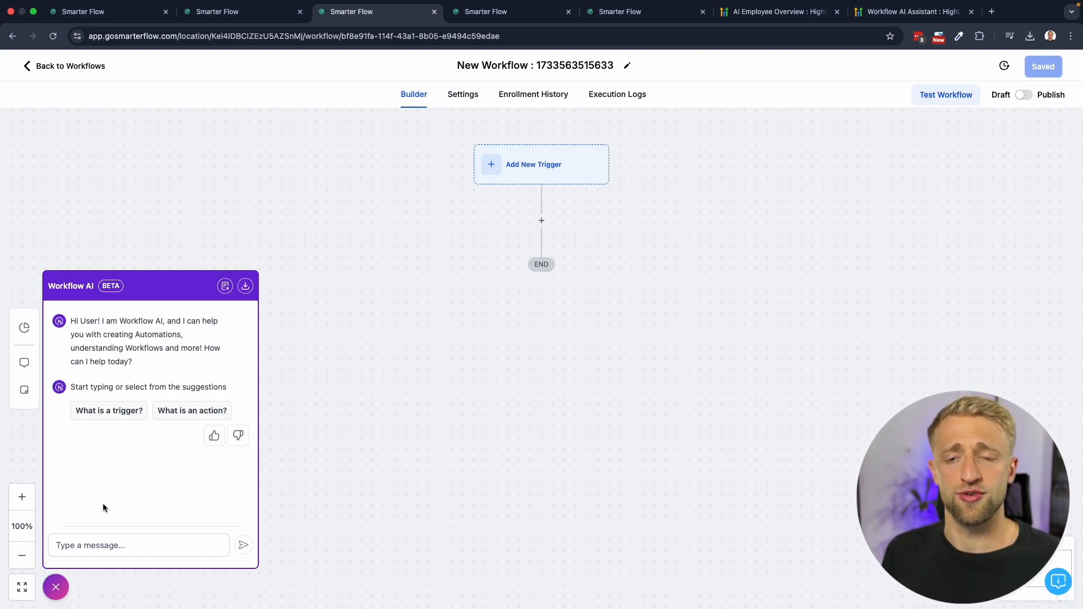
{"action": "left_click", "coordinate": [108, 410]}
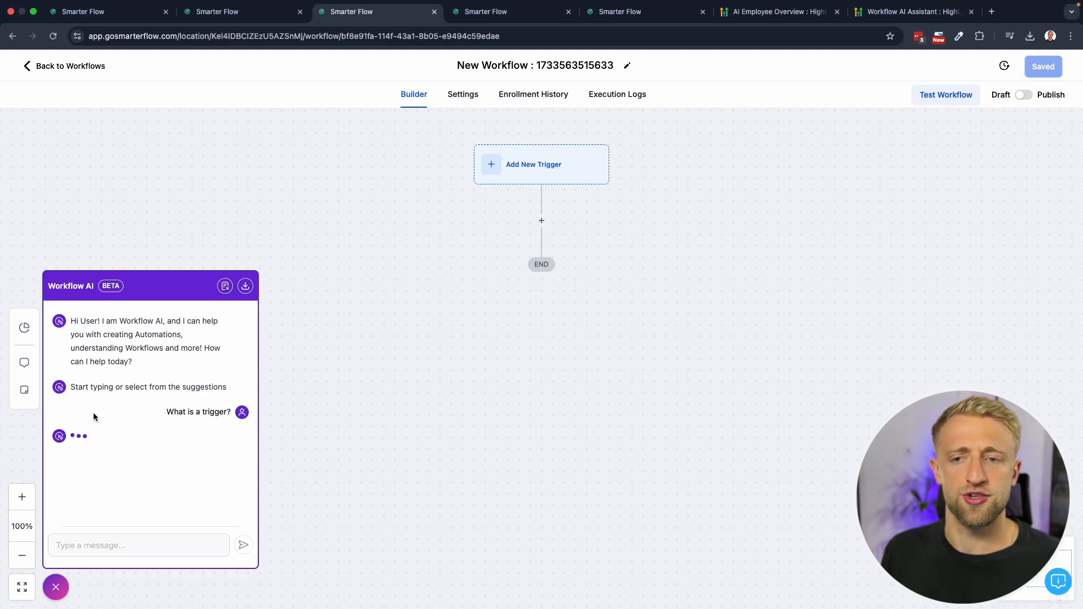
{"action": "mouse_move", "coordinate": [189, 426]}
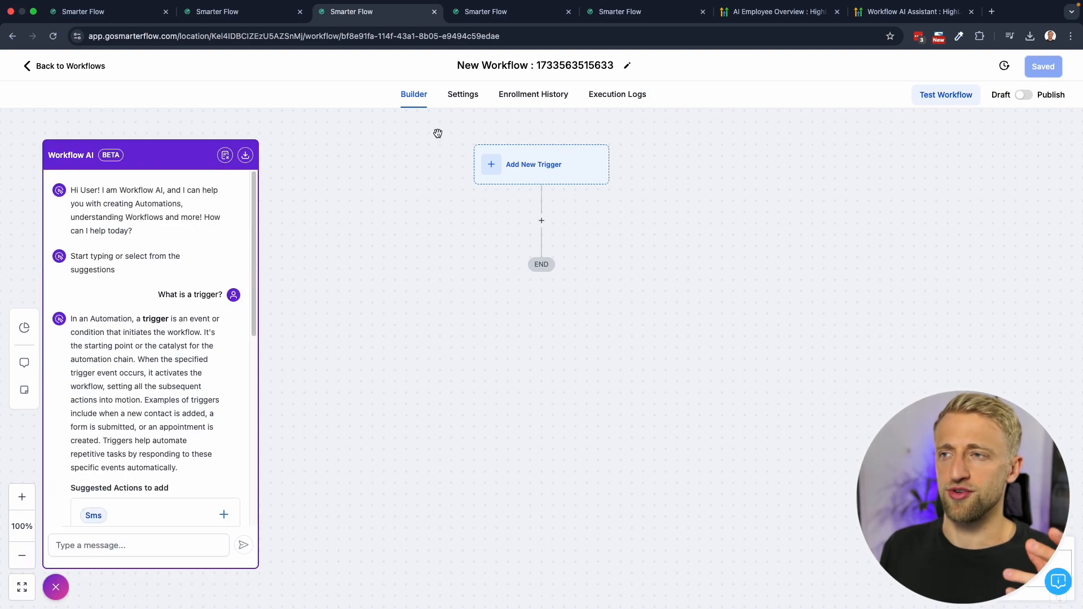
{"action": "mouse_move", "coordinate": [451, 441]}
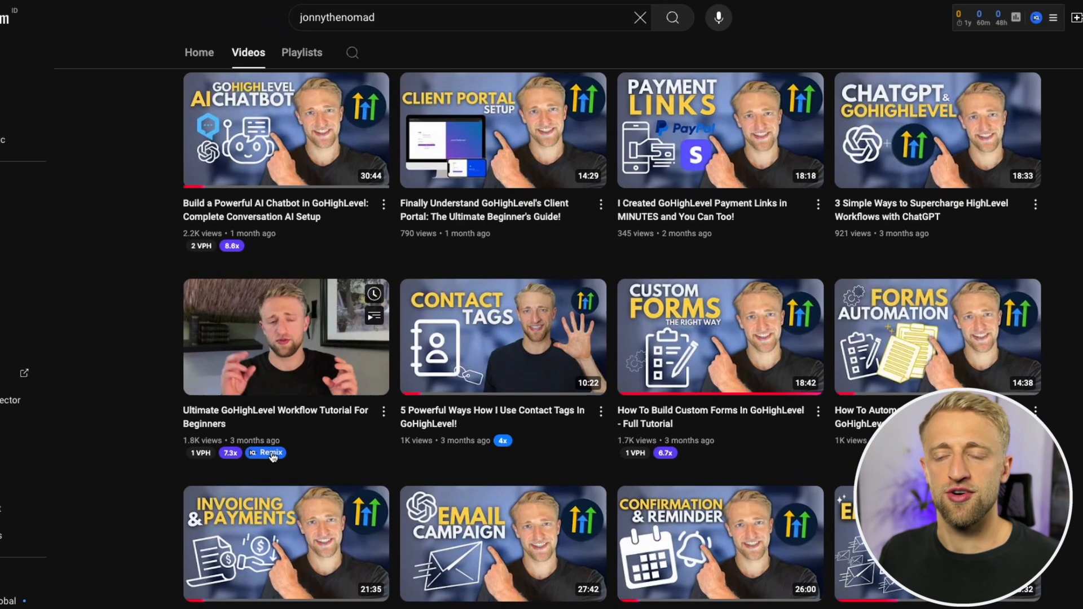
{"action": "mouse_move", "coordinate": [185, 458]}
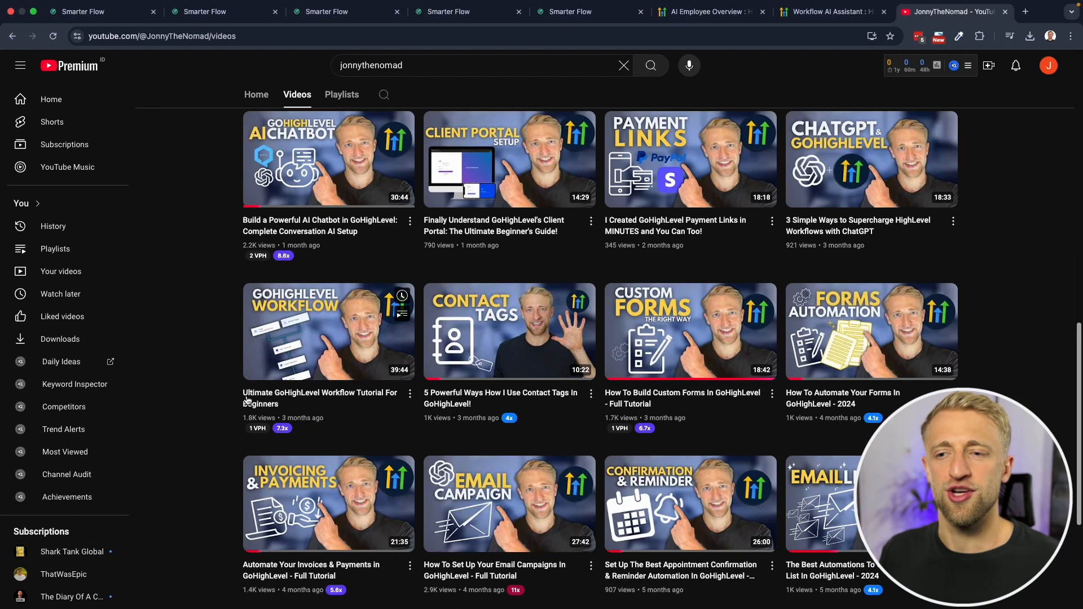
{"action": "mouse_move", "coordinate": [195, 394]}
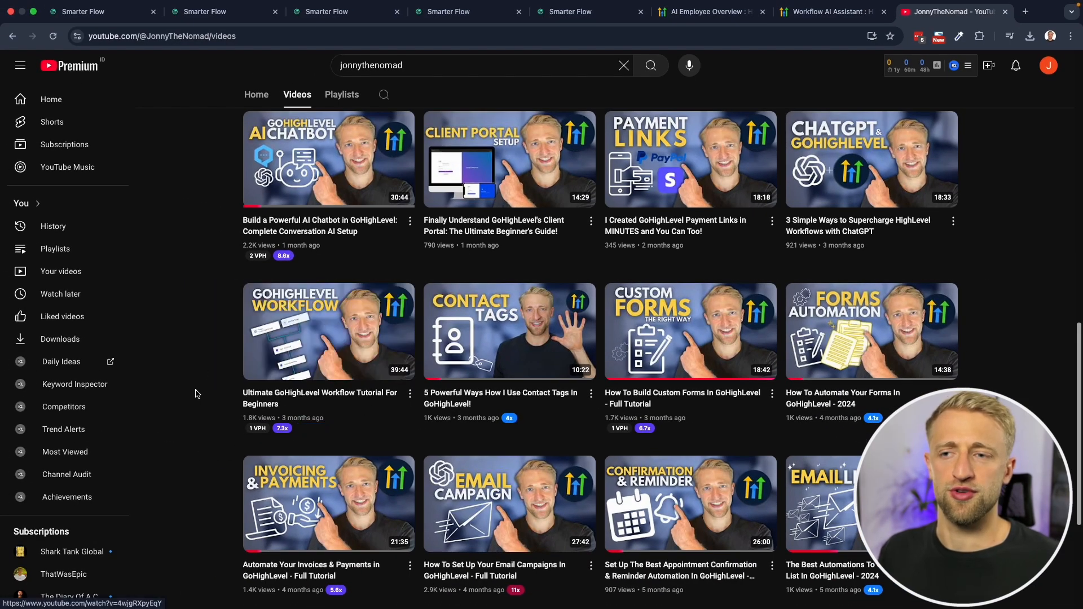
{"action": "left_click", "coordinate": [343, 12]}
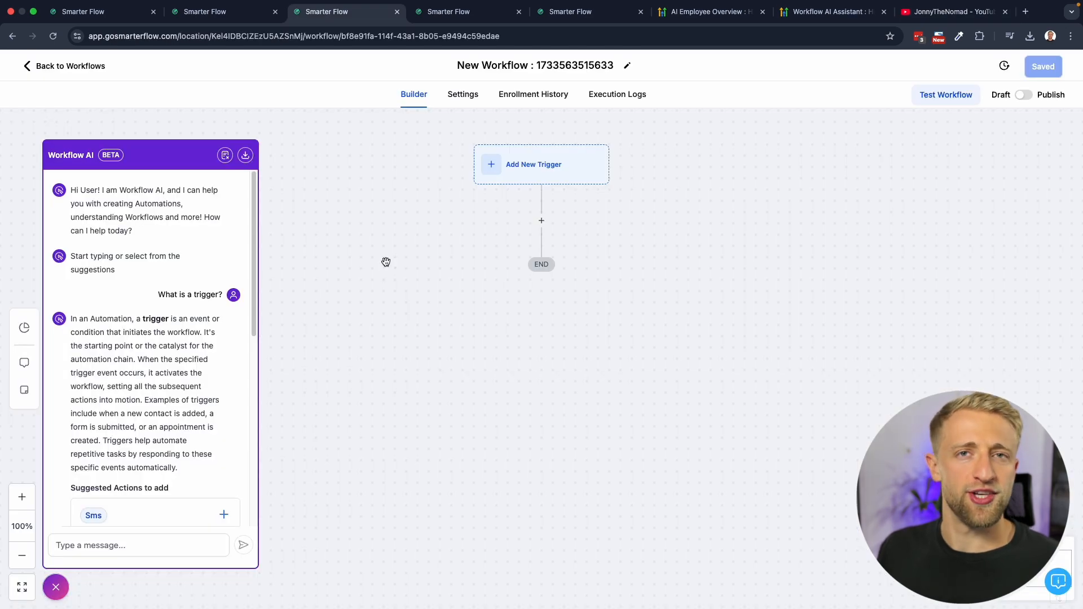
{"action": "mouse_move", "coordinate": [545, 337]}
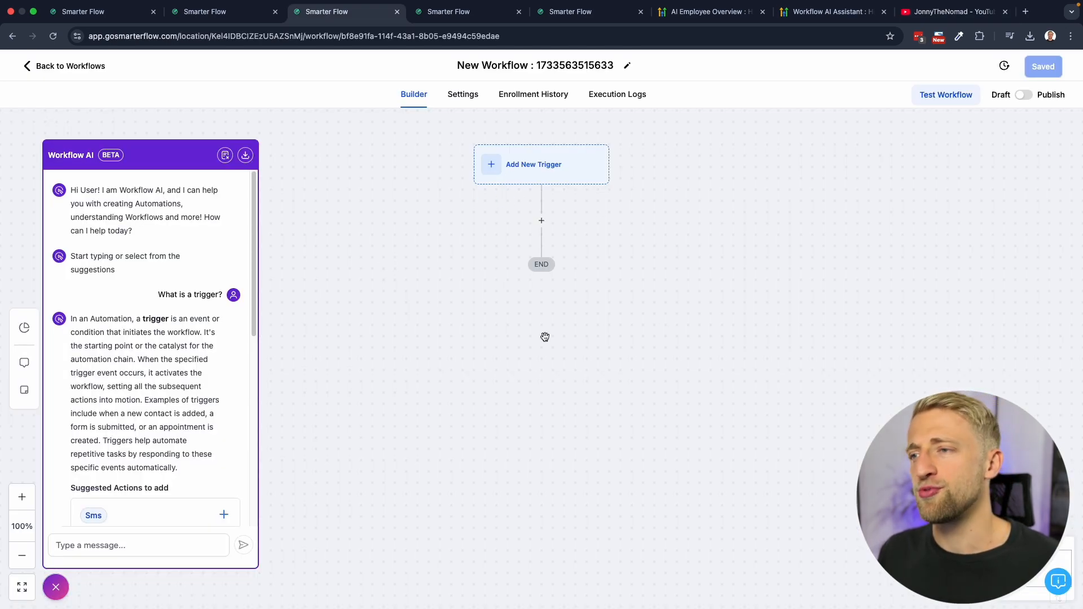
{"action": "mouse_move", "coordinate": [500, 313]}
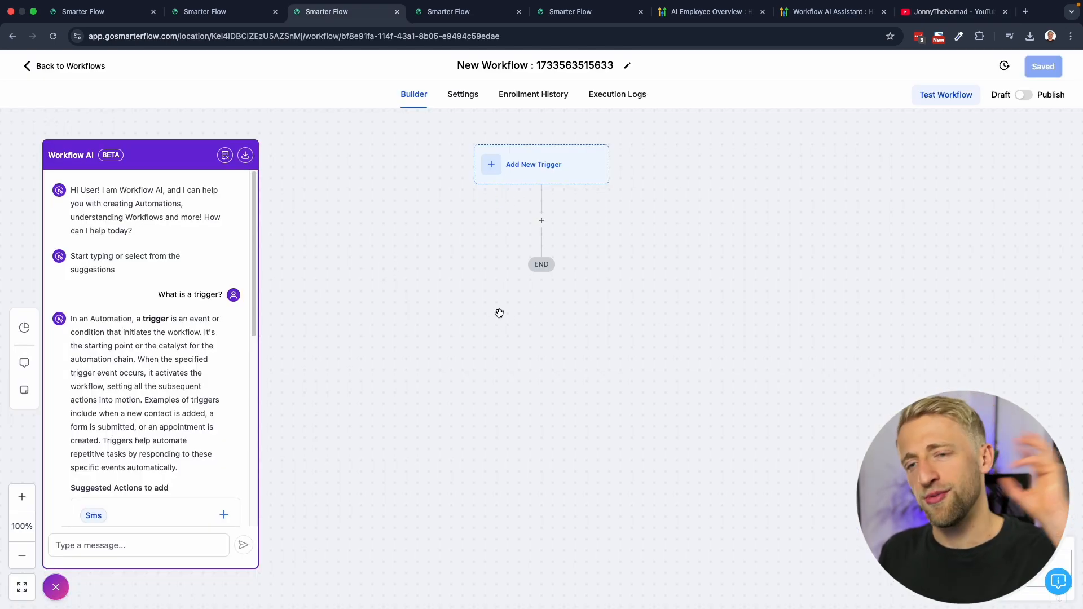
{"action": "mouse_move", "coordinate": [431, 302]}
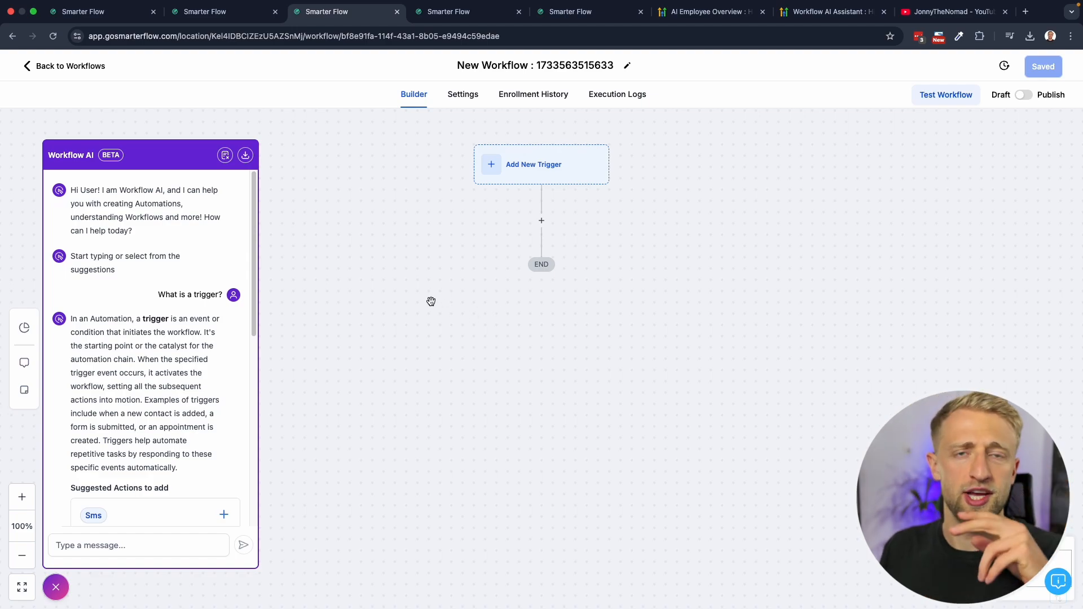
{"action": "mouse_move", "coordinate": [91, 349]}
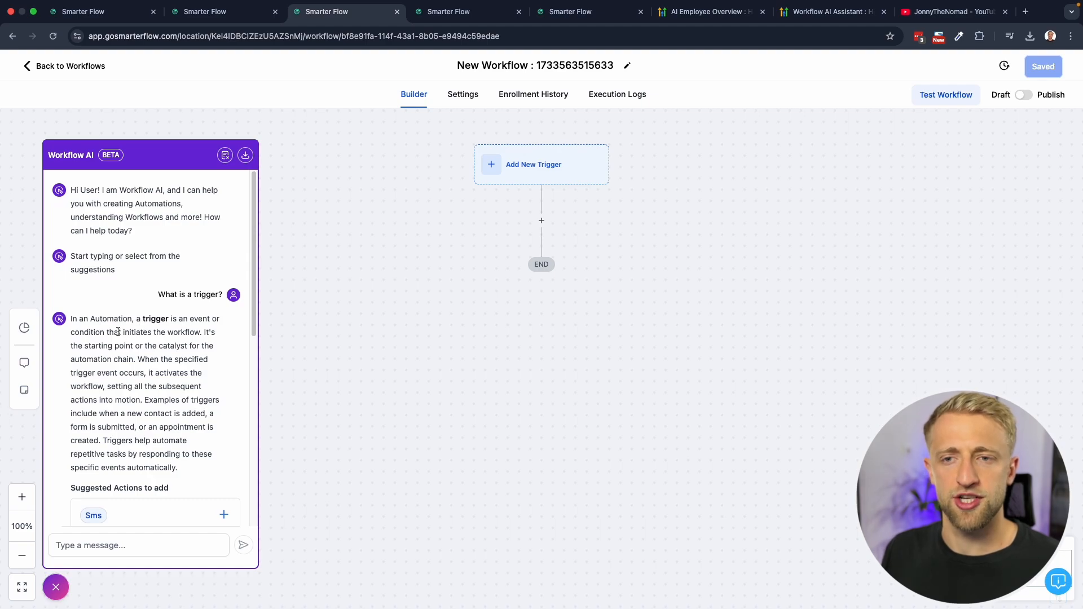
{"action": "mouse_move", "coordinate": [118, 330]}
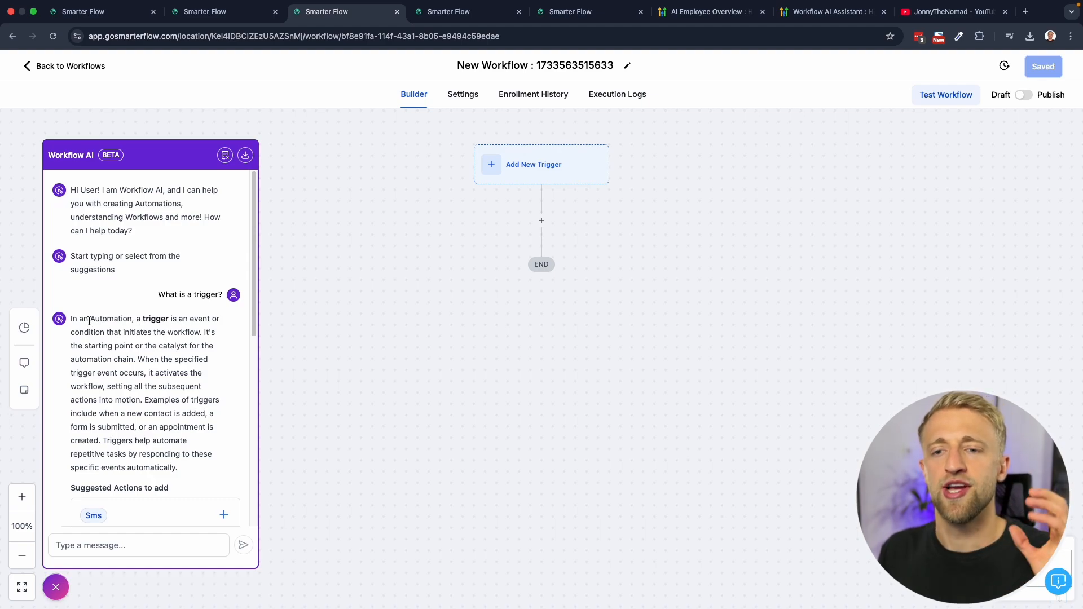
{"action": "scroll", "scroll_direction": "down", "scroll_amount": 3}
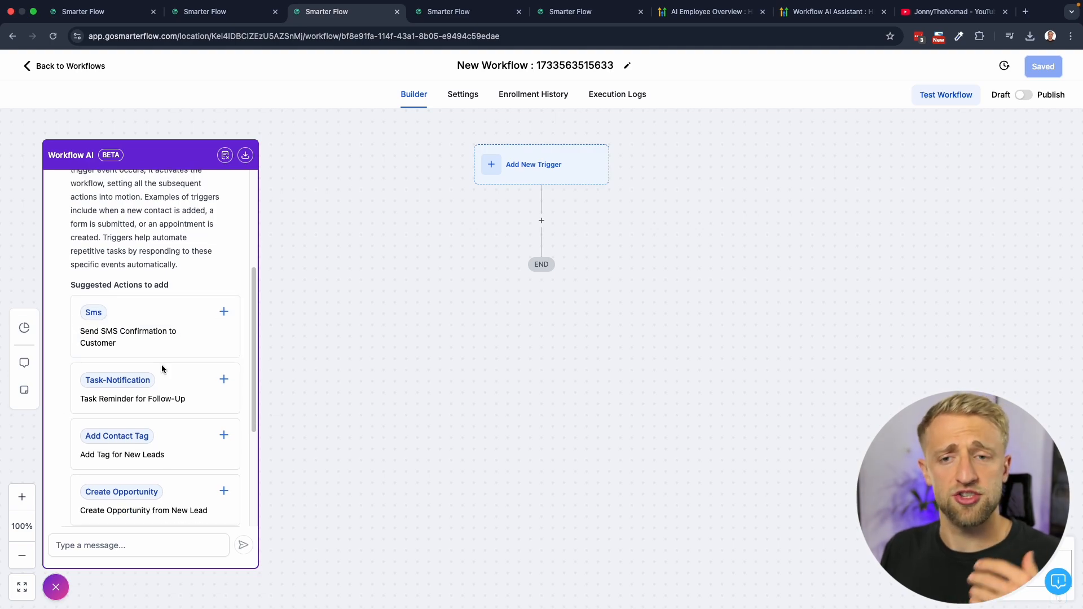
{"action": "scroll", "scroll_direction": "down", "scroll_amount": 3}
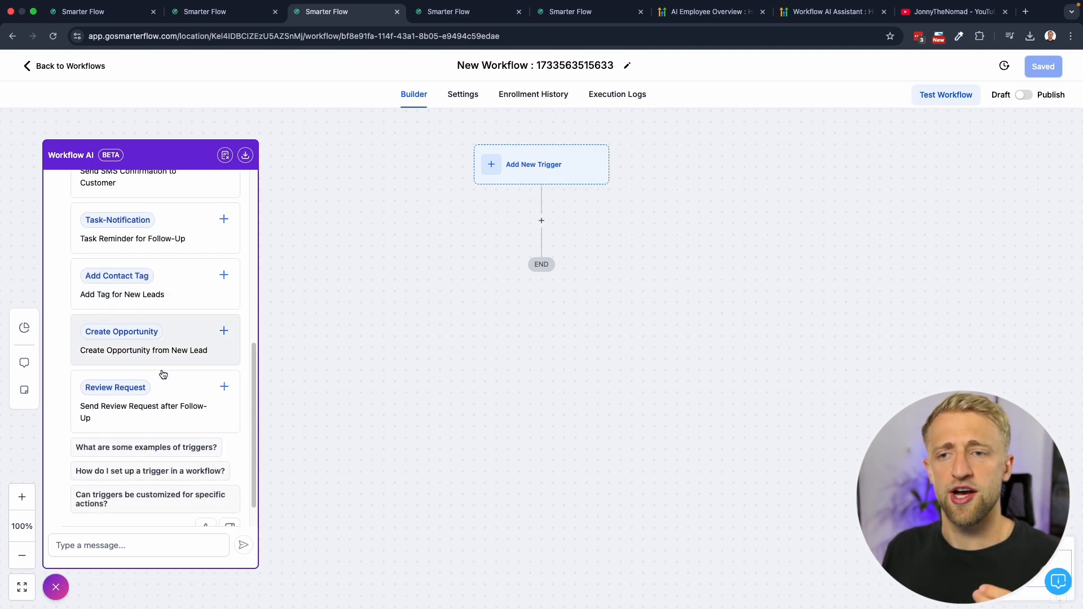
{"action": "scroll", "scroll_direction": "down", "scroll_amount": 3}
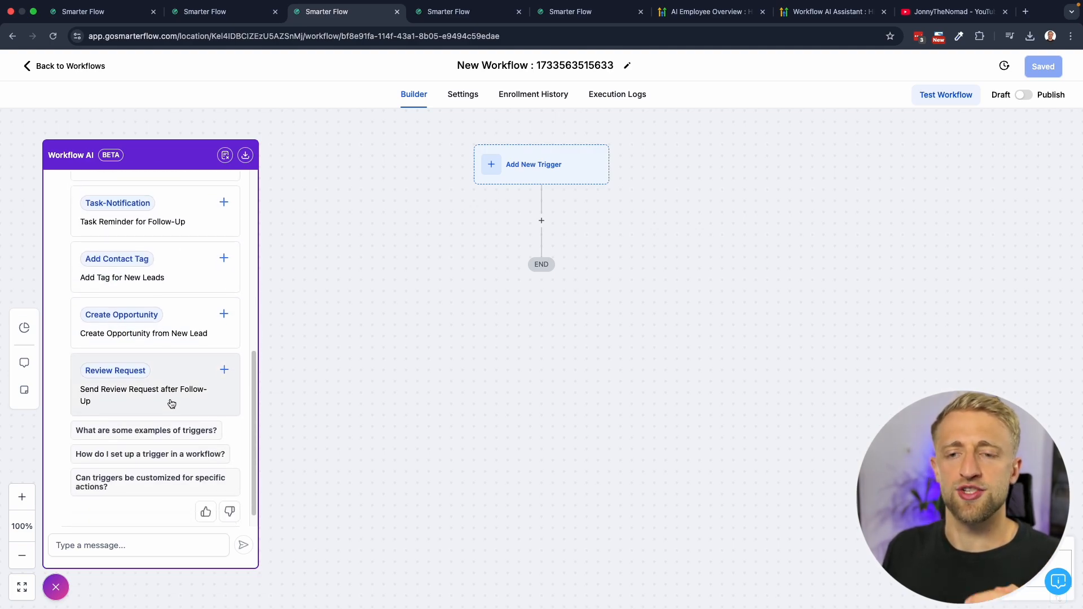
{"action": "scroll", "scroll_direction": "up", "scroll_amount": 3}
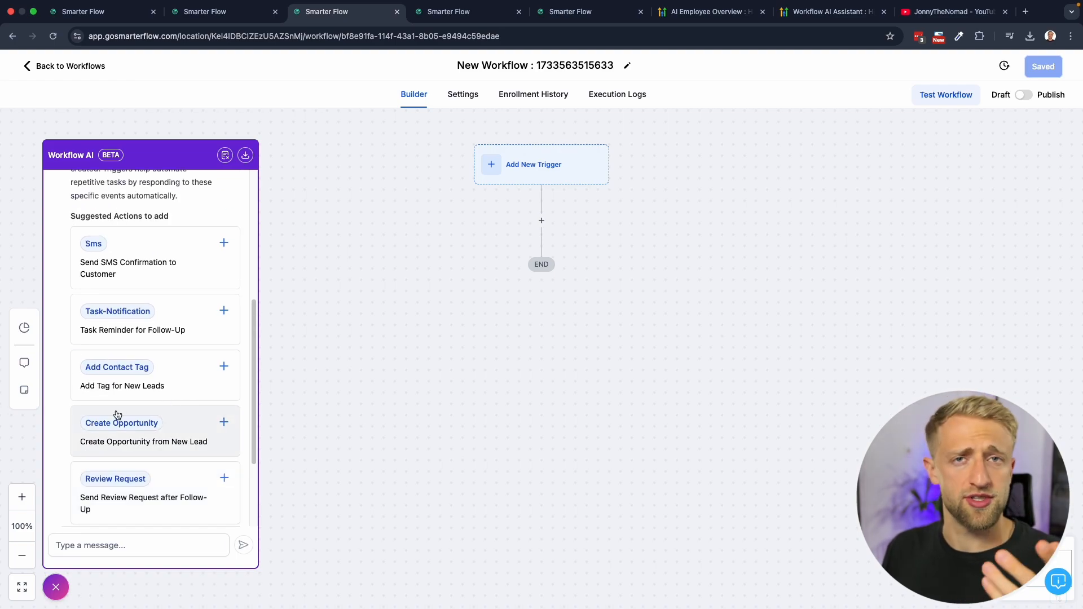
{"action": "scroll", "scroll_direction": "down", "scroll_amount": 3}
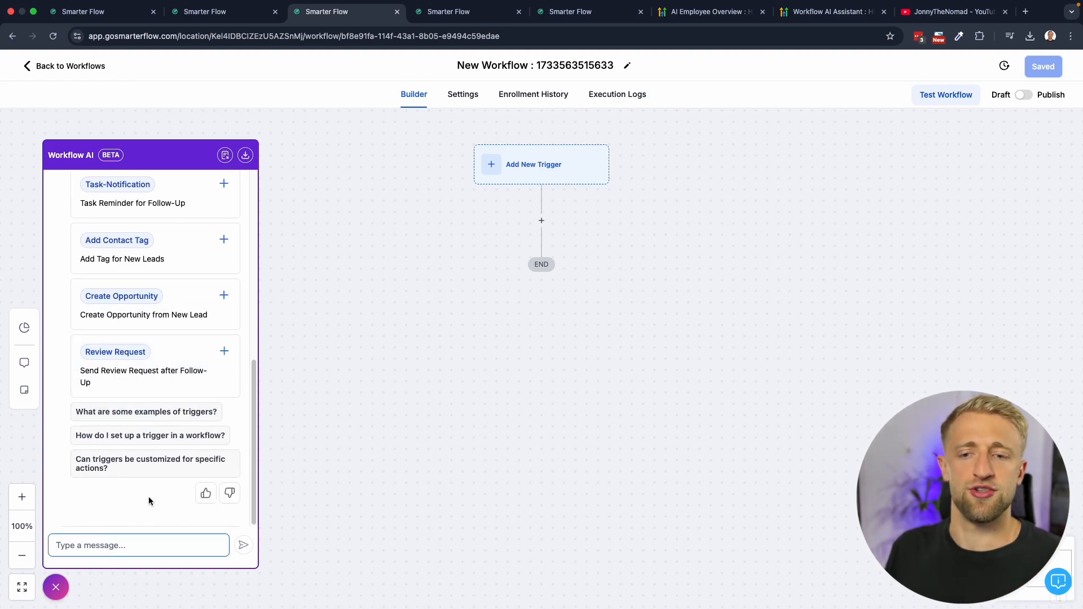
- Ask Workflow AI 'help me build a missed call text back workflow' and read its suggested steps
{"action": "type", "text": "help me build a missed call text back workflow"}
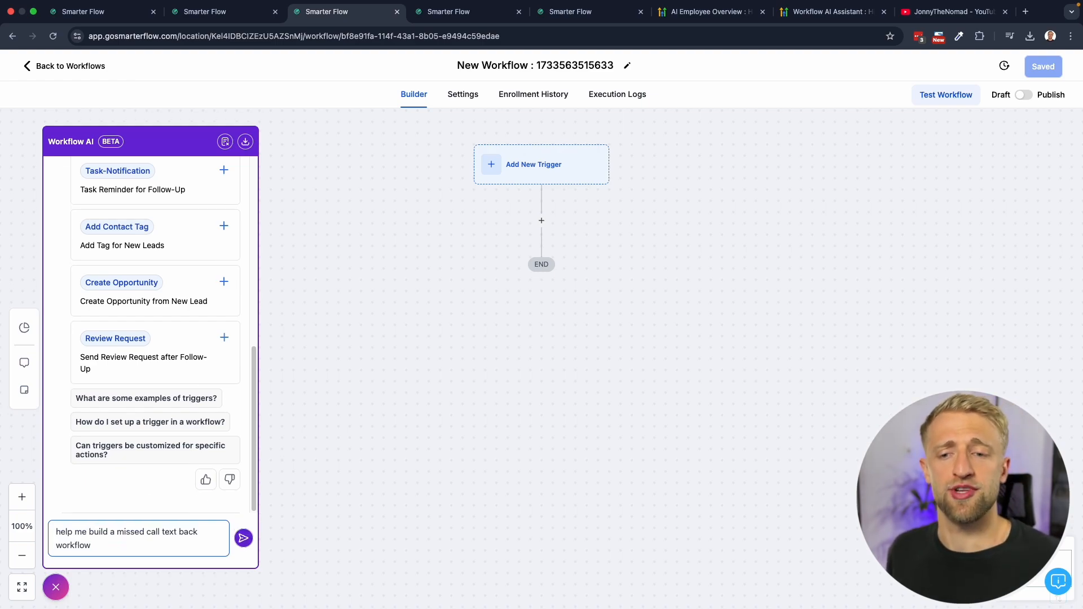
{"action": "left_click", "coordinate": [243, 538]}
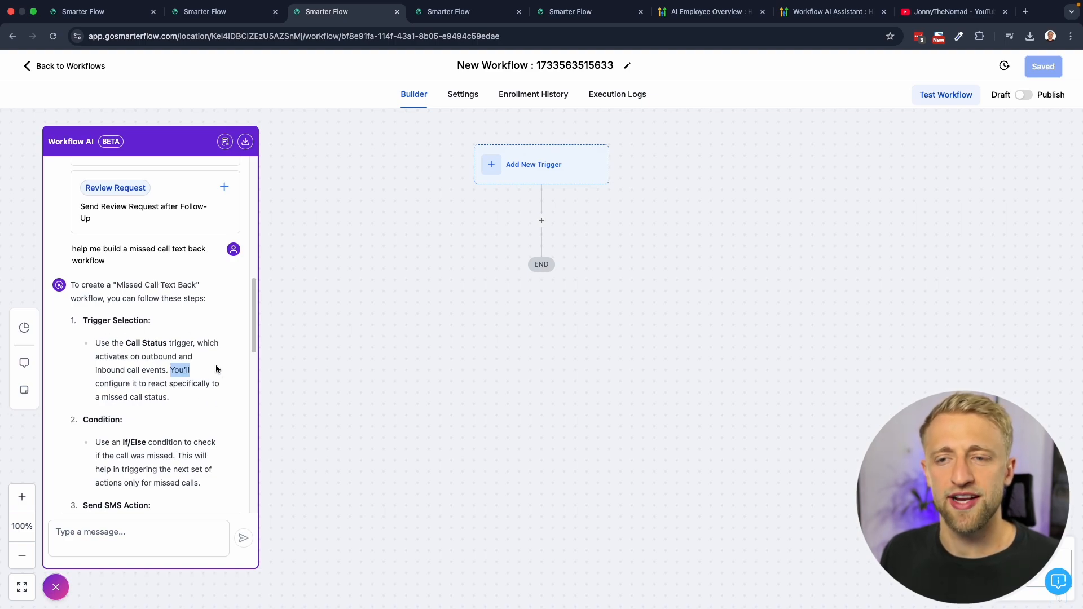
{"action": "scroll", "scroll_direction": "down", "scroll_amount": 3}
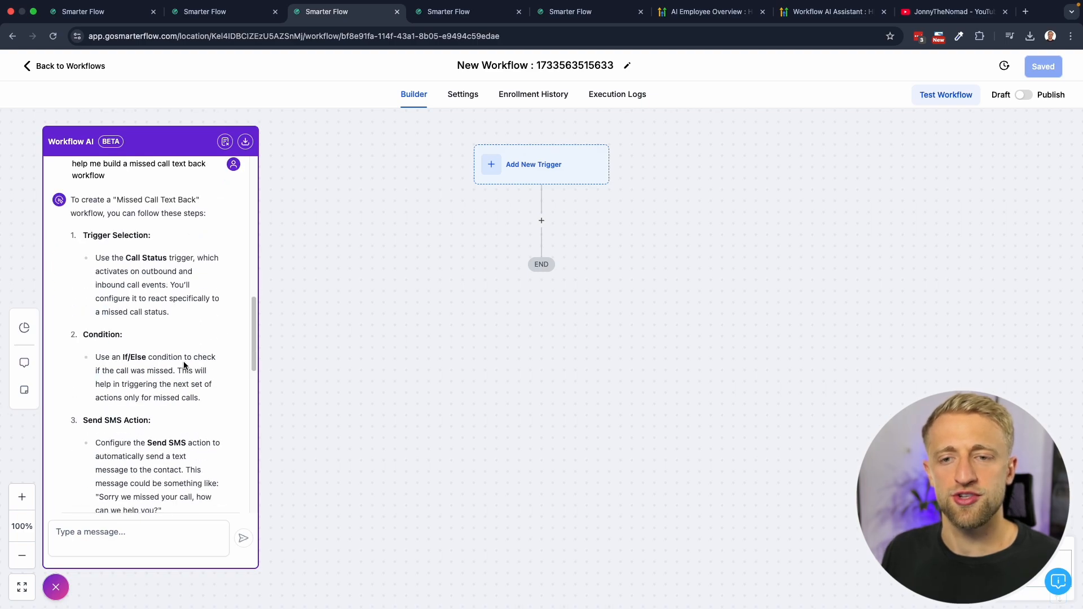
{"action": "scroll", "scroll_direction": "down", "scroll_amount": 3}
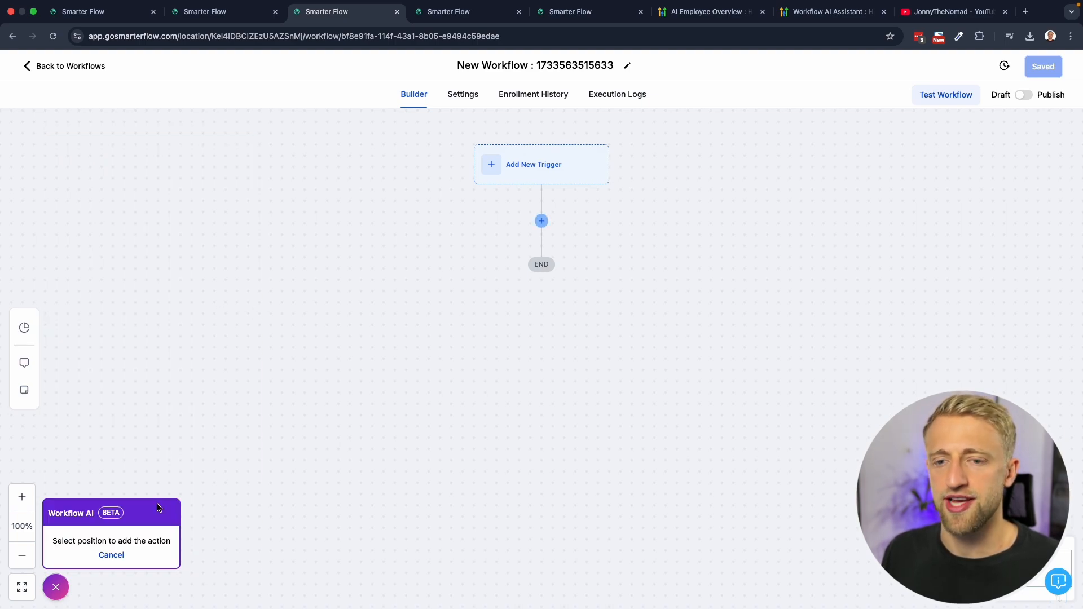
{"action": "mouse_move", "coordinate": [131, 545]}
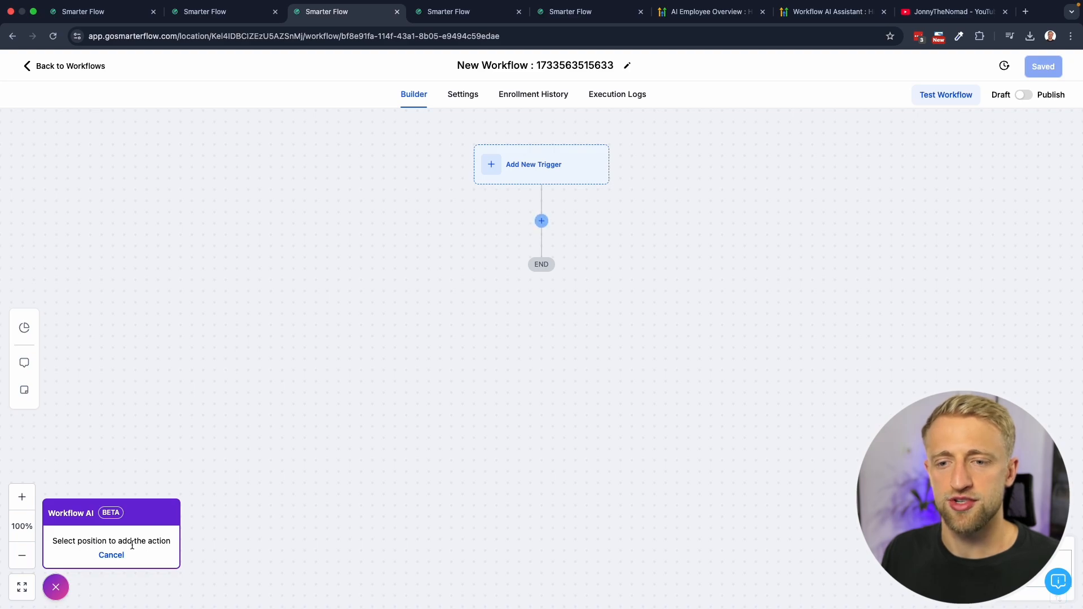
{"action": "mouse_move", "coordinate": [540, 221]}
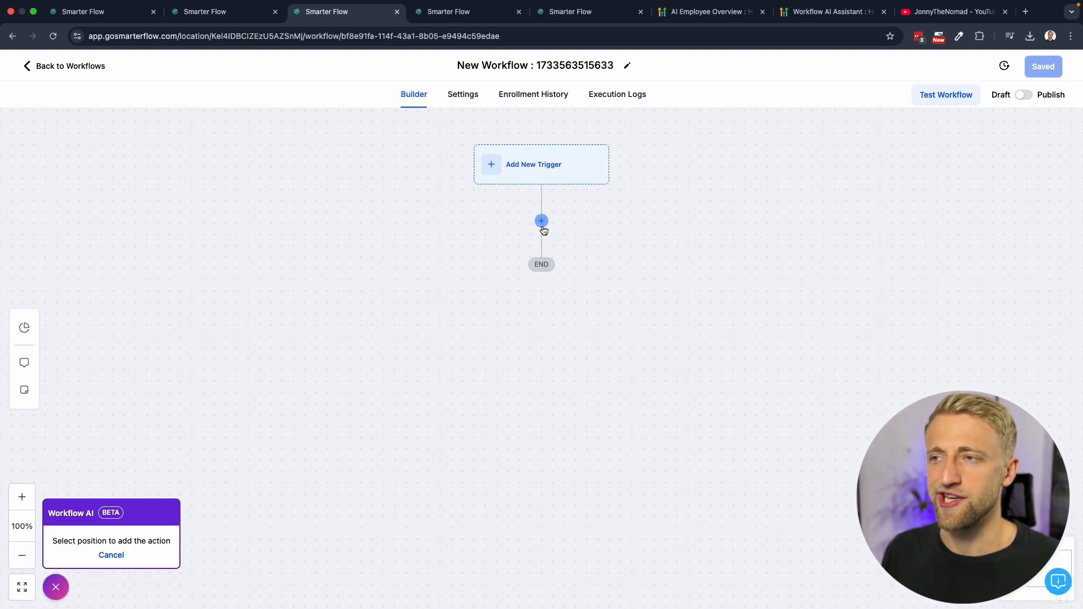
- Add a Note action reading 'Misswed call text back' after the trigger slot and save it
{"action": "left_click", "coordinate": [223, 214]}
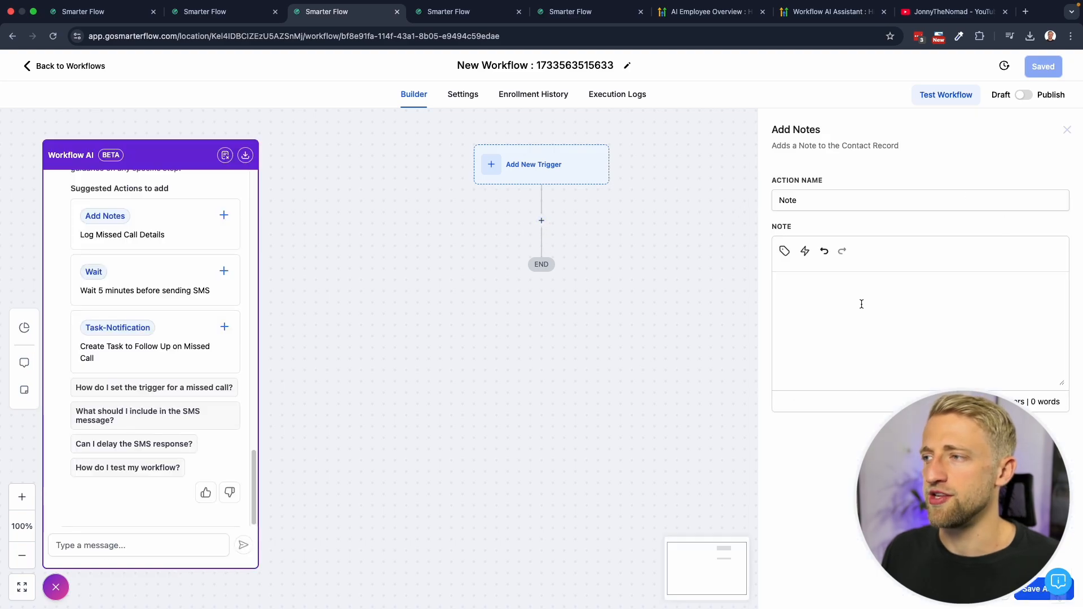
{"action": "type", "text": "Missw"}
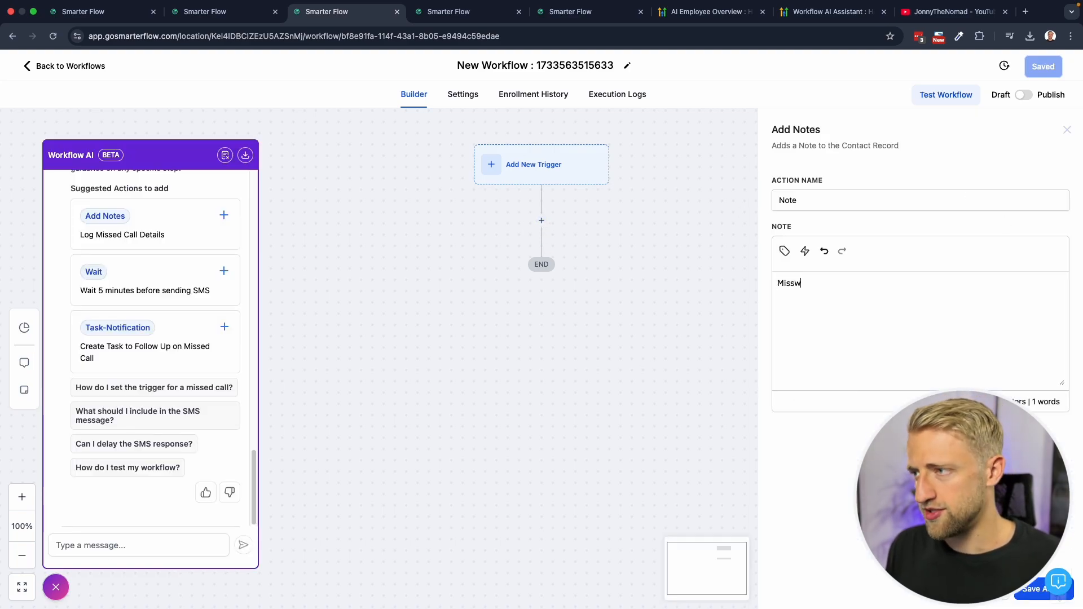
{"action": "type", "text": "ed call text"}
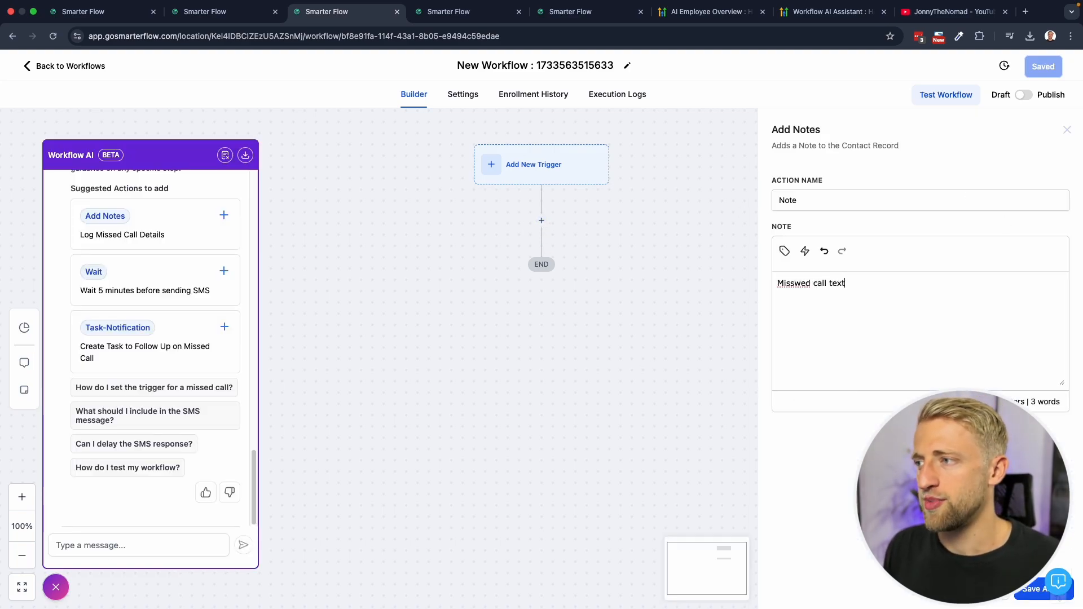
{"action": "type", "text": "back"}
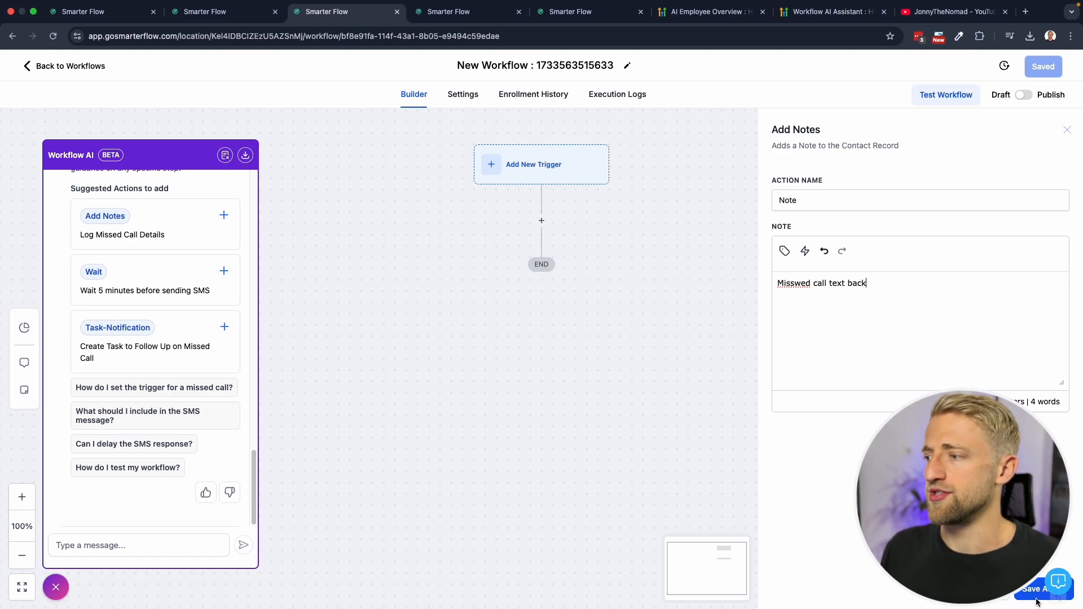
{"action": "left_click", "coordinate": [1039, 589]}
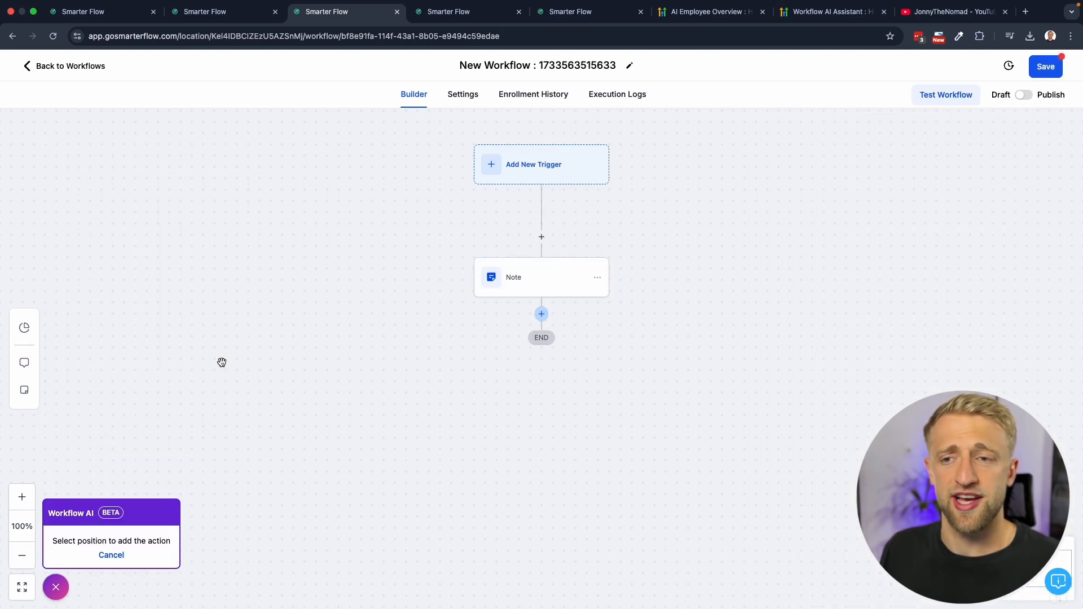
- Add a 3-minute Wait named 'Wait 3 min to make it seem more human' and save the workflow
{"action": "left_click", "coordinate": [224, 269]}
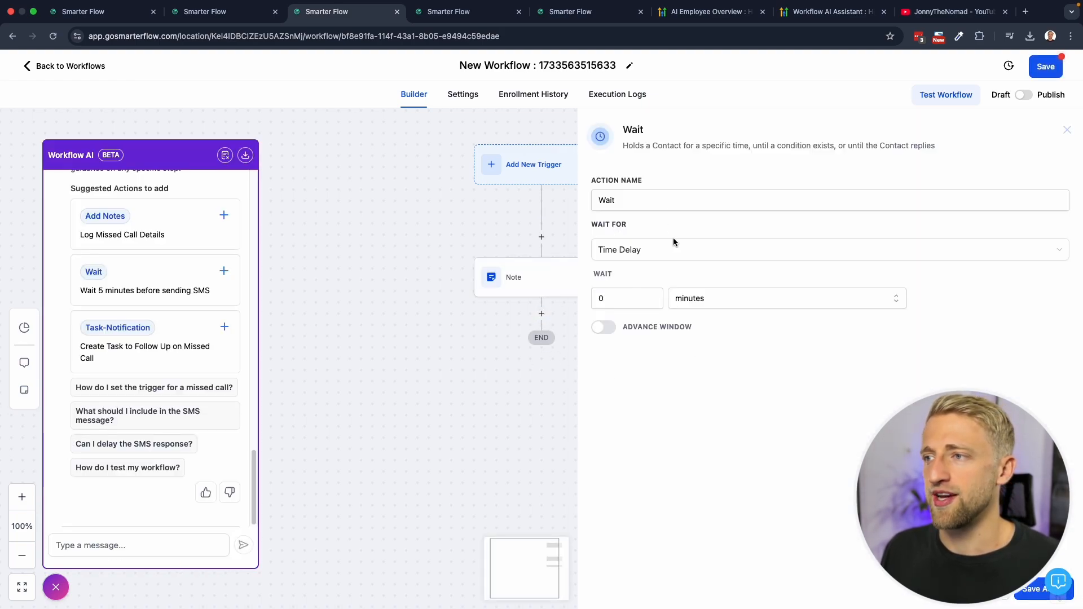
{"action": "left_click", "coordinate": [625, 298]}
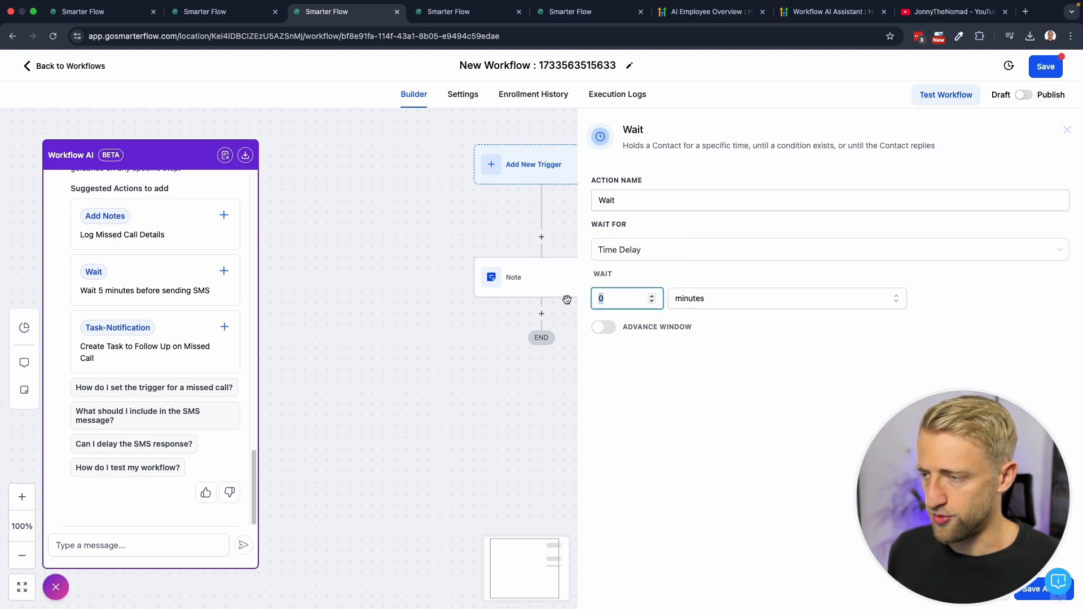
{"action": "left_click", "coordinate": [649, 295]}
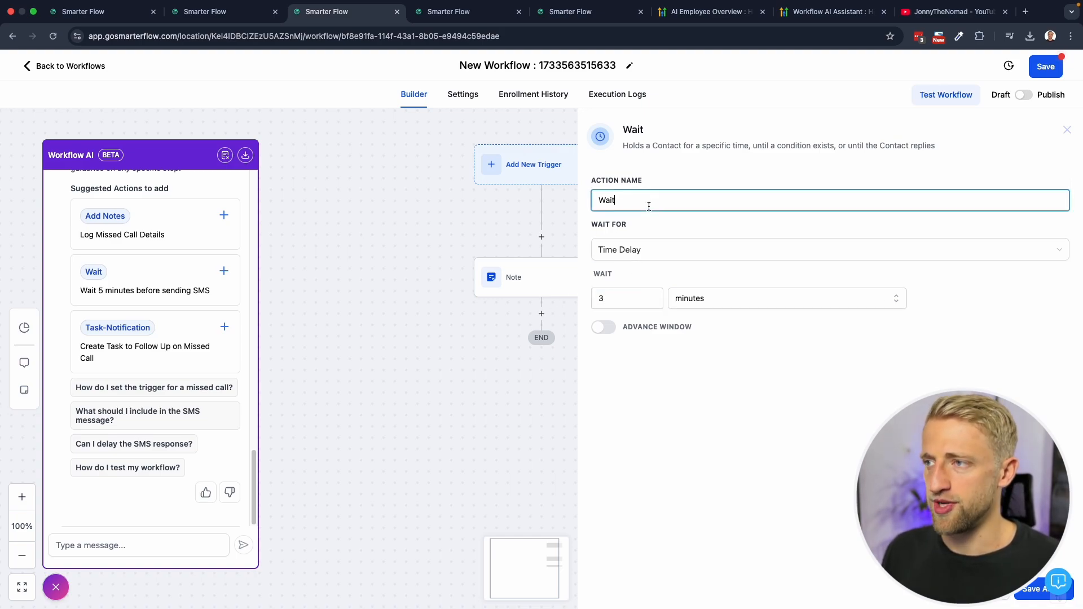
{"action": "type", "text": "3 min"}
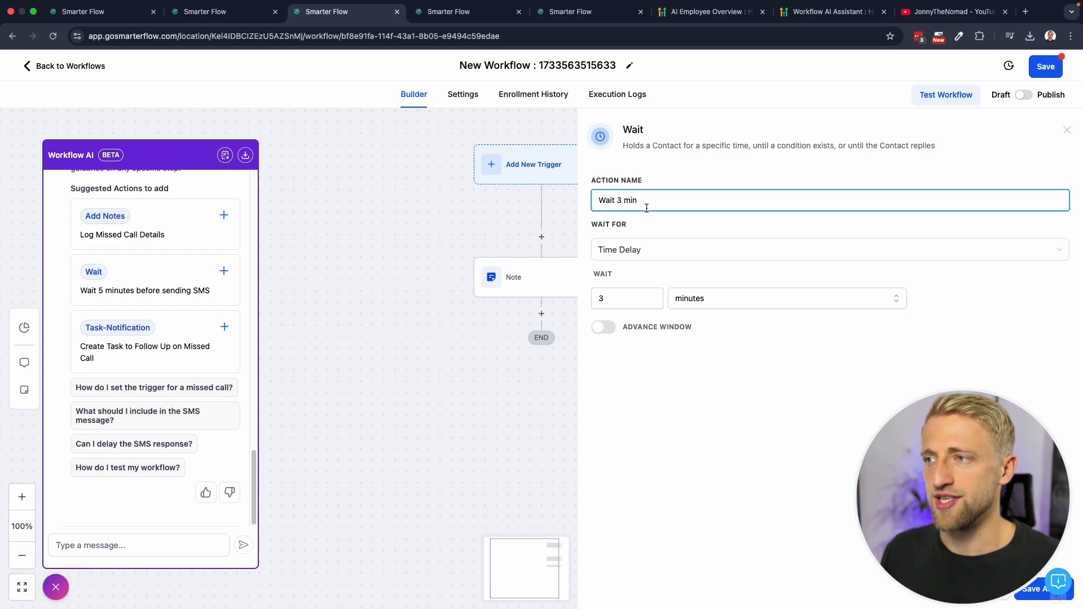
{"action": "type", "text": "to make"}
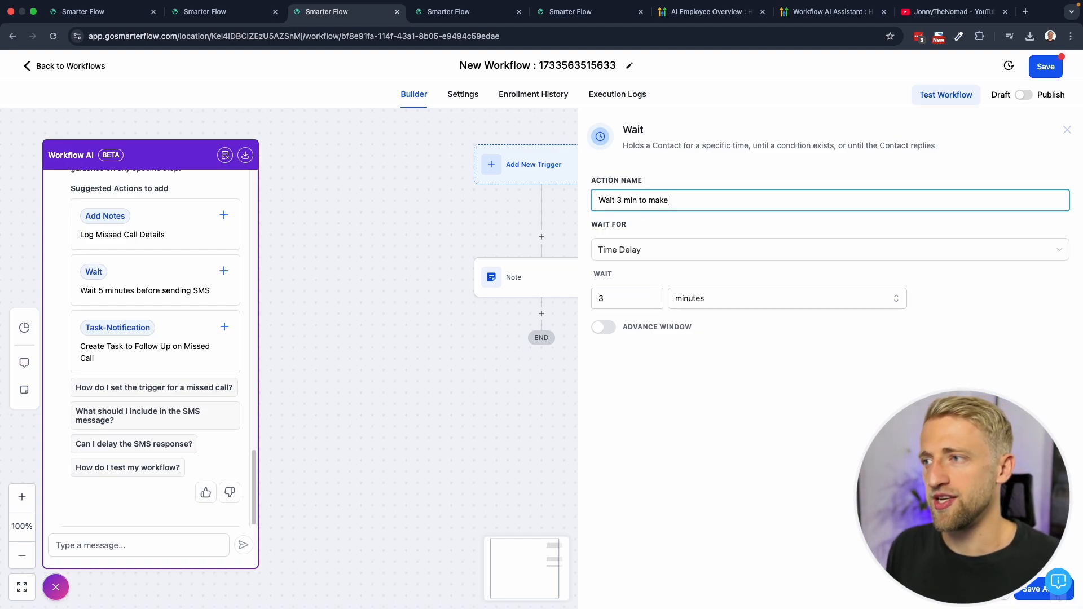
{"action": "type", "text": "it seem more h"}
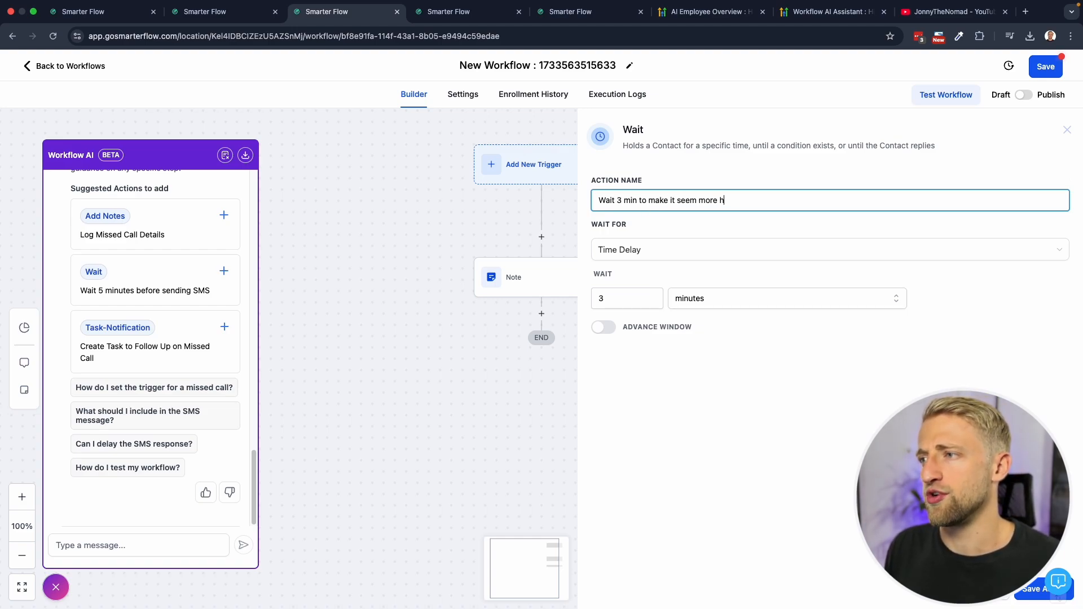
{"action": "type", "text": "uman"}
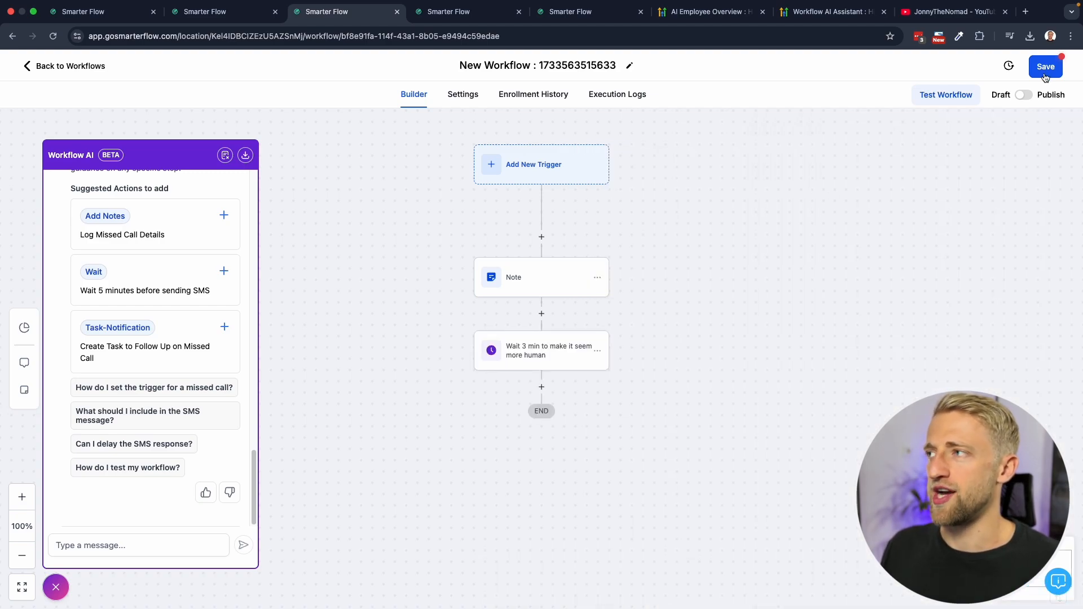
{"action": "left_click", "coordinate": [1044, 66]}
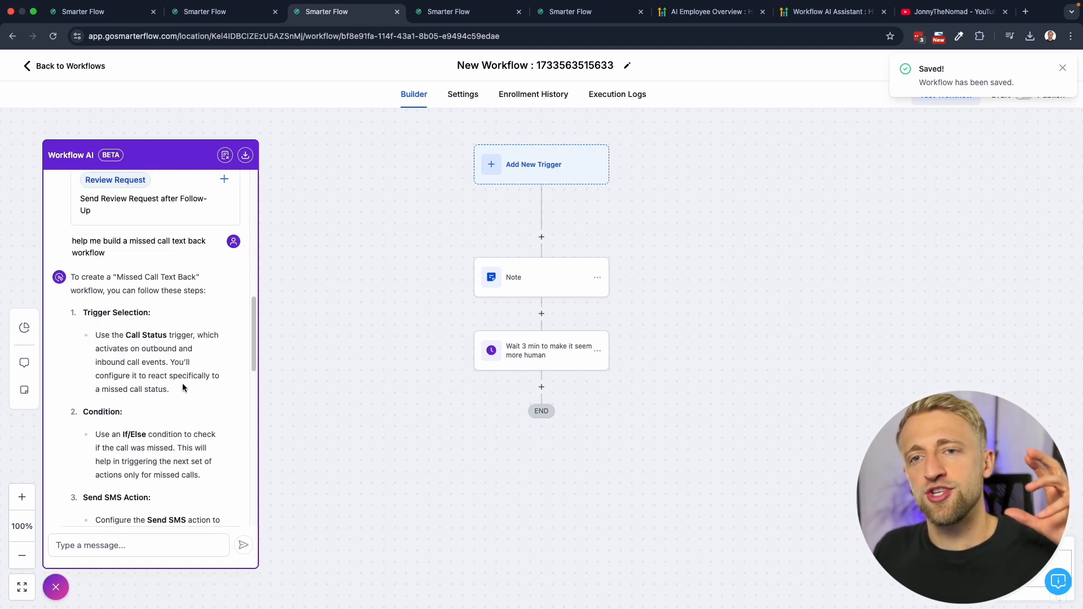
{"action": "scroll", "scroll_direction": "down", "scroll_amount": 3}
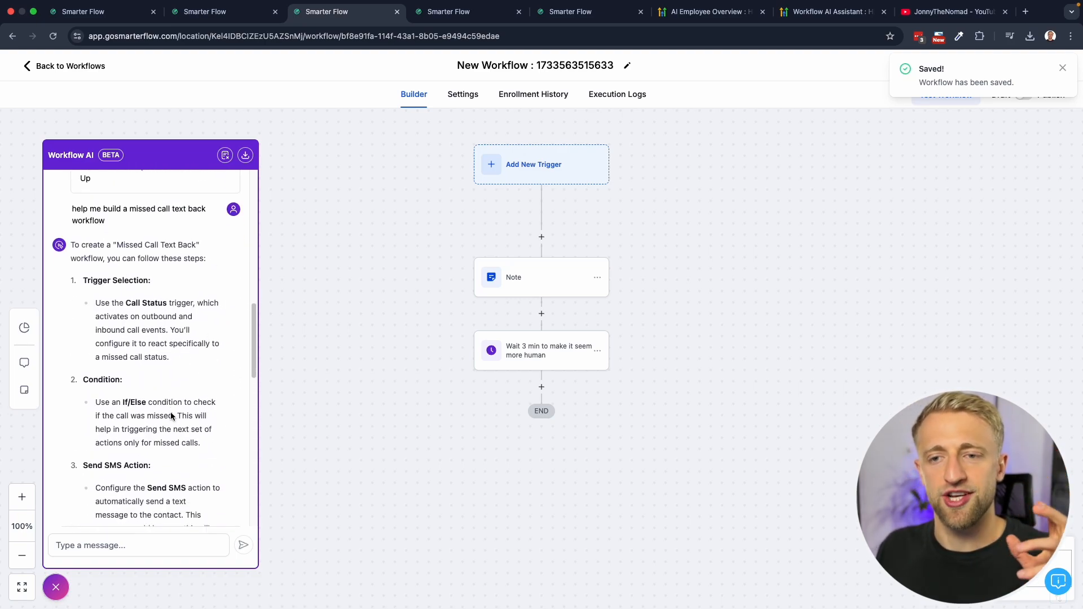
{"action": "scroll", "scroll_direction": "down", "scroll_amount": 3}
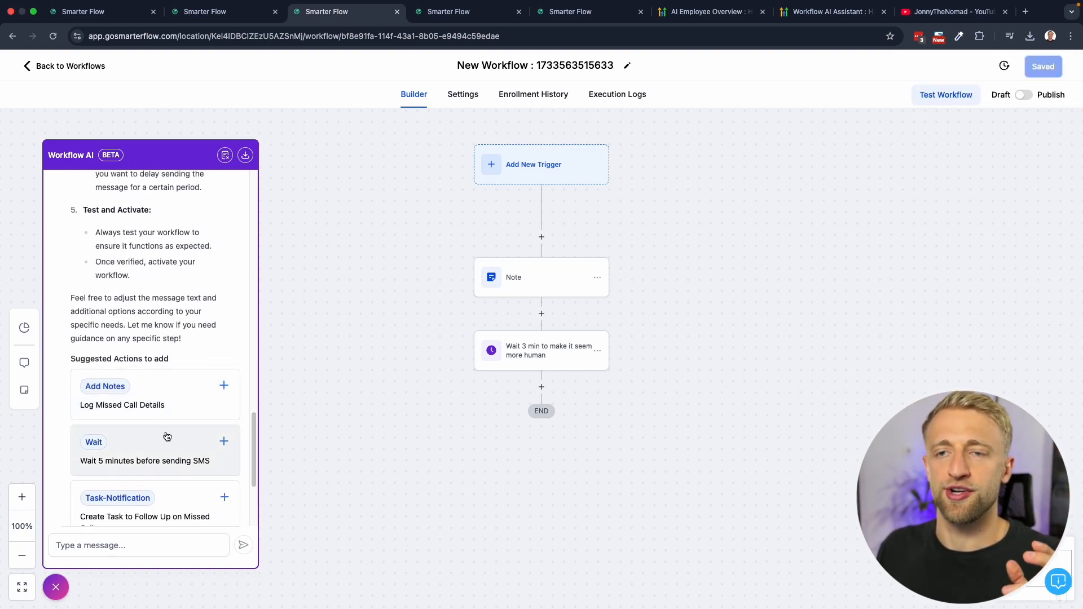
{"action": "scroll", "scroll_direction": "up", "scroll_amount": 3}
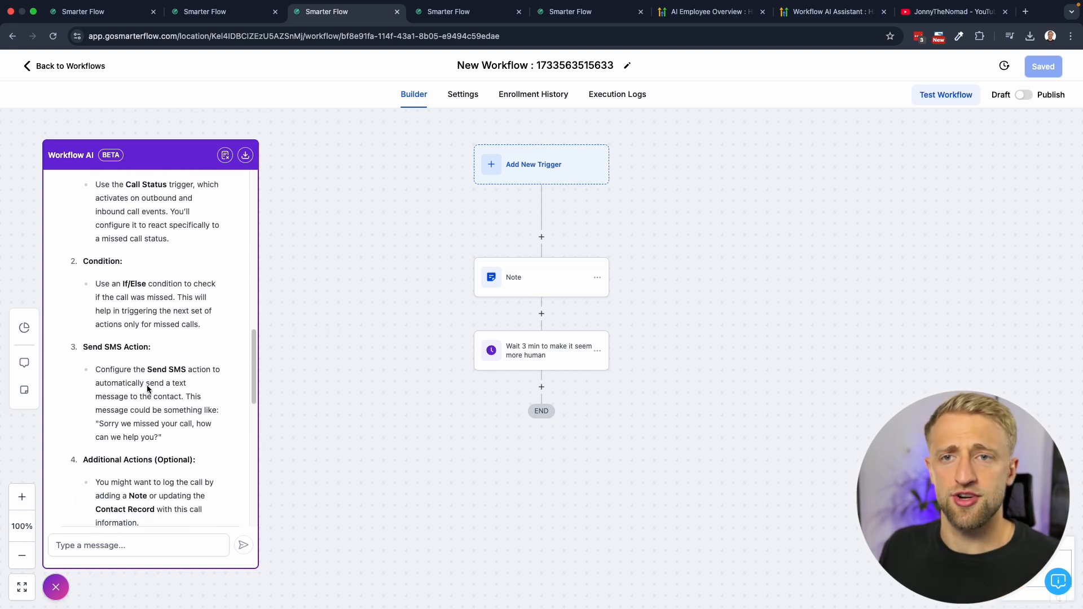
{"action": "scroll", "scroll_direction": "up", "scroll_amount": 3}
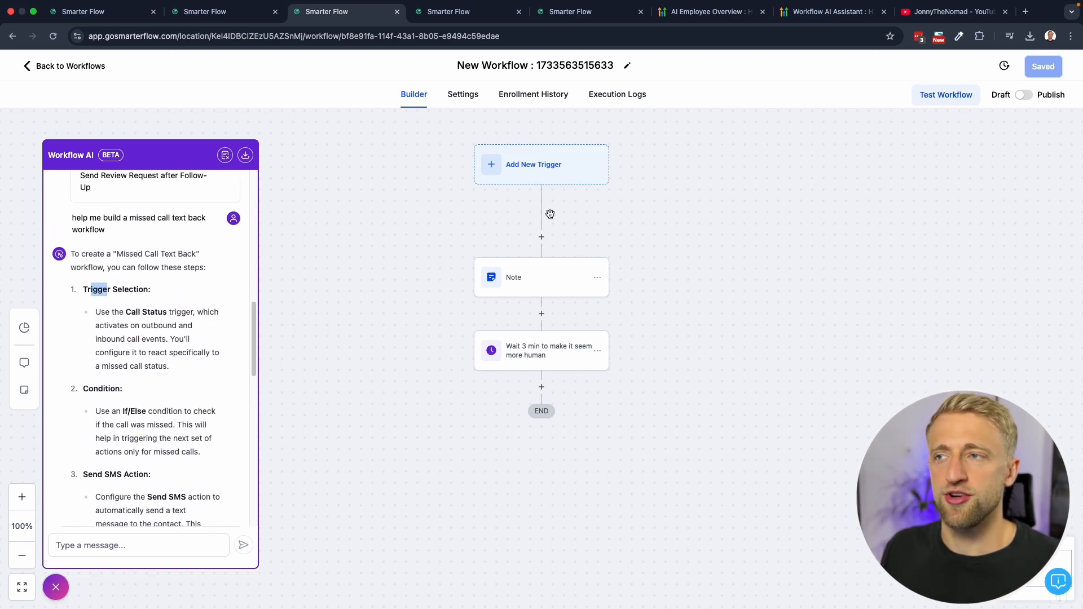
- Choose Call Status as the workflow's trigger event
{"action": "left_click", "coordinate": [540, 164]}
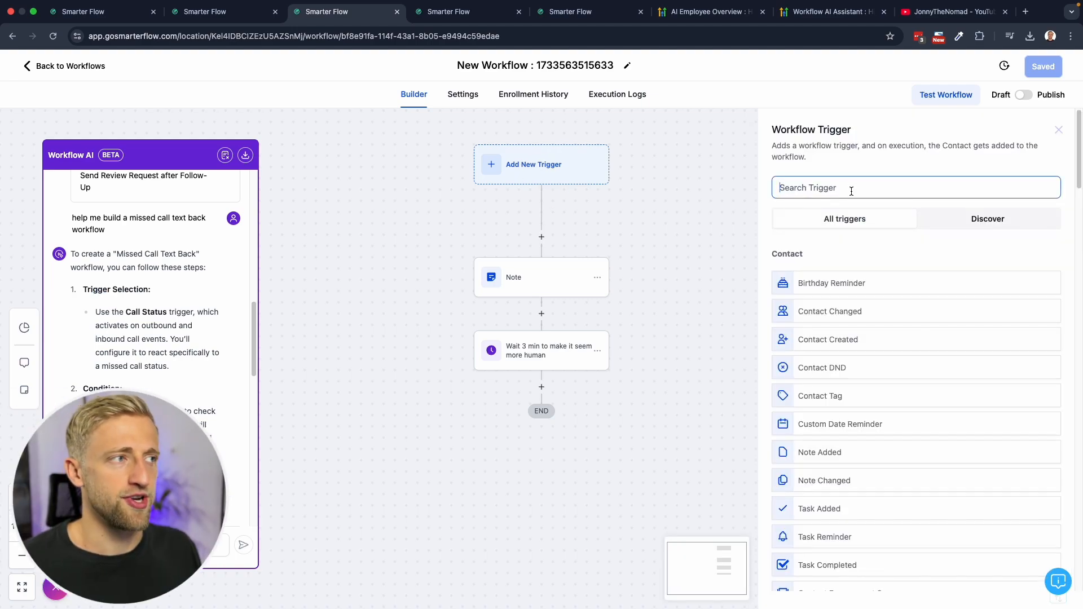
{"action": "type", "text": "call st"}
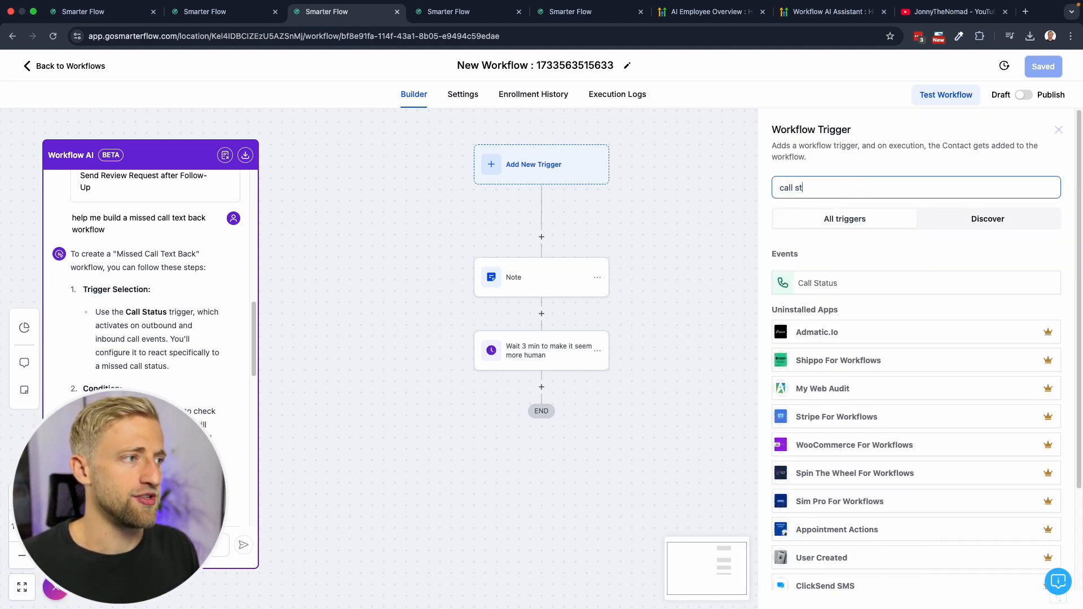
{"action": "left_click", "coordinate": [817, 282]}
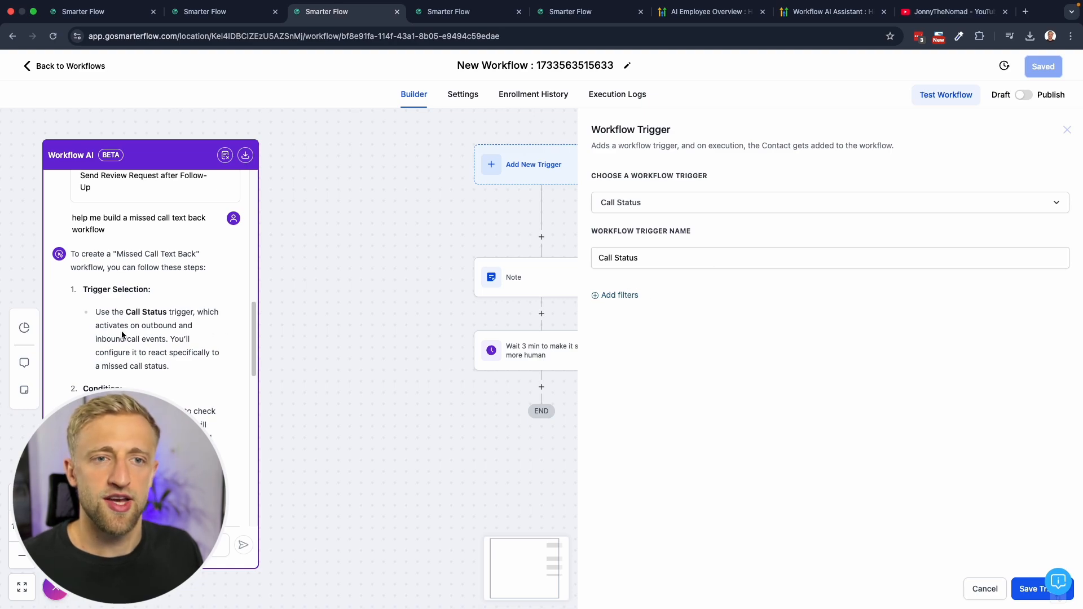
{"action": "mouse_move", "coordinate": [94, 355]}
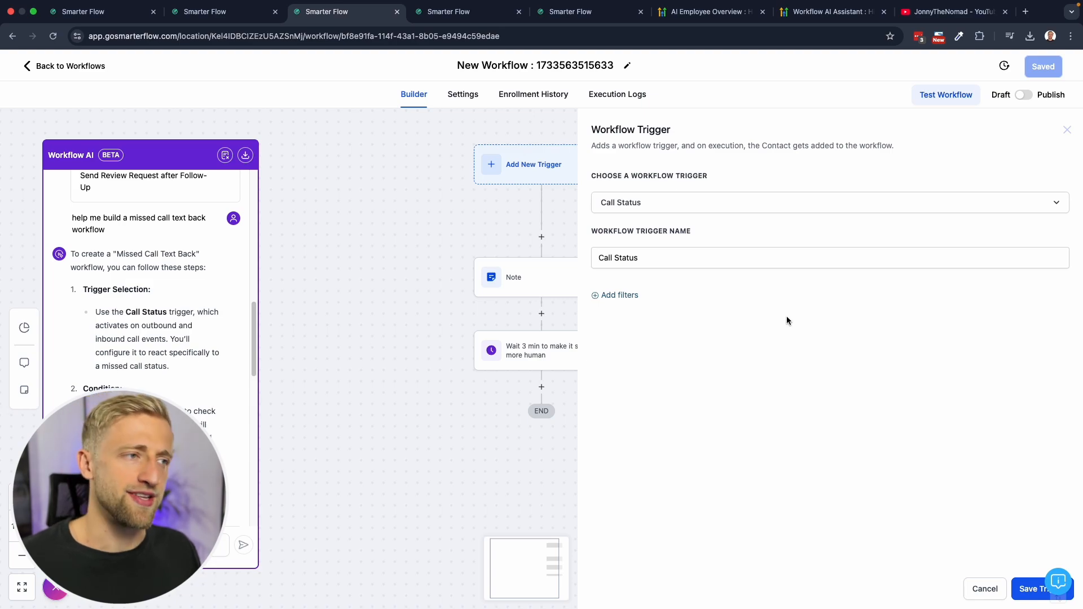
{"action": "mouse_move", "coordinate": [592, 300]}
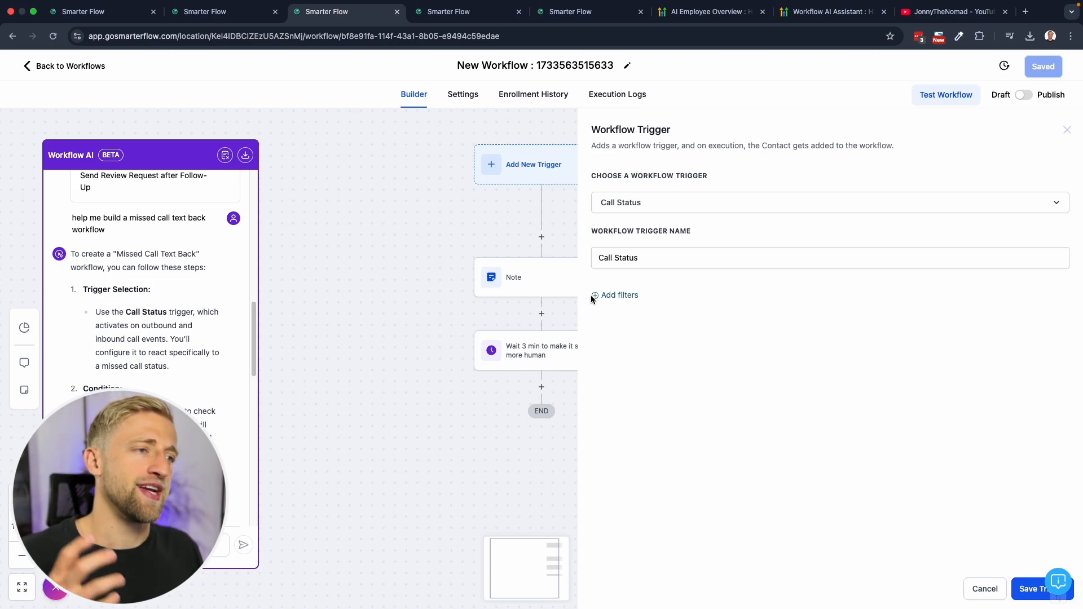
- Filter the Call Status trigger to busy, canceled, voicemail and no-answer calls and save it
{"action": "left_click", "coordinate": [614, 295]}
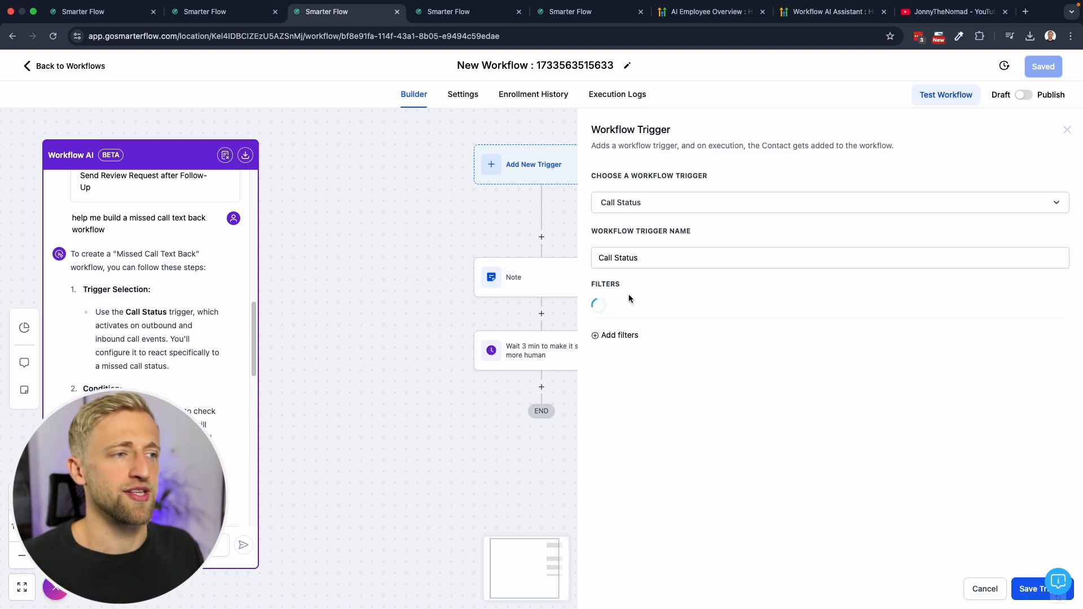
{"action": "left_click", "coordinate": [614, 335]}
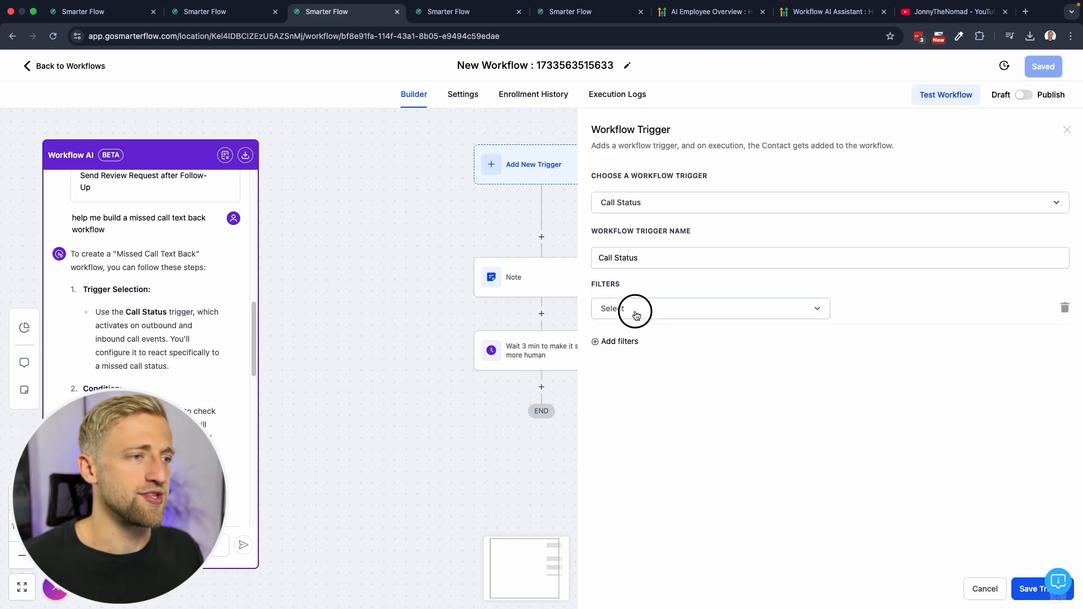
{"action": "left_click", "coordinate": [704, 308]}
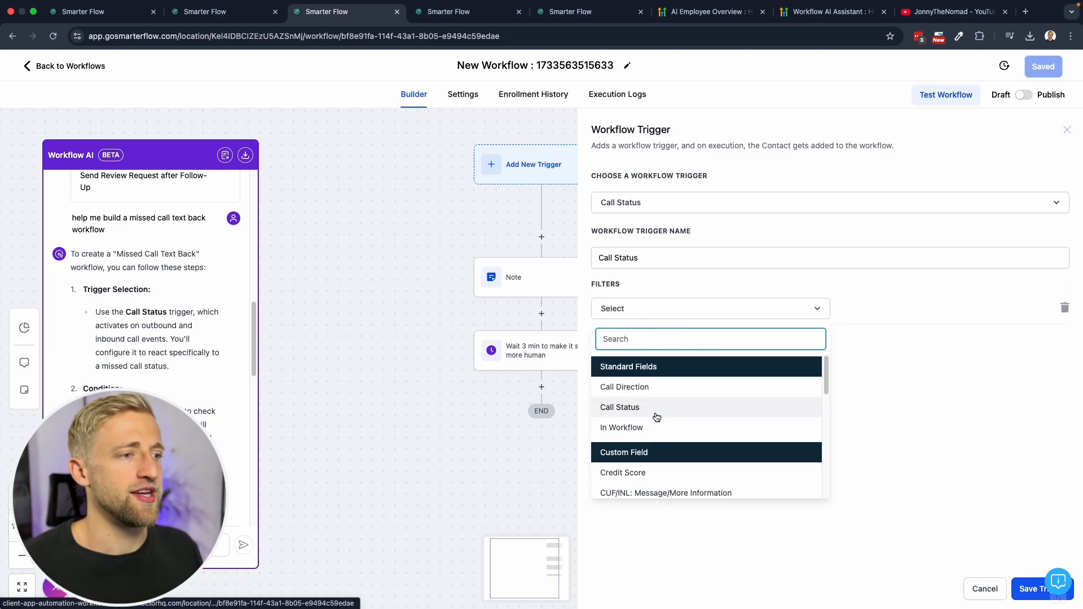
{"action": "left_click", "coordinate": [620, 407]}
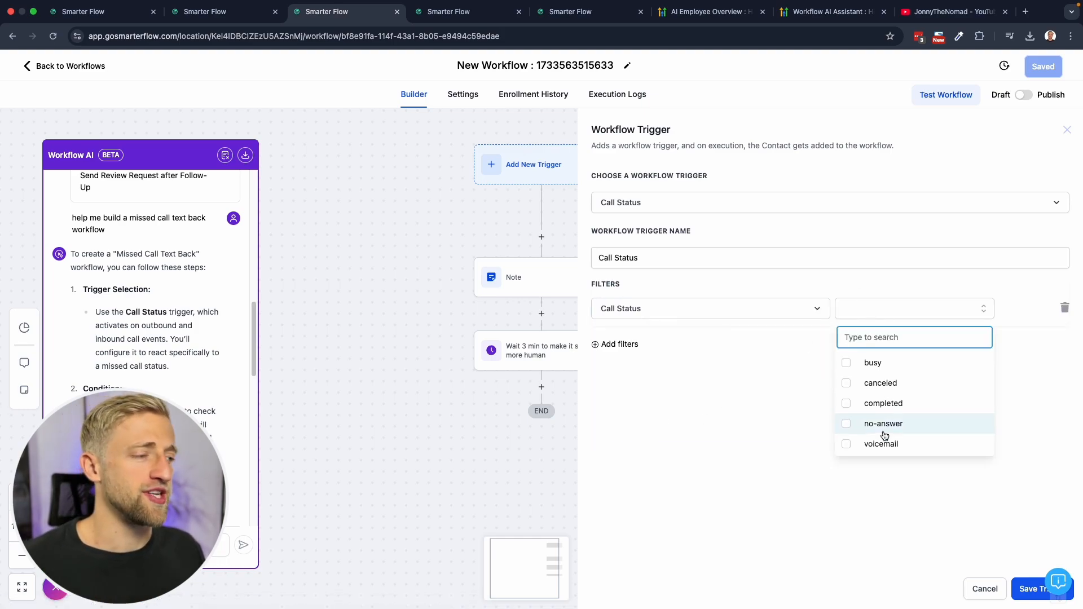
{"action": "left_click", "coordinate": [845, 423]}
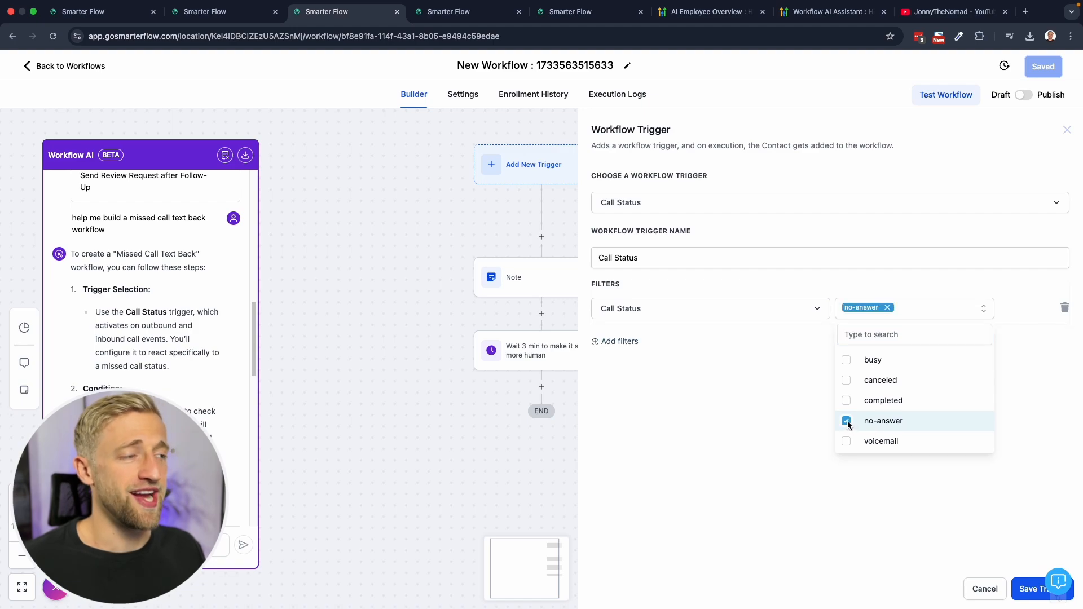
{"action": "mouse_move", "coordinate": [846, 427]}
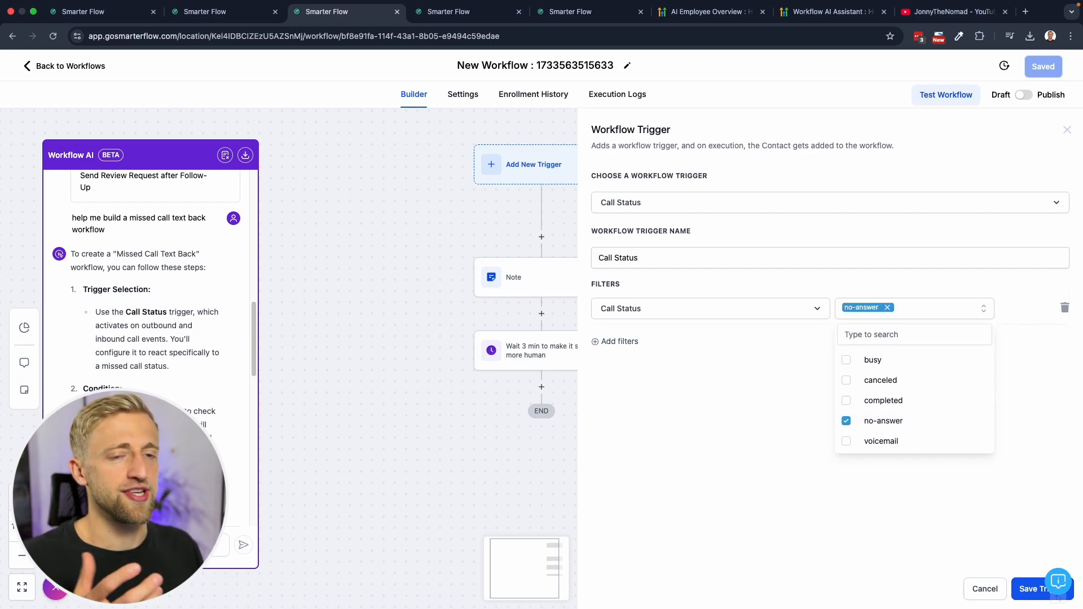
{"action": "mouse_move", "coordinate": [881, 380]}
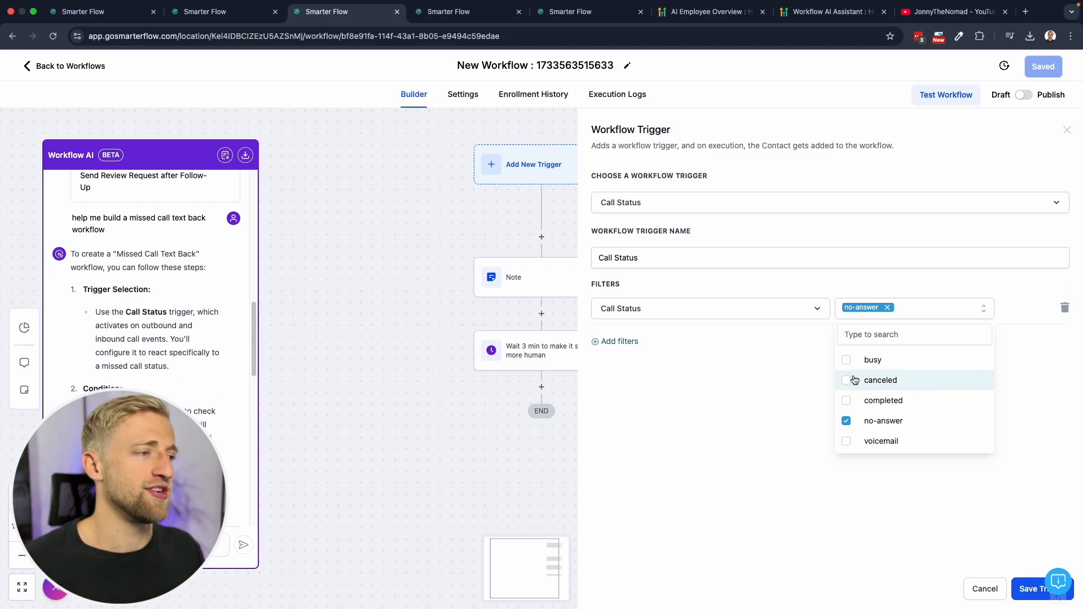
{"action": "left_click", "coordinate": [845, 359]}
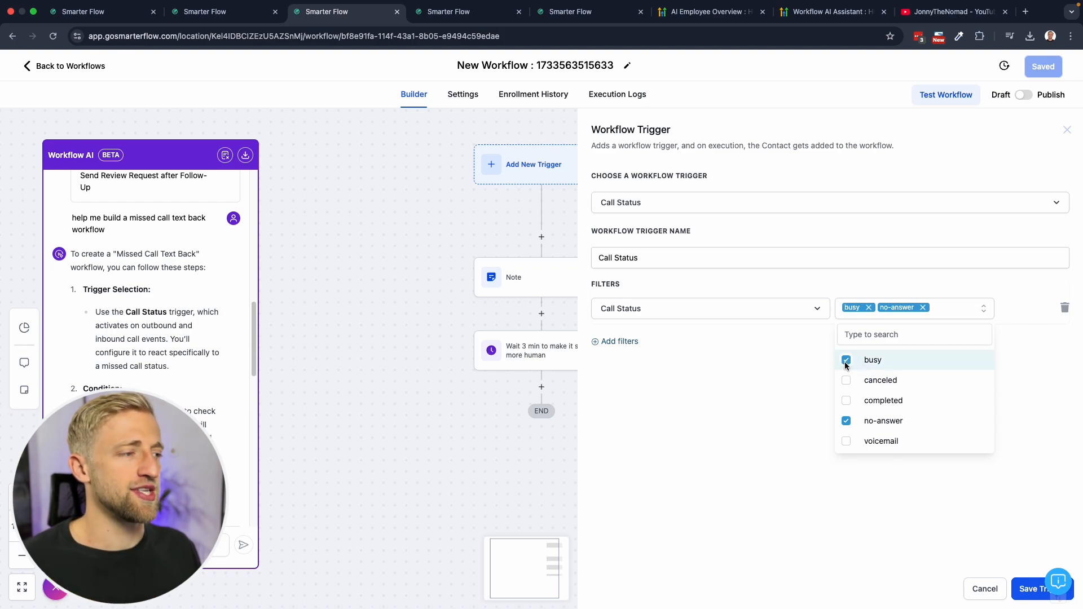
{"action": "left_click", "coordinate": [846, 380]}
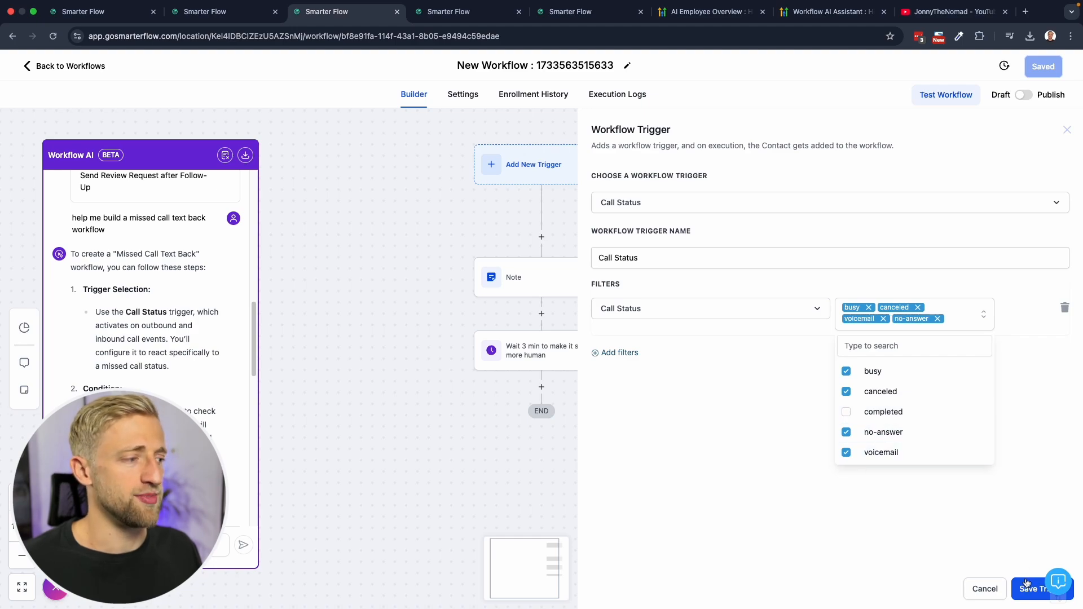
{"action": "left_click", "coordinate": [1039, 589]}
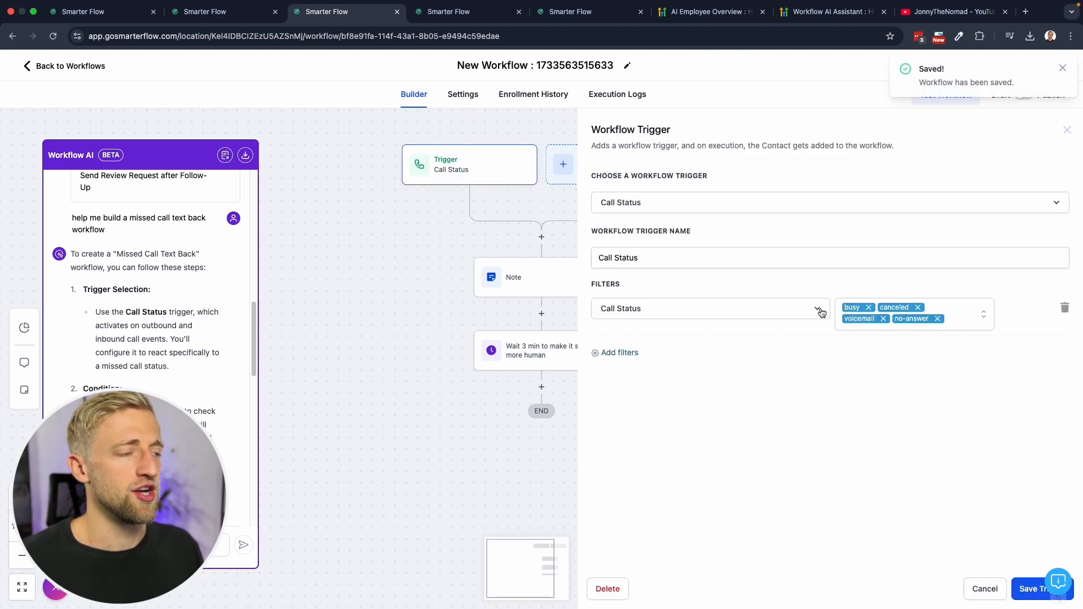
- Rename the trigger to Call Status "Missed" and save the workflow
{"action": "type", "text": "\"Missed\""}
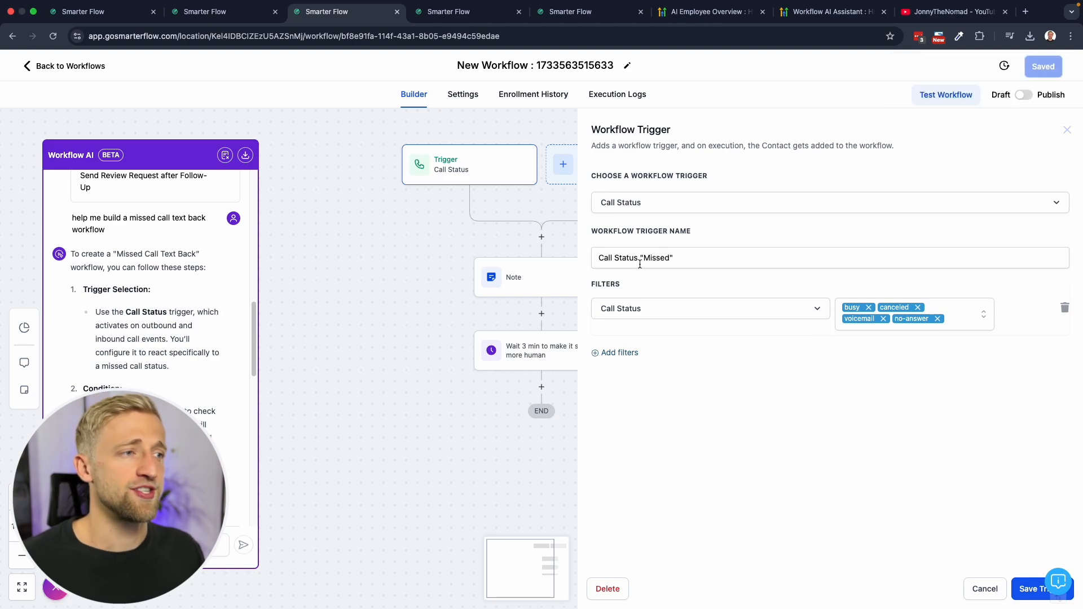
{"action": "left_click", "coordinate": [1039, 588]}
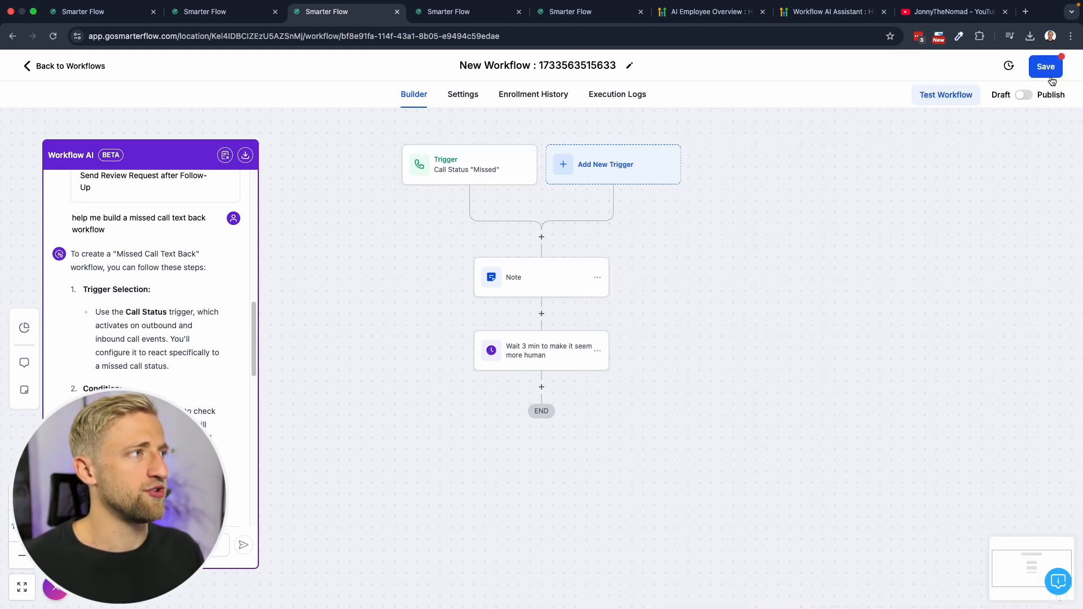
{"action": "left_click", "coordinate": [1045, 67]}
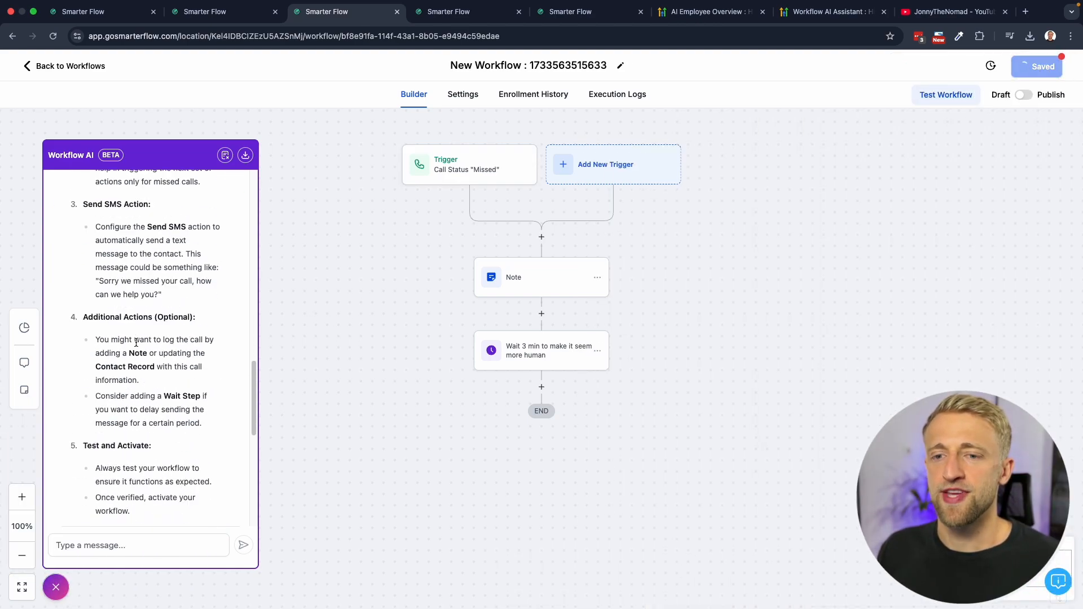
{"action": "scroll", "scroll_direction": "up", "scroll_amount": 3}
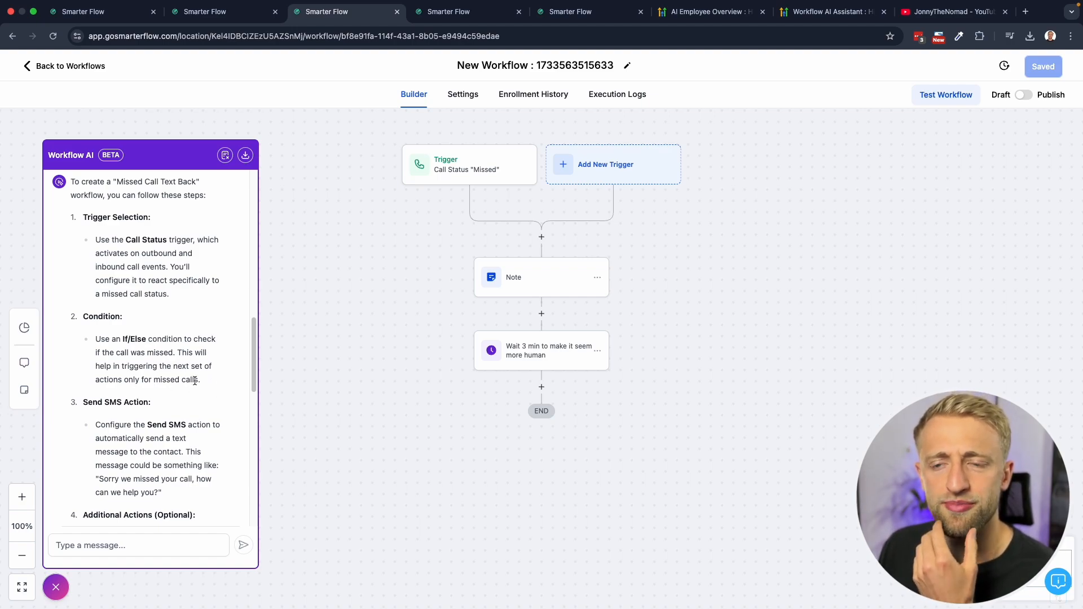
{"action": "mouse_move", "coordinate": [158, 391]}
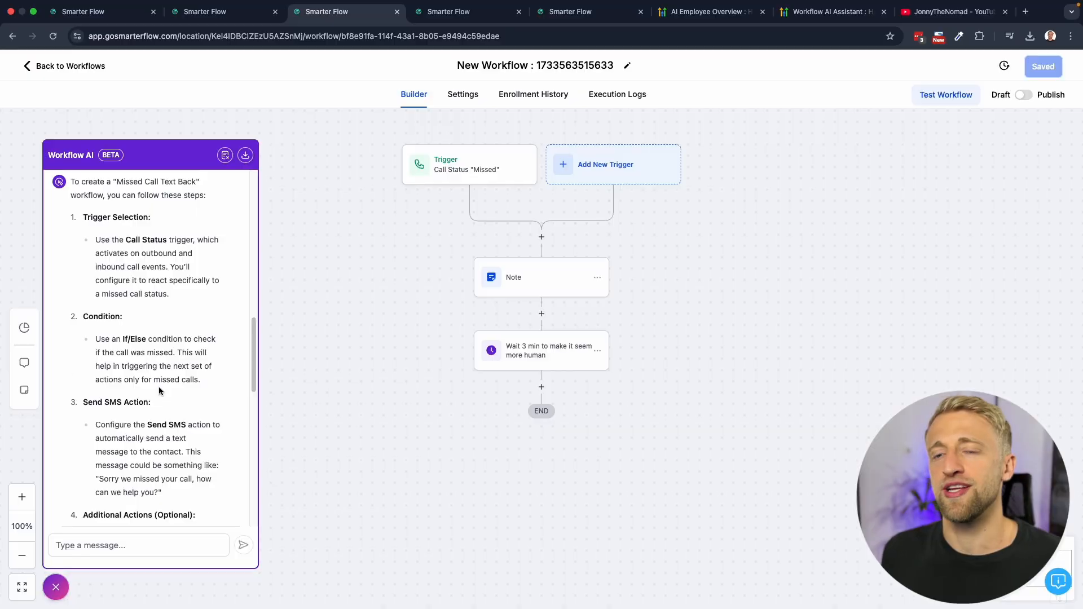
{"action": "scroll", "scroll_direction": "down", "scroll_amount": 3}
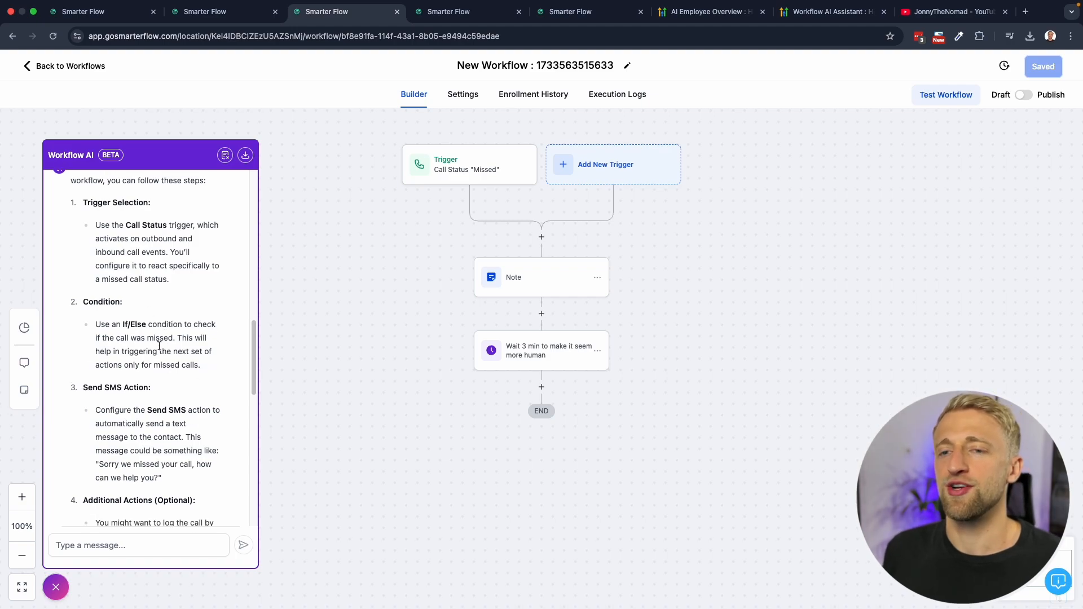
{"action": "scroll", "scroll_direction": "down", "scroll_amount": 3}
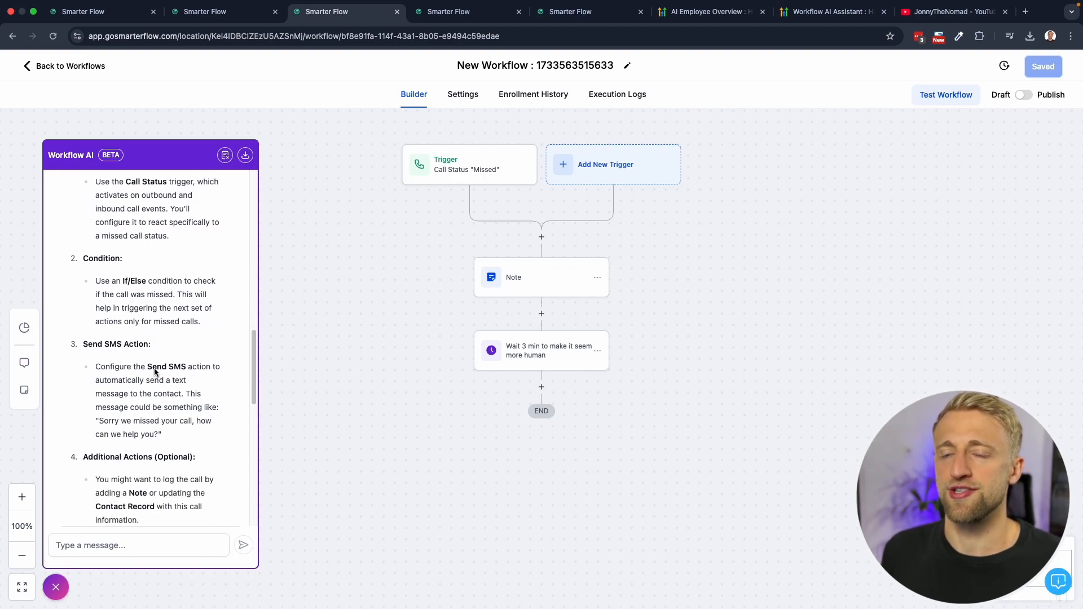
{"action": "scroll", "scroll_direction": "down", "scroll_amount": 3}
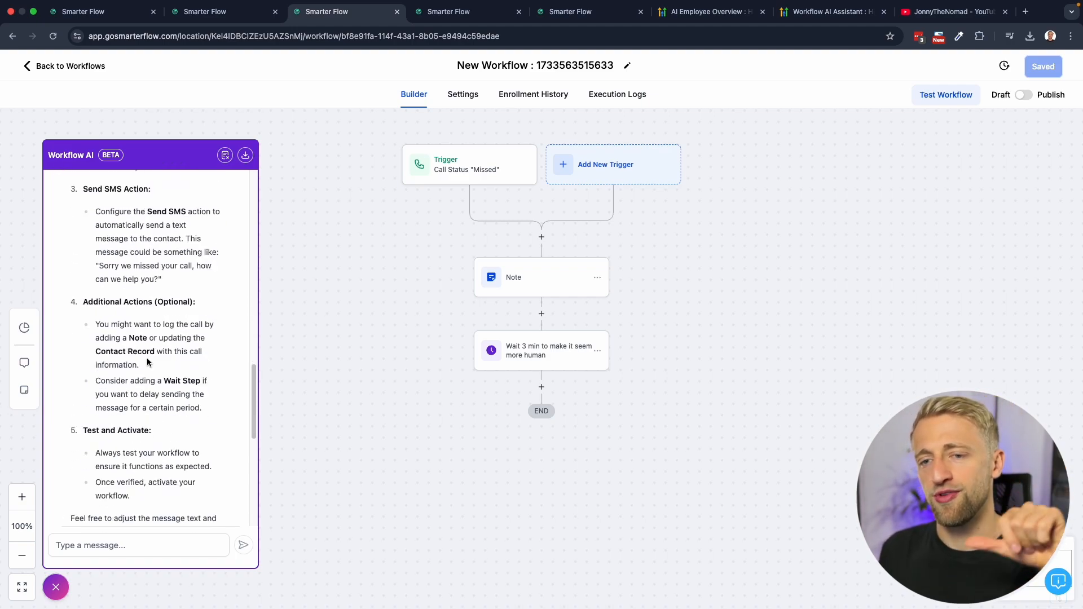
{"action": "scroll", "scroll_direction": "down", "scroll_amount": 3}
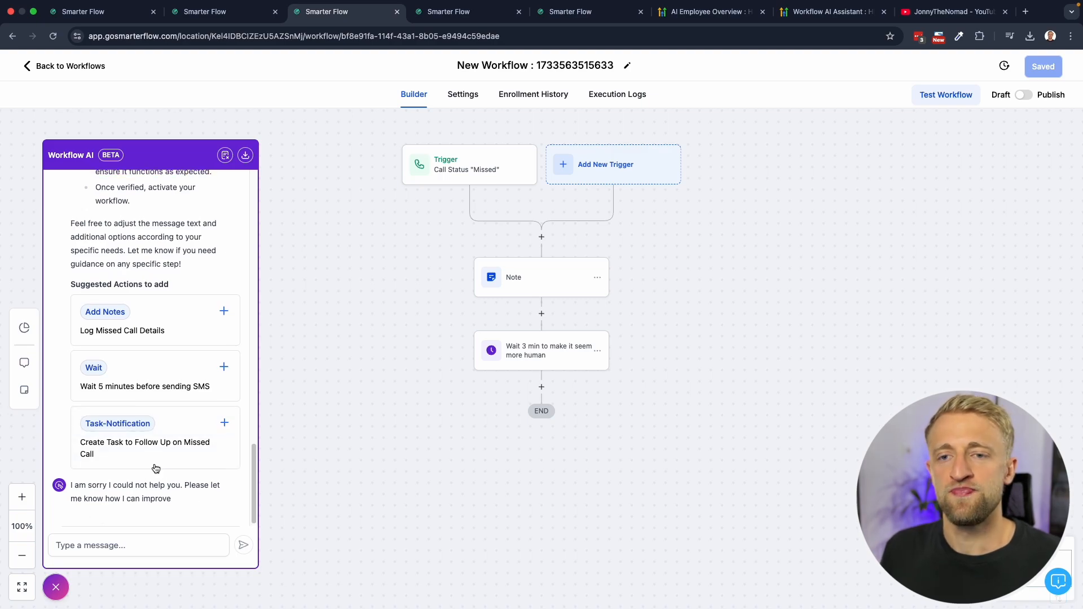
{"action": "scroll", "scroll_direction": "up", "scroll_amount": 3}
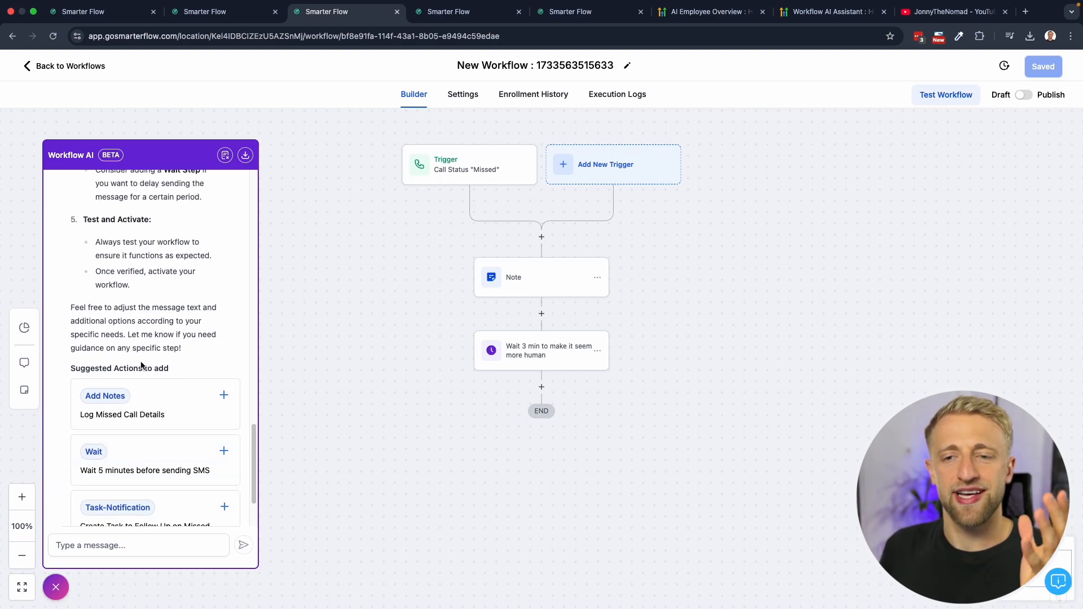
{"action": "scroll", "scroll_direction": "up", "scroll_amount": 3}
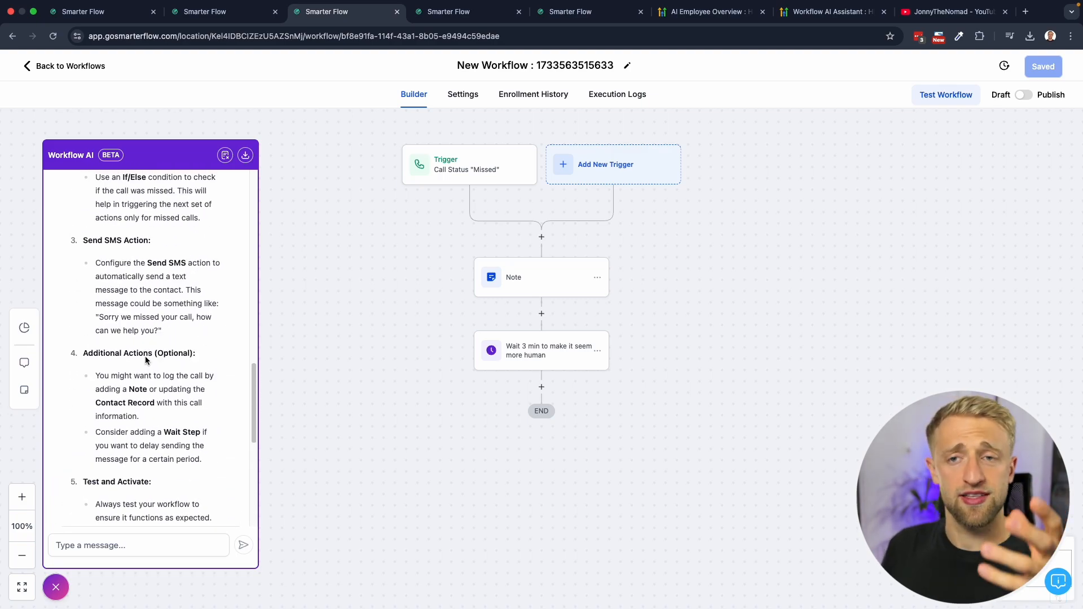
{"action": "scroll", "scroll_direction": "up", "scroll_amount": 3}
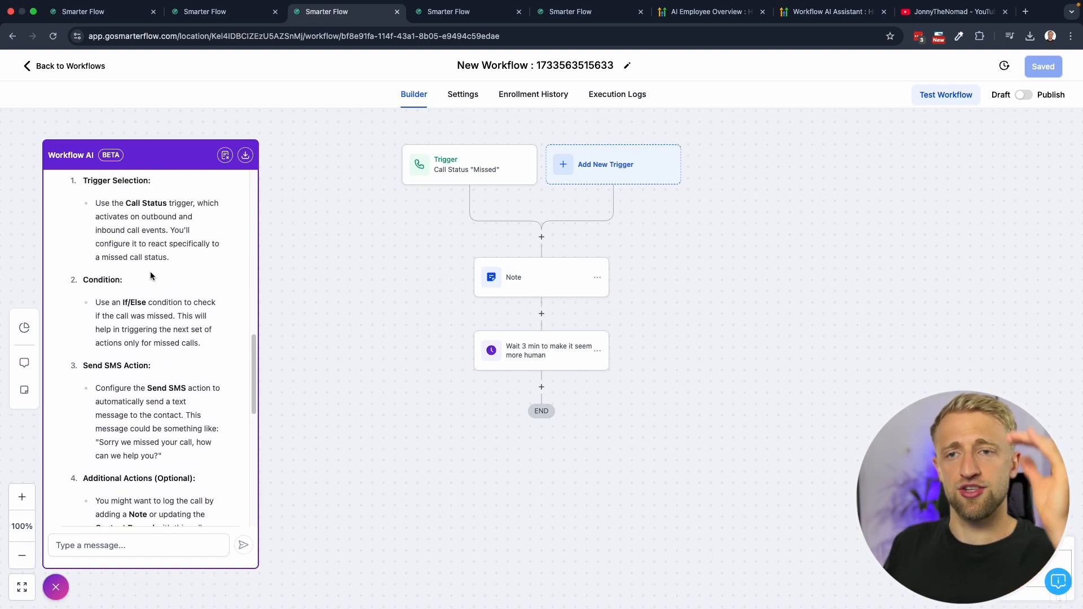
{"action": "scroll", "scroll_direction": "down", "scroll_amount": 3}
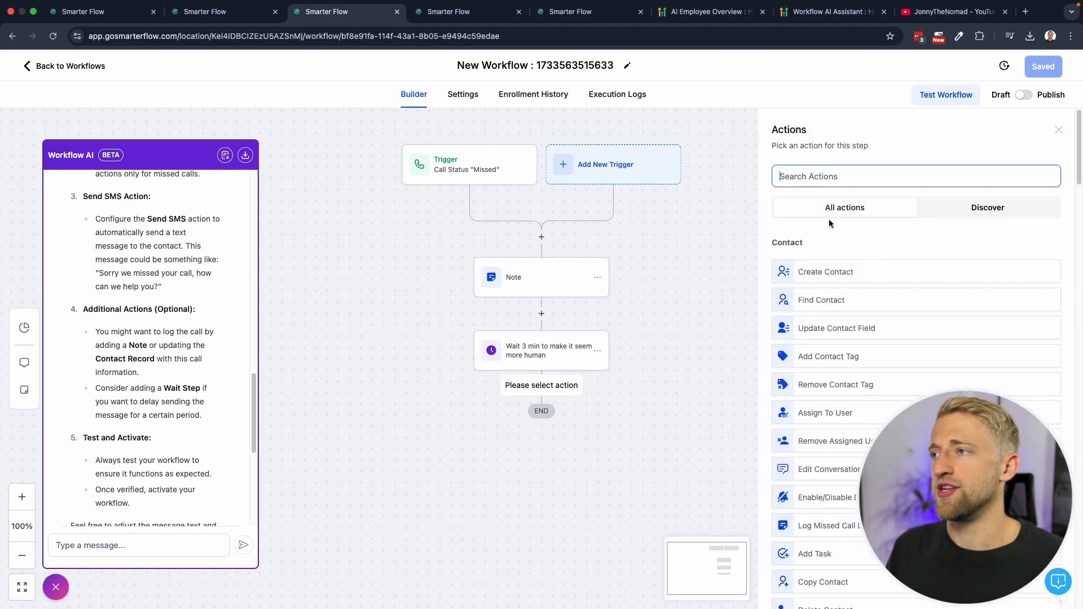
- Add a Send SMS step with placeholder text 'sfsdfsd' after the Wait and save it
{"action": "type", "text": "send"}
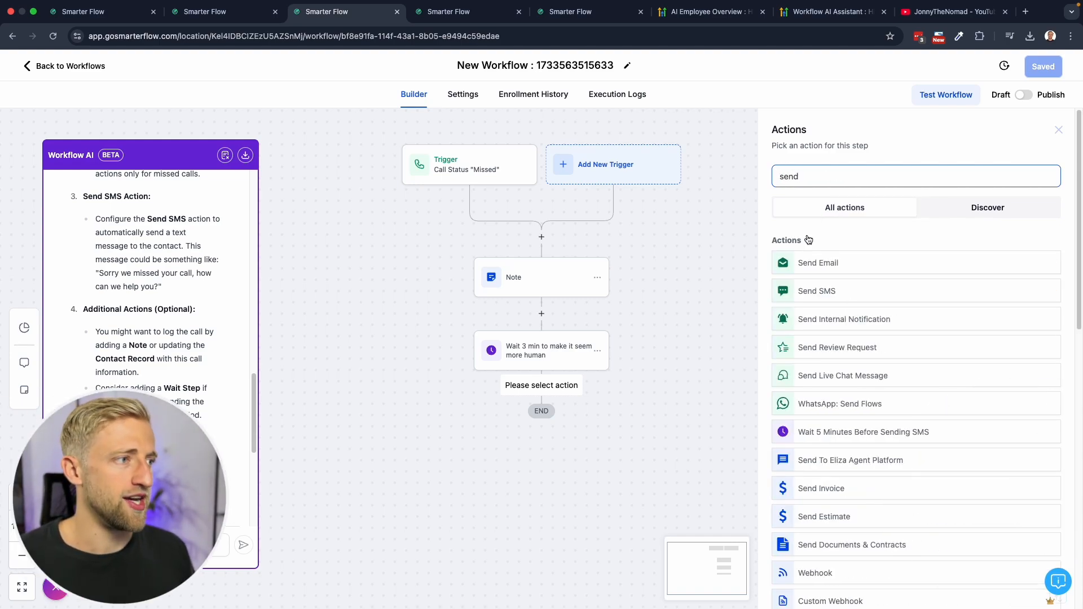
{"action": "left_click", "coordinate": [817, 291]}
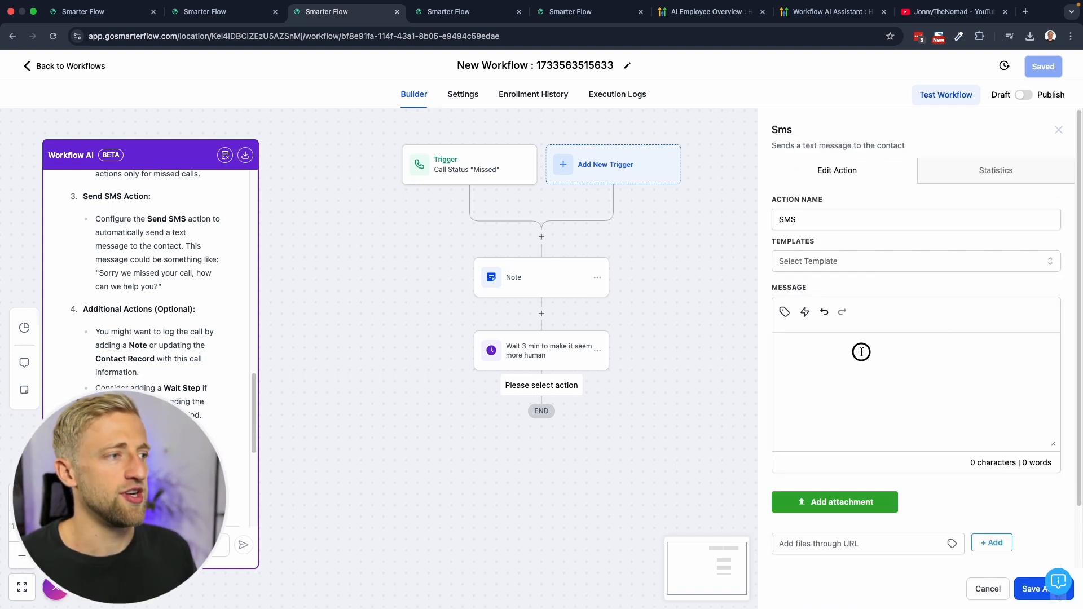
{"action": "type", "text": "sfsdfsd"}
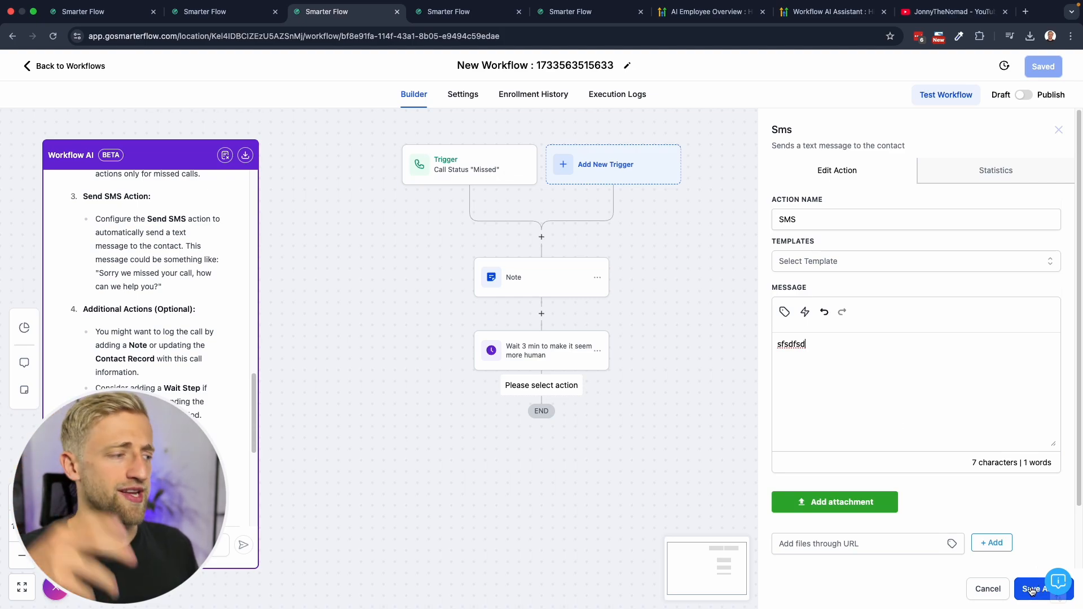
{"action": "mouse_move", "coordinate": [1032, 592]}
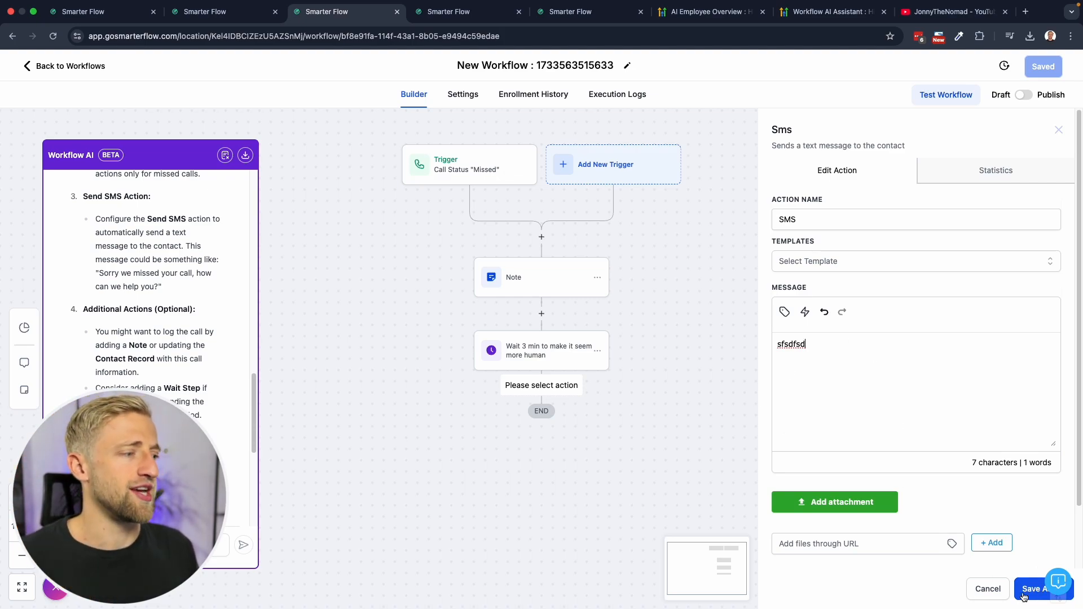
{"action": "left_click", "coordinate": [1039, 589]}
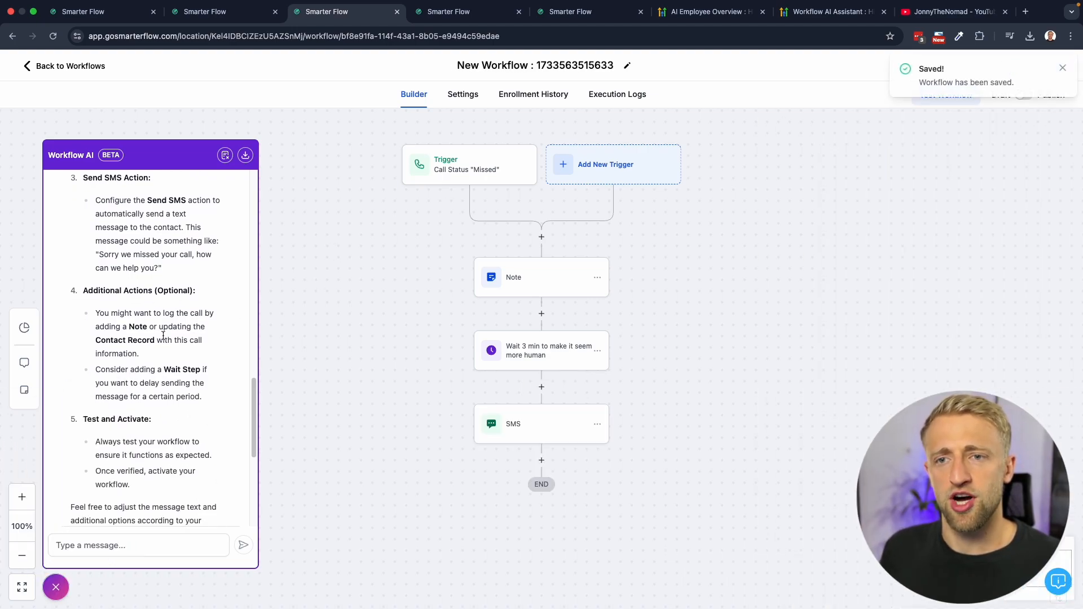
{"action": "scroll", "scroll_direction": "down", "scroll_amount": 3}
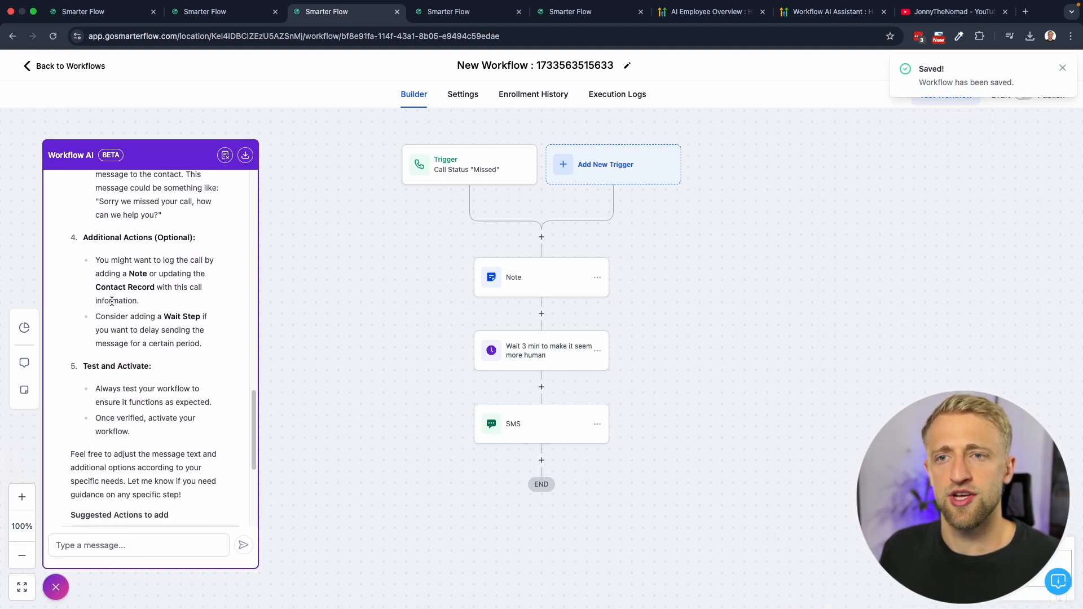
{"action": "scroll", "scroll_direction": "down", "scroll_amount": 3}
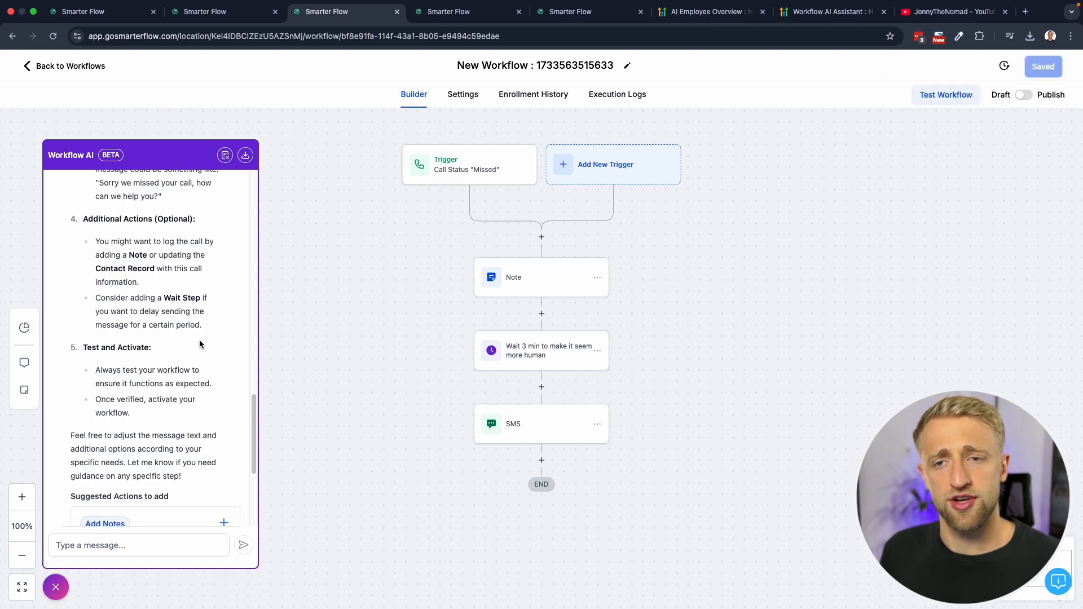
{"action": "scroll", "scroll_direction": "down", "scroll_amount": 3}
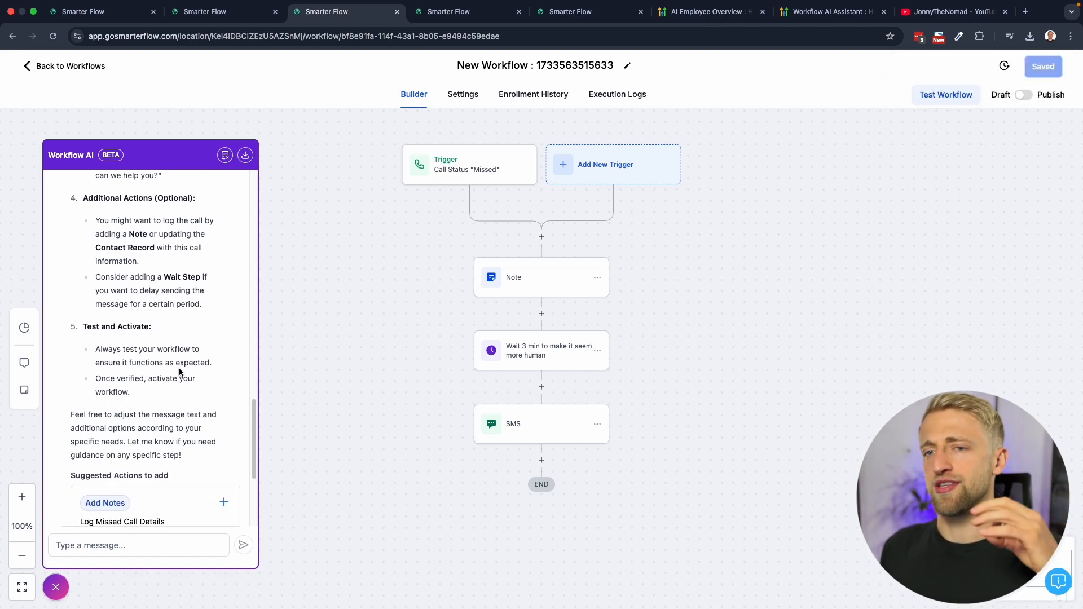
{"action": "mouse_move", "coordinate": [533, 460]}
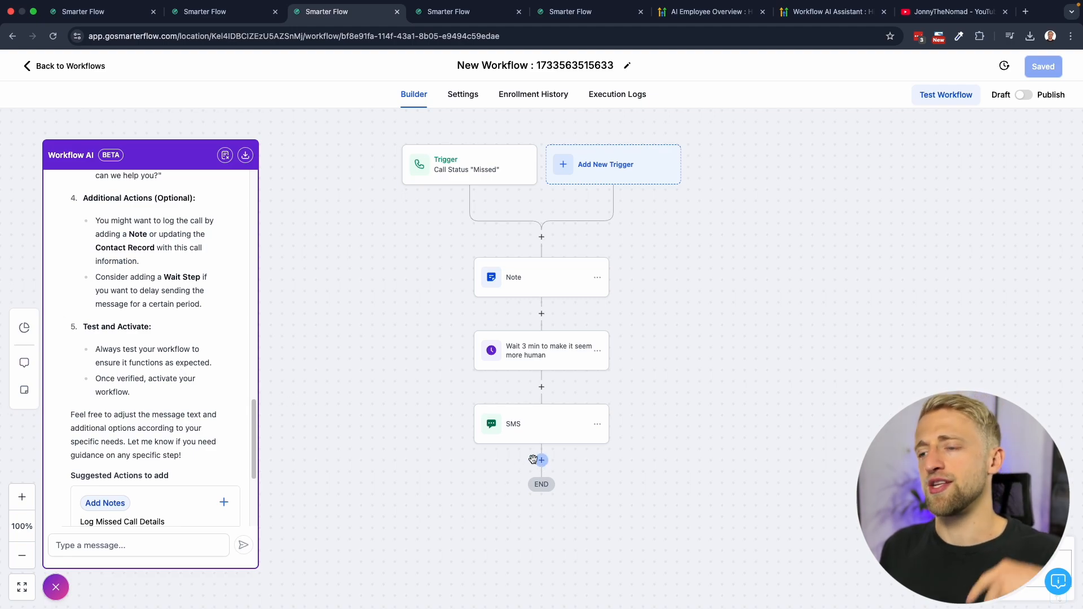
{"action": "mouse_move", "coordinate": [343, 421]}
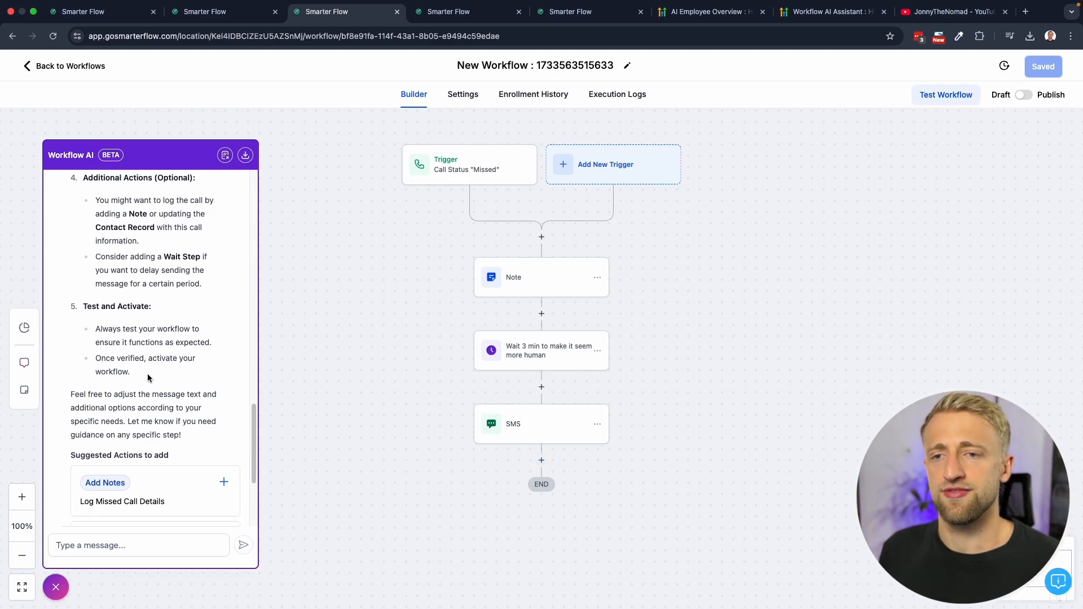
- Enable Stop on response in the workflow settings, save, and return to the Builder canvas
{"action": "left_click", "coordinate": [464, 94]}
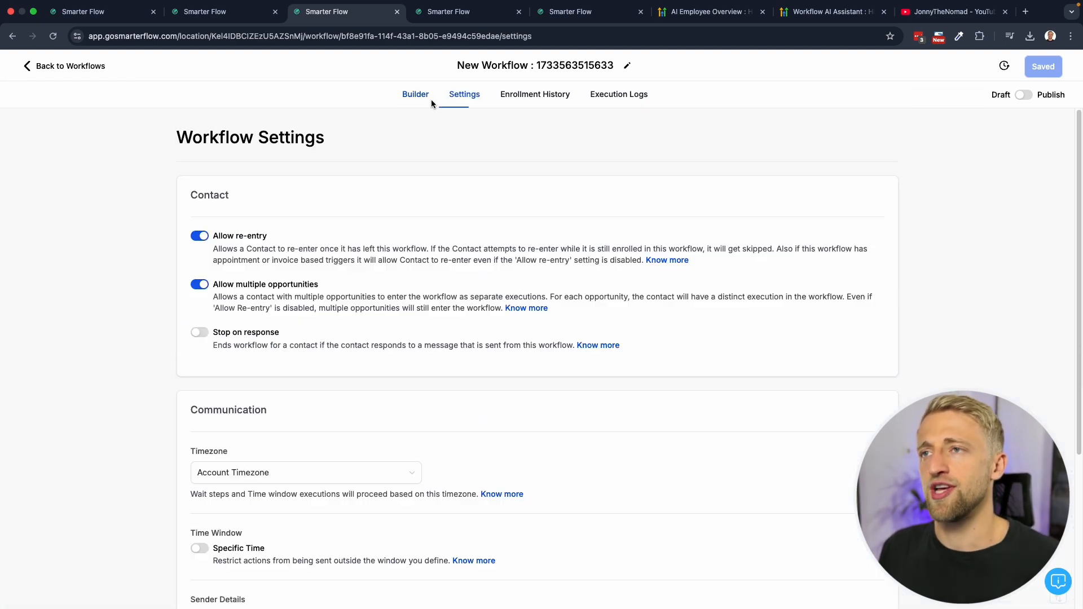
{"action": "left_click", "coordinate": [198, 332]}
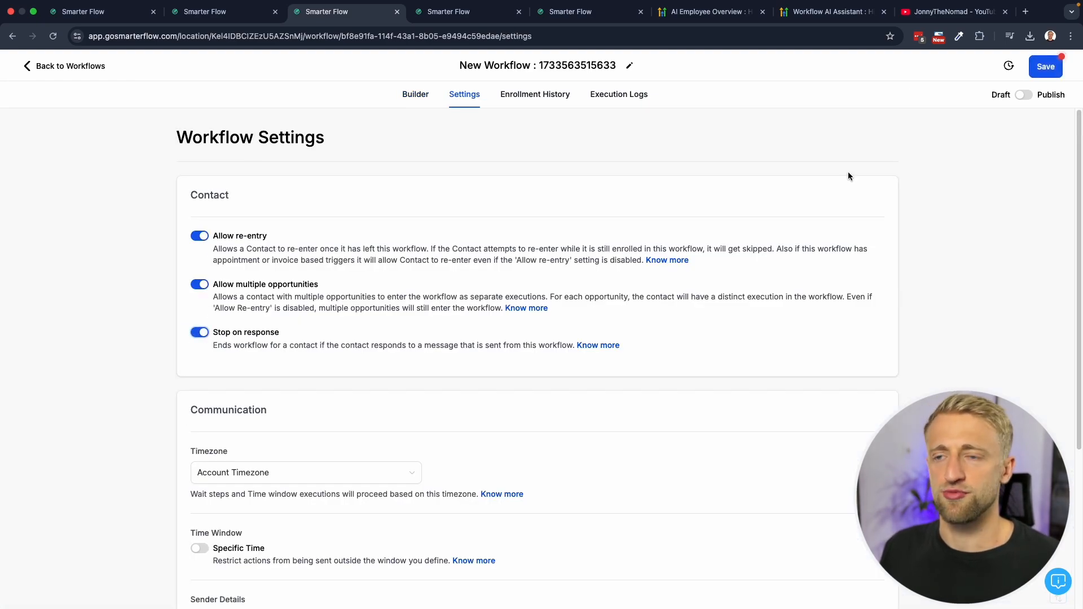
{"action": "left_click", "coordinate": [1044, 66]}
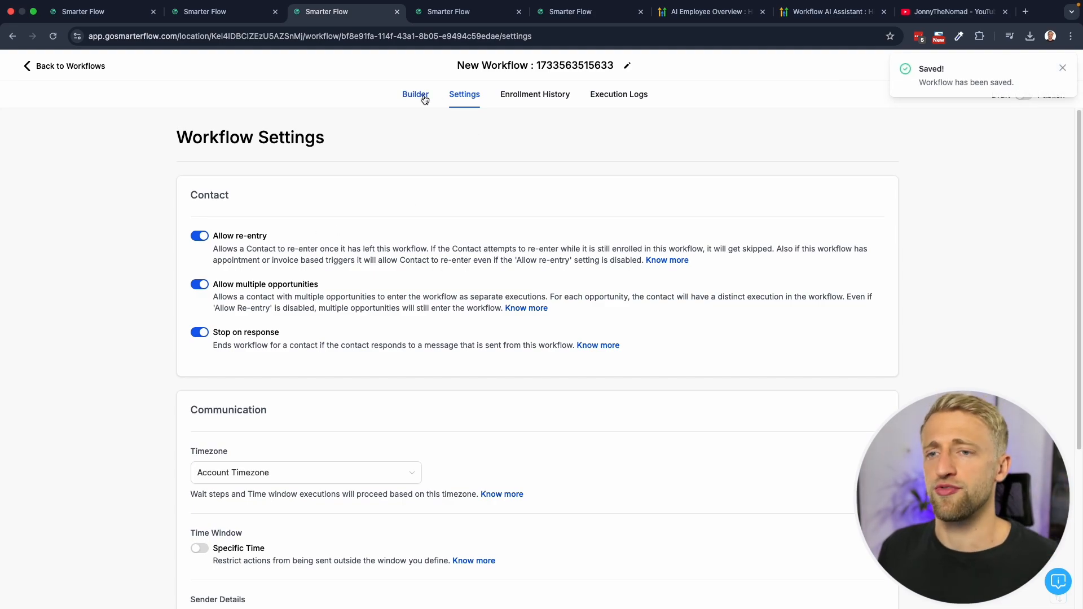
{"action": "left_click", "coordinate": [414, 94]}
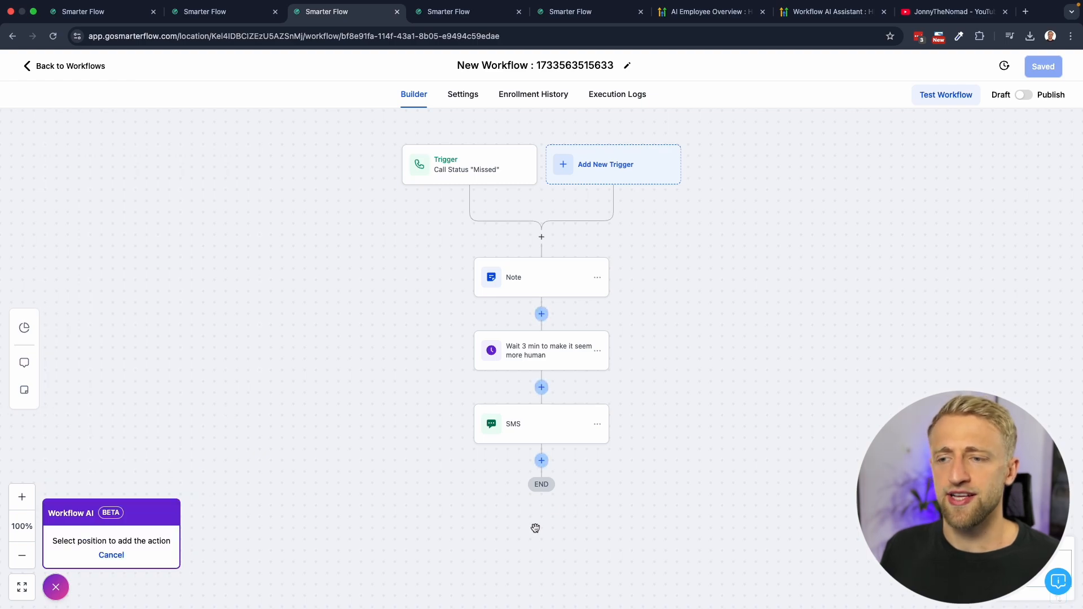
{"action": "mouse_move", "coordinate": [527, 410]}
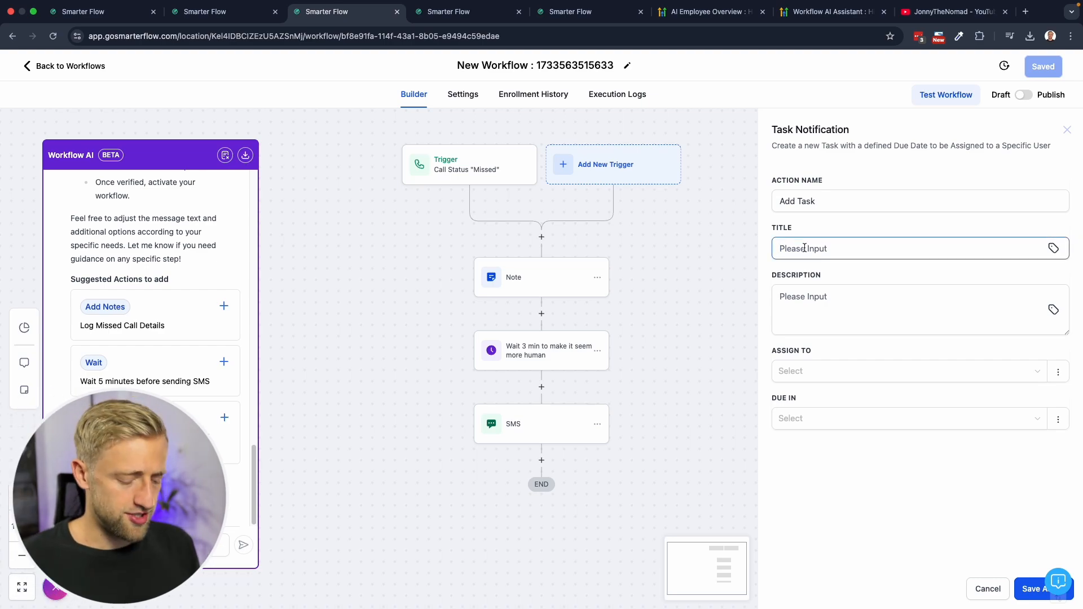
- Create the 'follow up with lead' task assigned to a team member, due in 2 days, and save the action
{"action": "type", "text": "follow up with lead"}
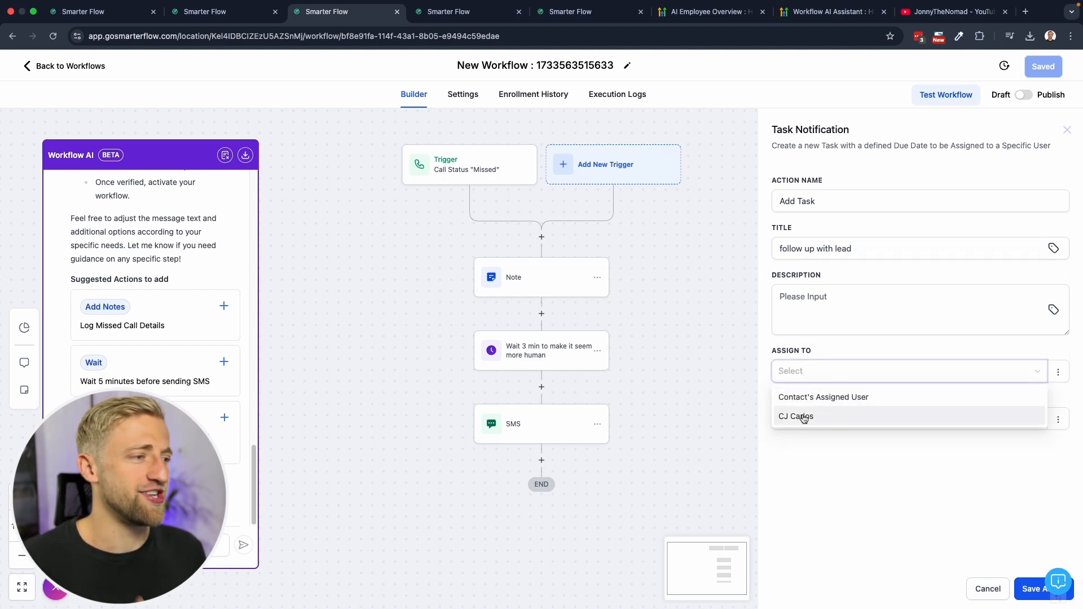
{"action": "left_click", "coordinate": [795, 416]}
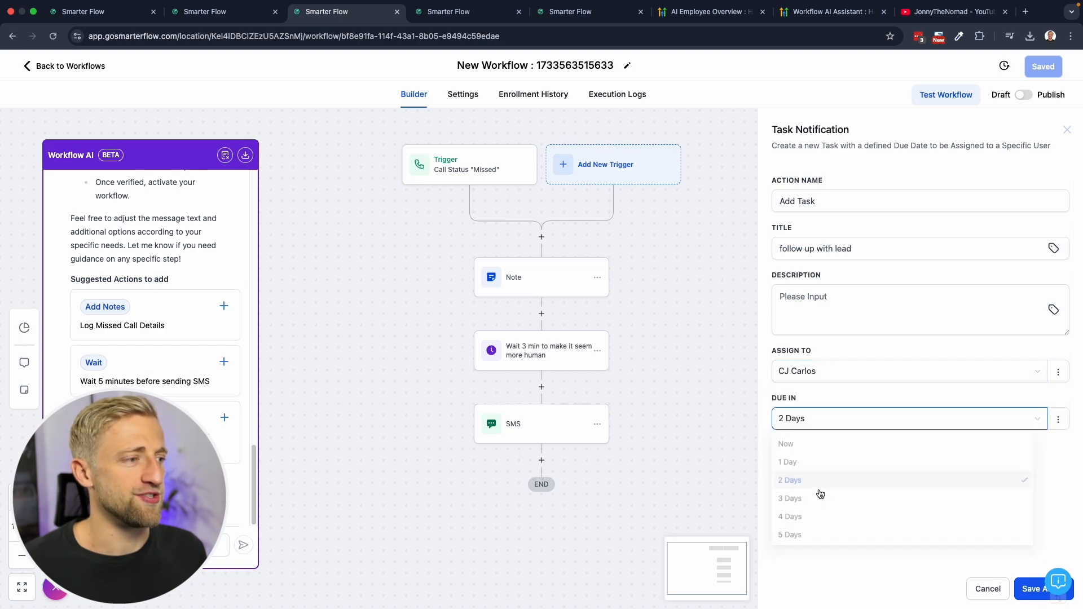
{"action": "type", "text": "sfsdfds"}
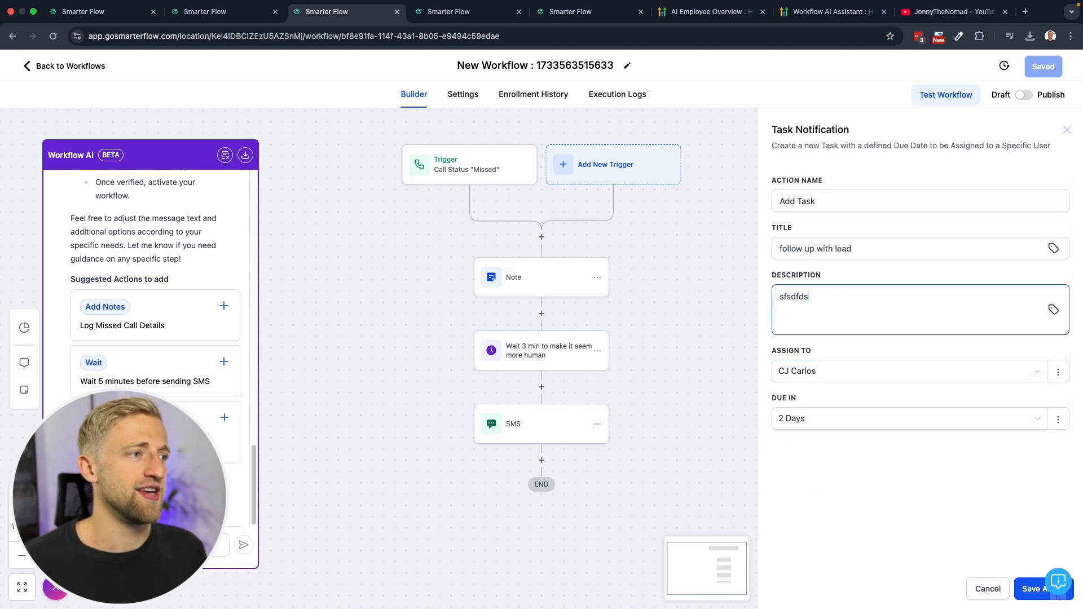
{"action": "type", "text": "fsd"}
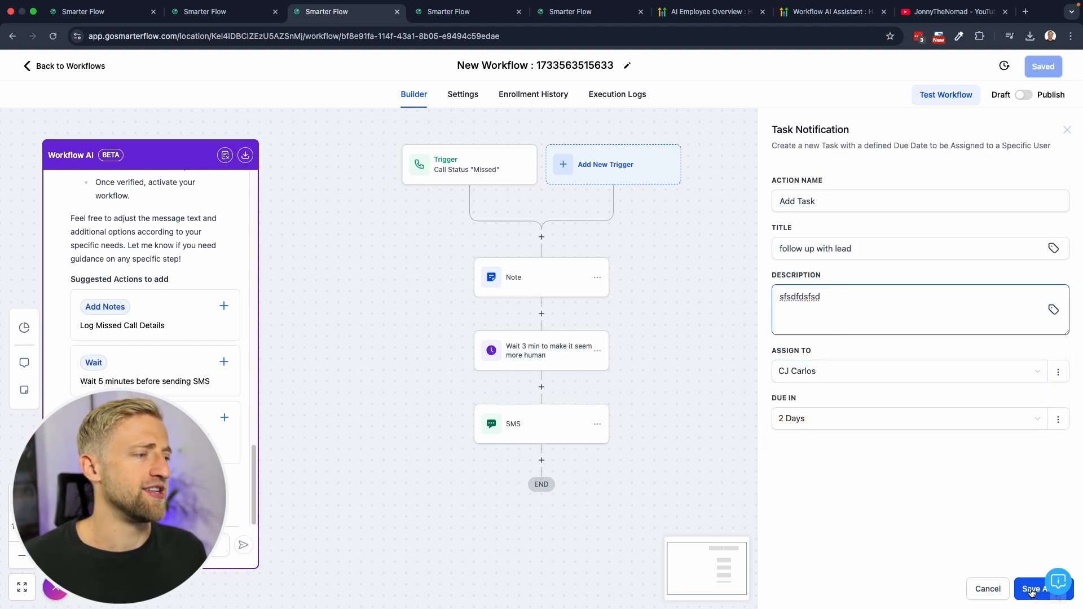
{"action": "left_click", "coordinate": [1035, 589]}
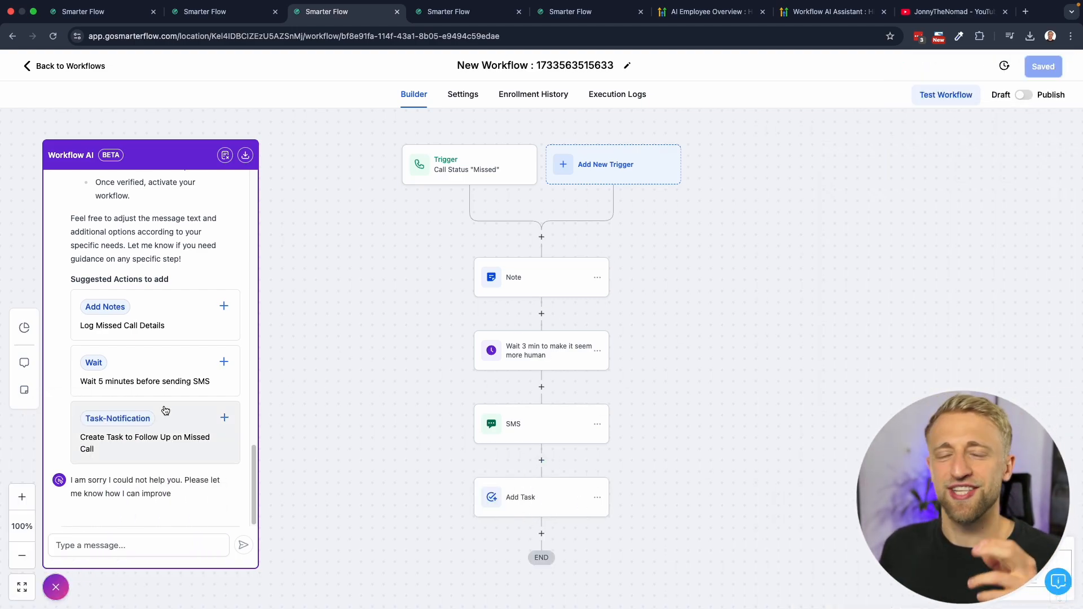
- Reset the Workflow AI chat to a new conversation offering describe and build options
{"action": "scroll", "scroll_direction": "up", "scroll_amount": 3}
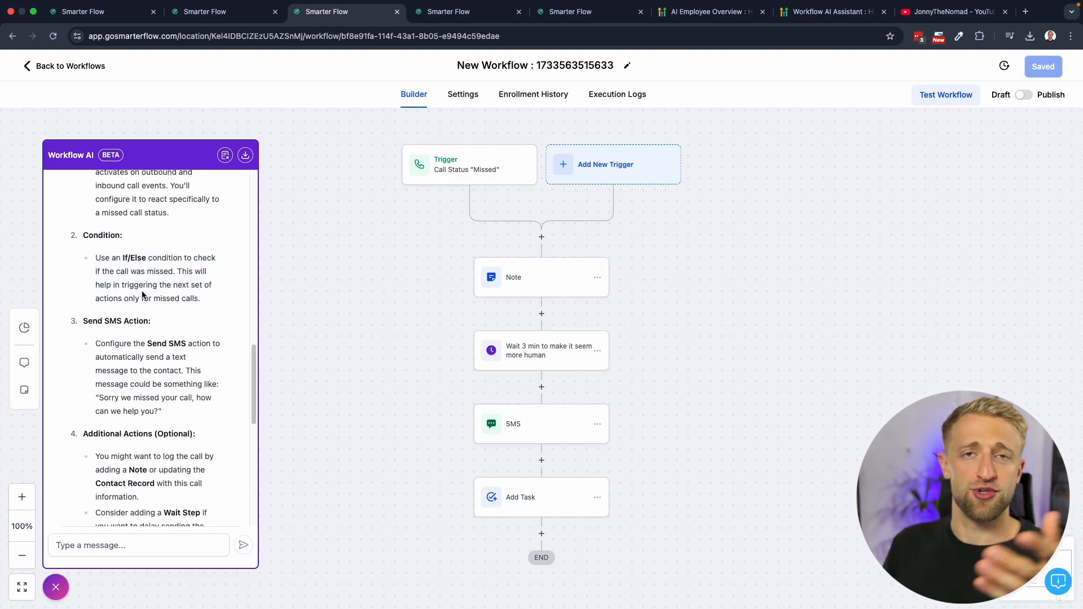
{"action": "mouse_move", "coordinate": [231, 309]}
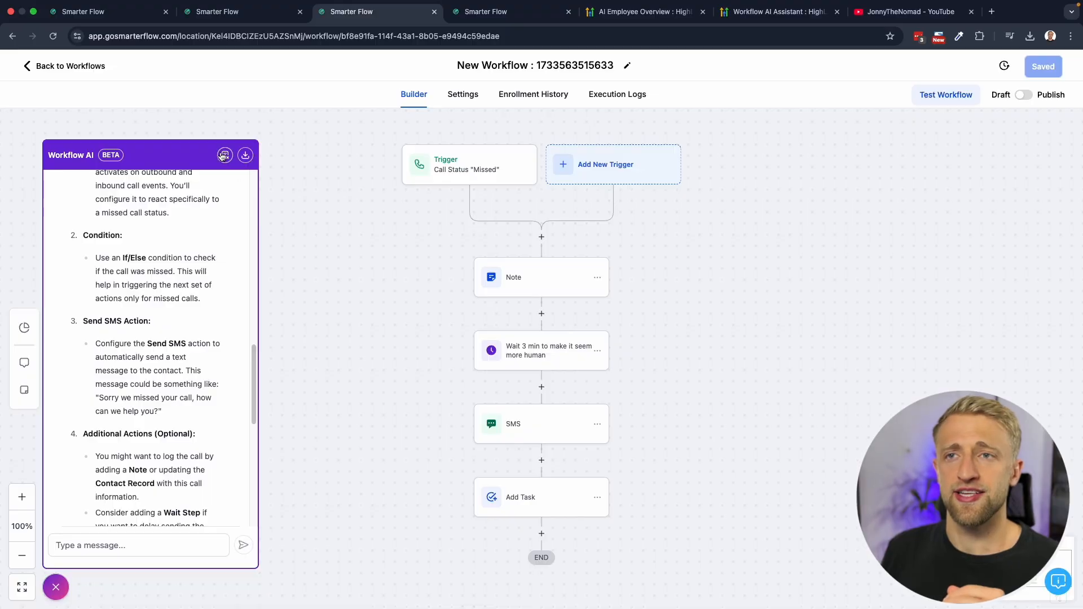
{"action": "left_click", "coordinate": [223, 154]}
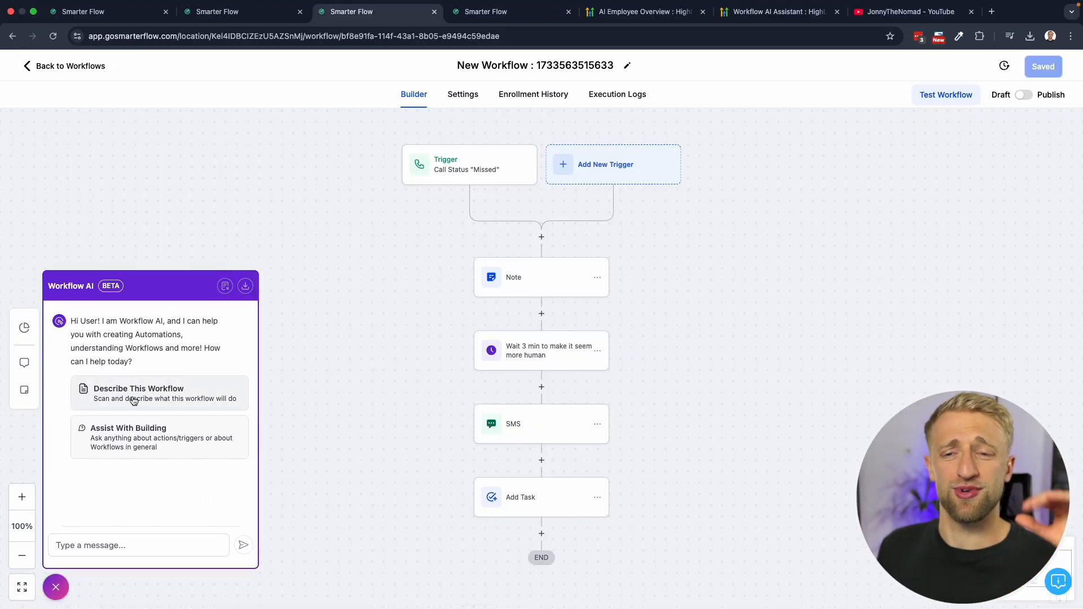
{"action": "mouse_move", "coordinate": [145, 392]}
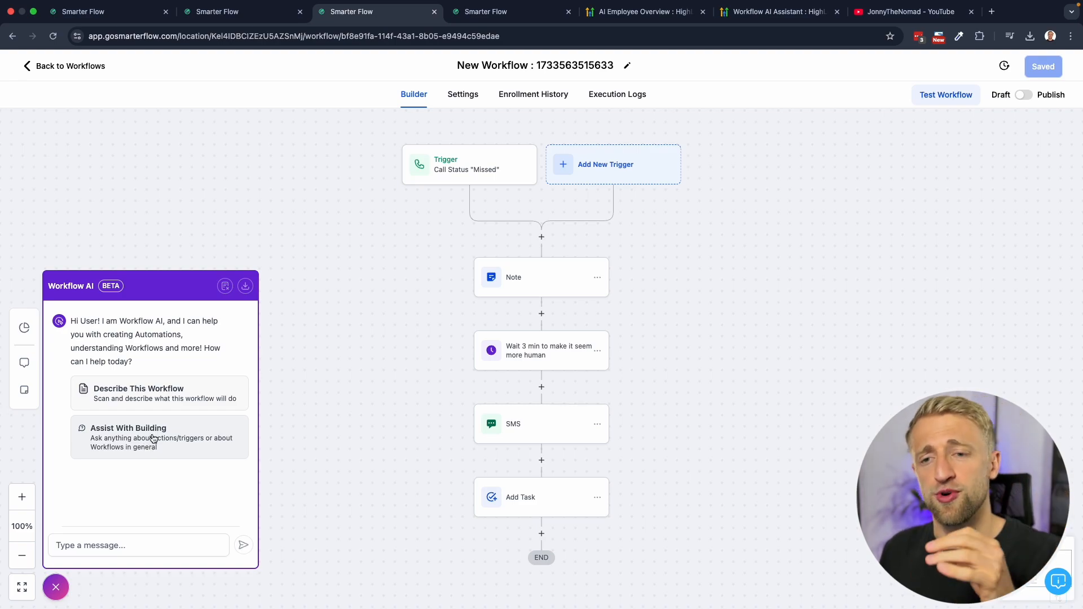
{"action": "mouse_move", "coordinate": [369, 173]}
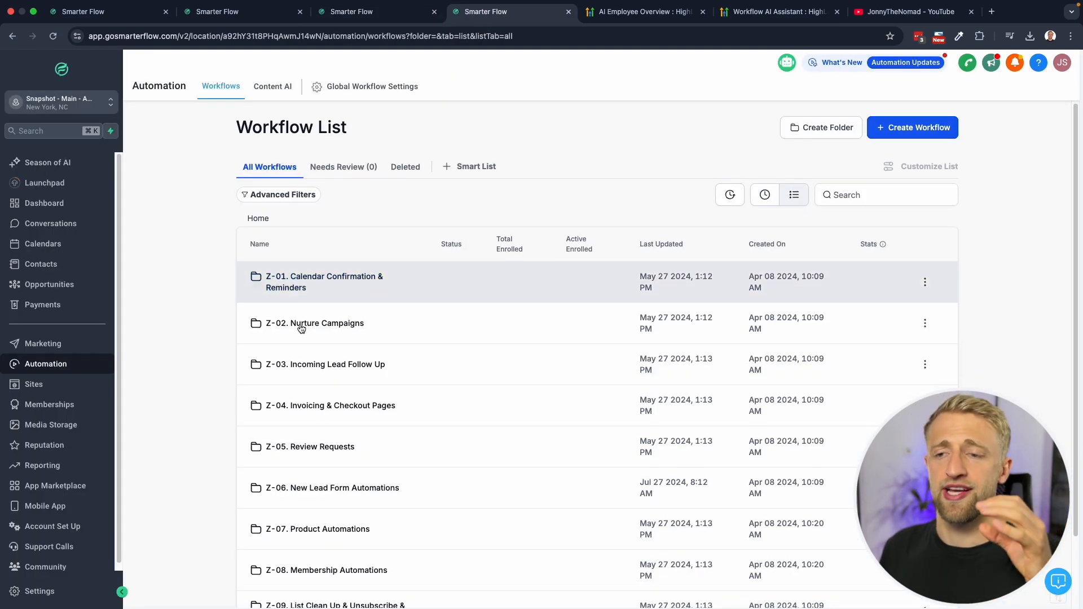
- Scroll the Workflow List before switching to the AI Employee promo tab
{"action": "scroll", "scroll_direction": "down", "scroll_amount": 3}
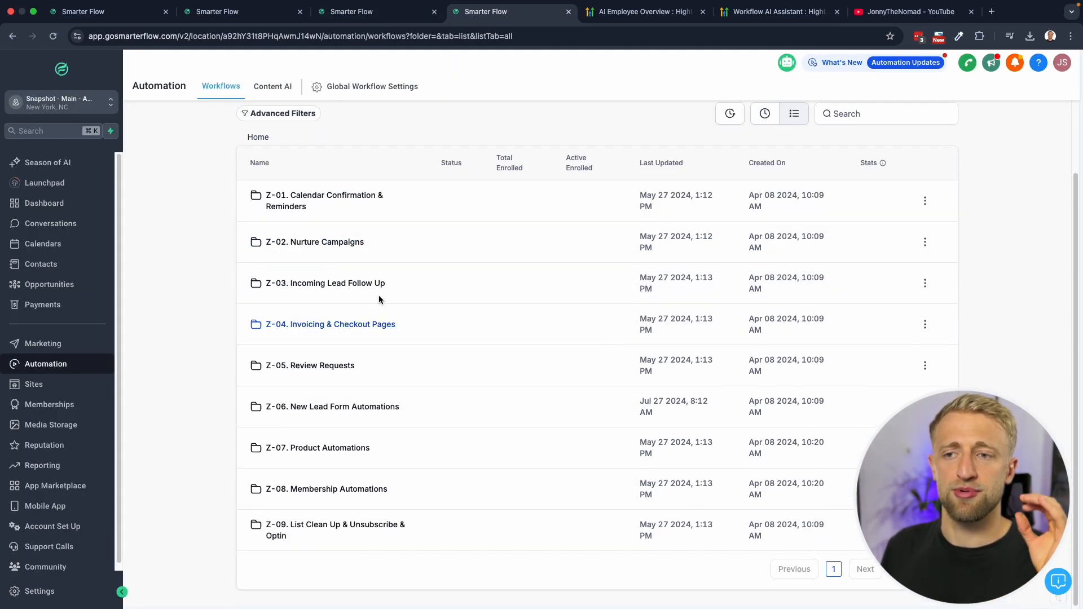
{"action": "mouse_move", "coordinate": [274, 392]}
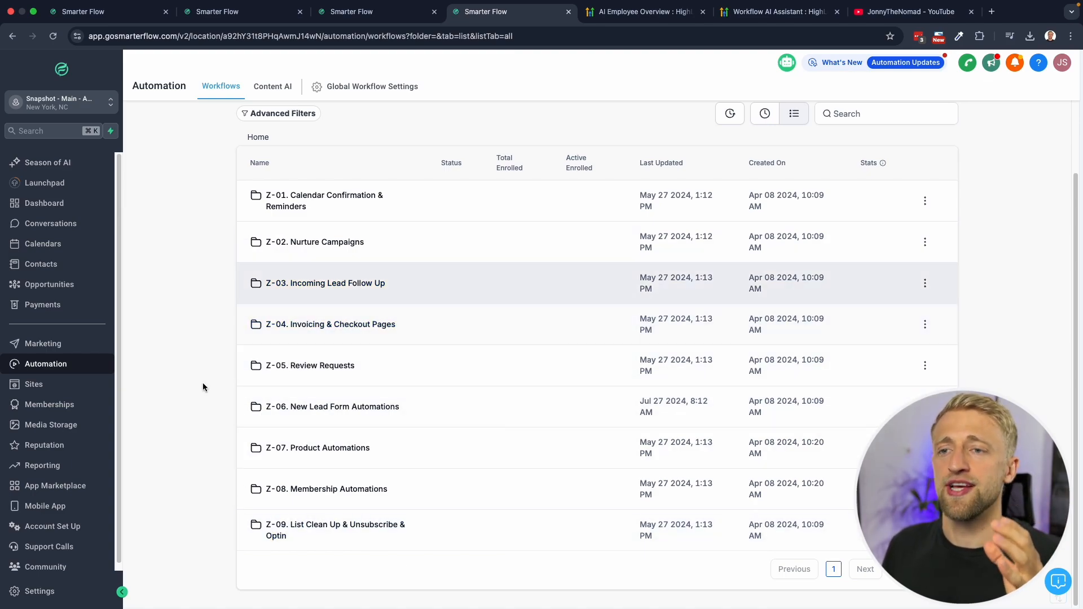
{"action": "mouse_move", "coordinate": [202, 143]}
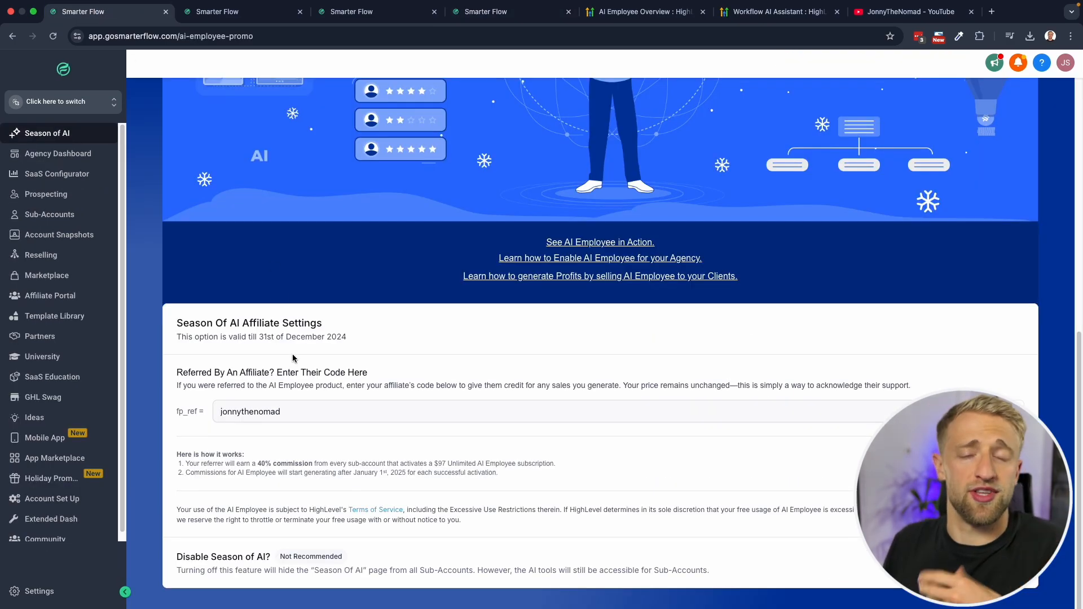
{"action": "mouse_move", "coordinate": [300, 423]}
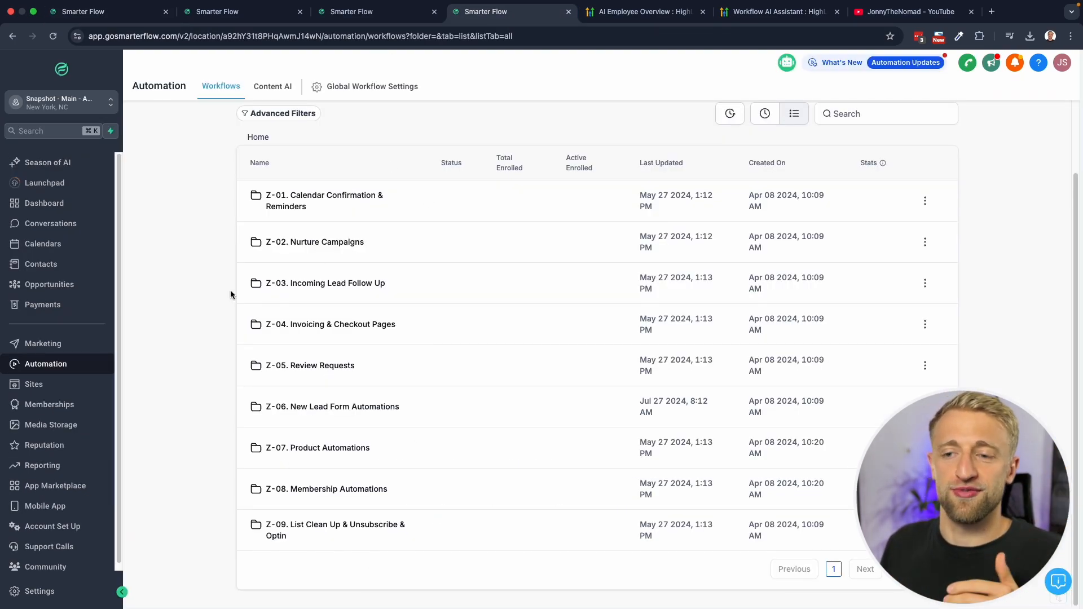
{"action": "mouse_move", "coordinate": [187, 146]}
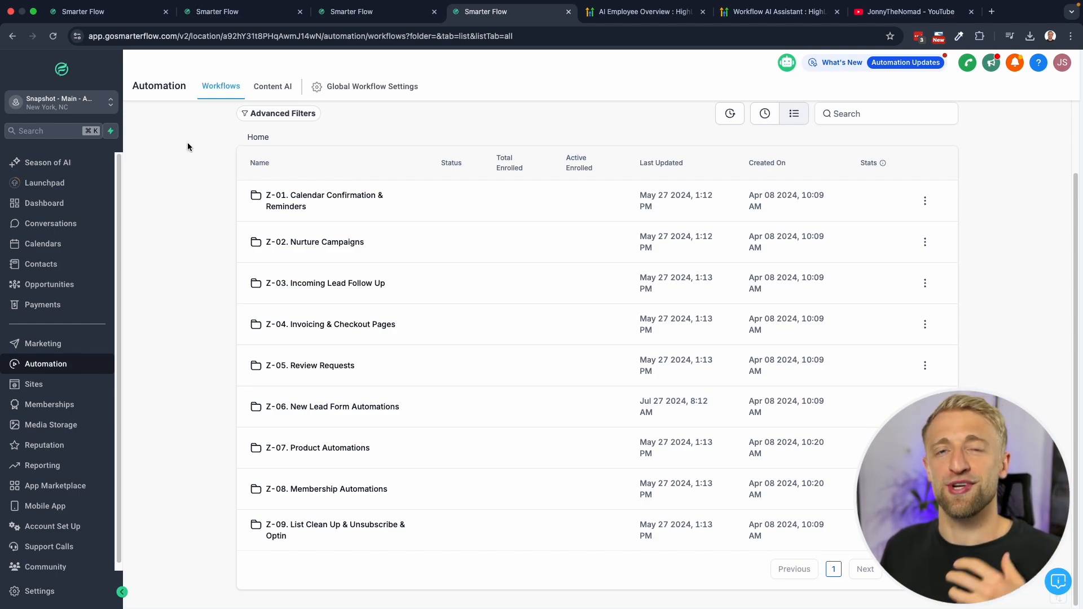
{"action": "mouse_move", "coordinate": [172, 230]}
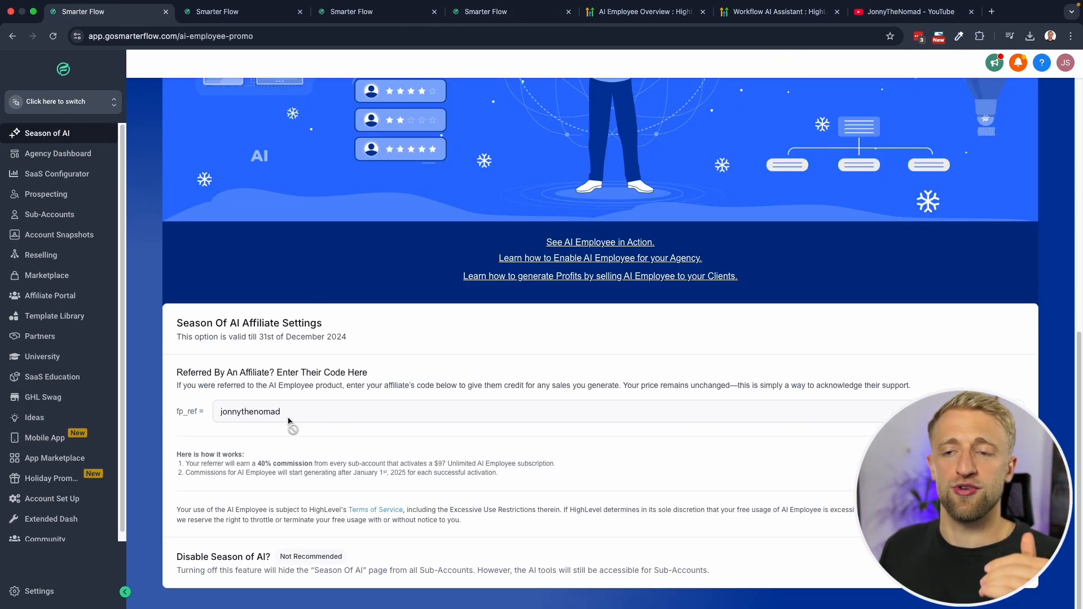
{"action": "mouse_move", "coordinate": [312, 441]}
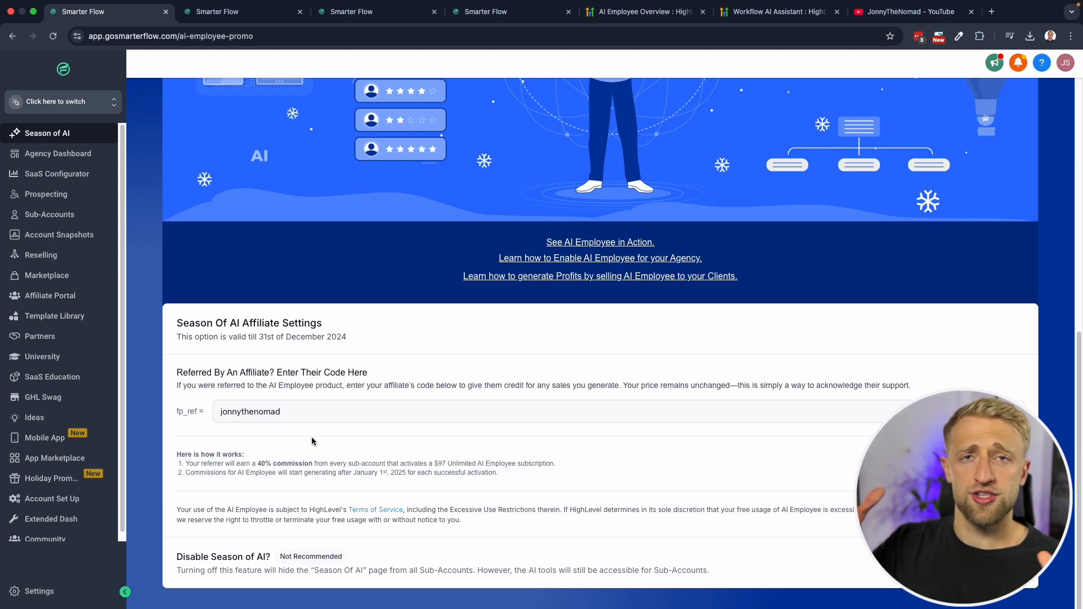